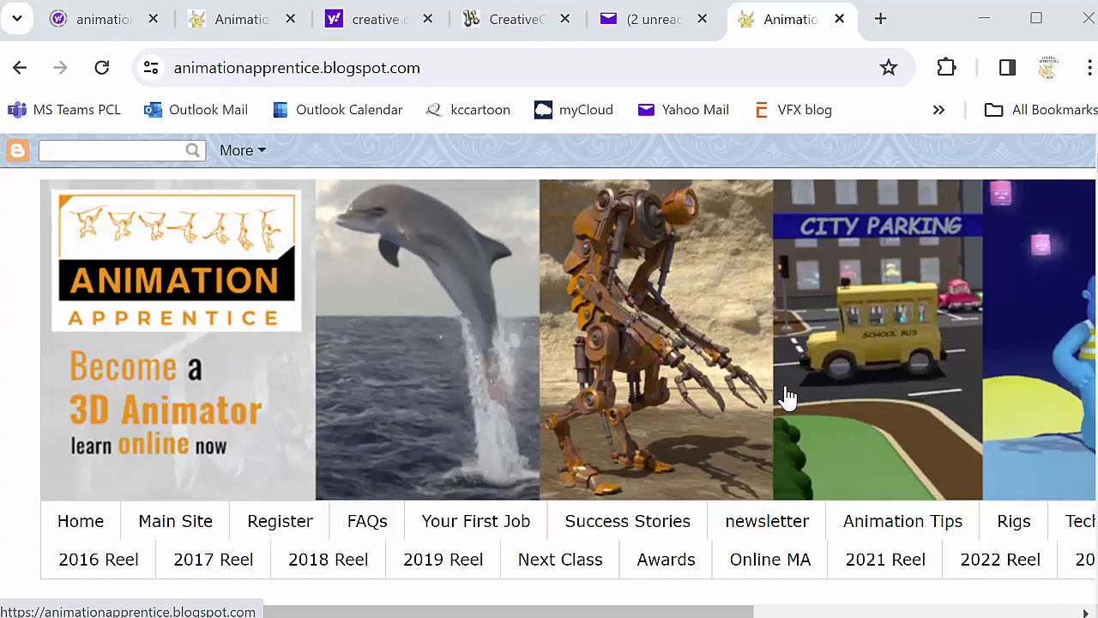
{"action": "mouse_move", "coordinate": [788, 397]}
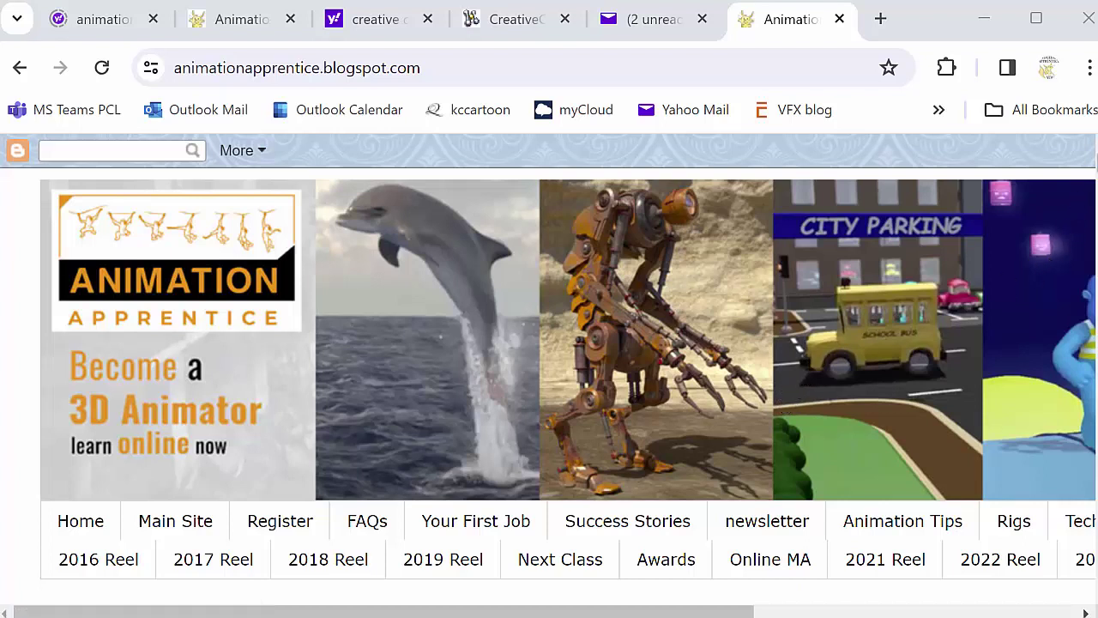
- Scroll down to 'Search This Blog' and enter 'monty' in the search field
{"action": "scroll", "scroll_direction": "down", "scroll_amount": 3}
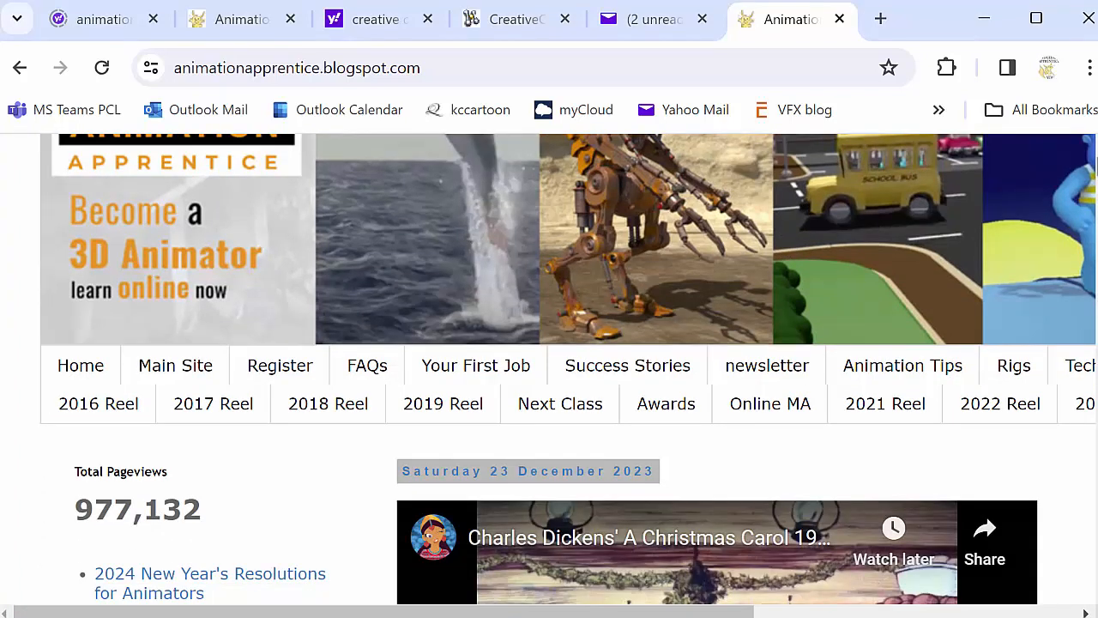
{"action": "scroll", "scroll_direction": "down", "scroll_amount": 3}
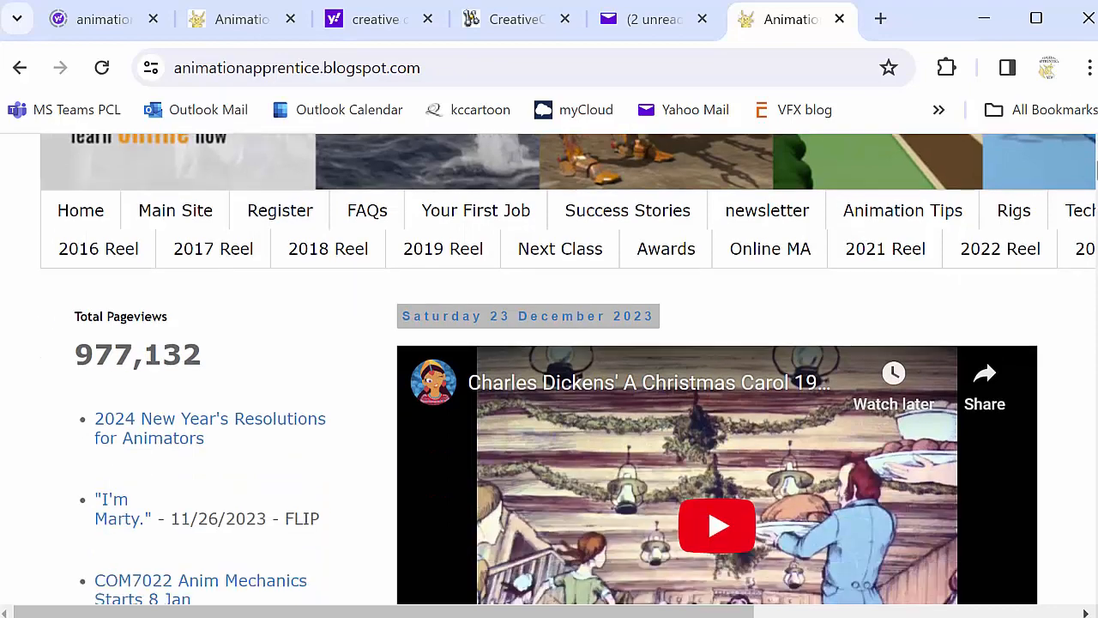
{"action": "scroll", "scroll_direction": "up", "scroll_amount": 3}
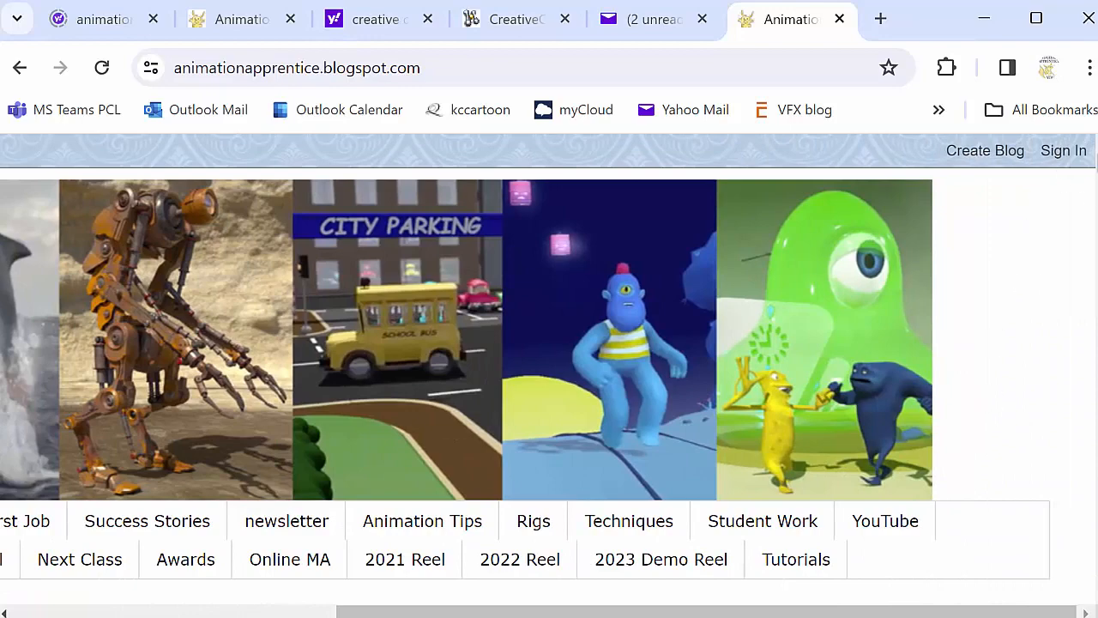
{"action": "scroll", "scroll_direction": "down", "scroll_amount": 3}
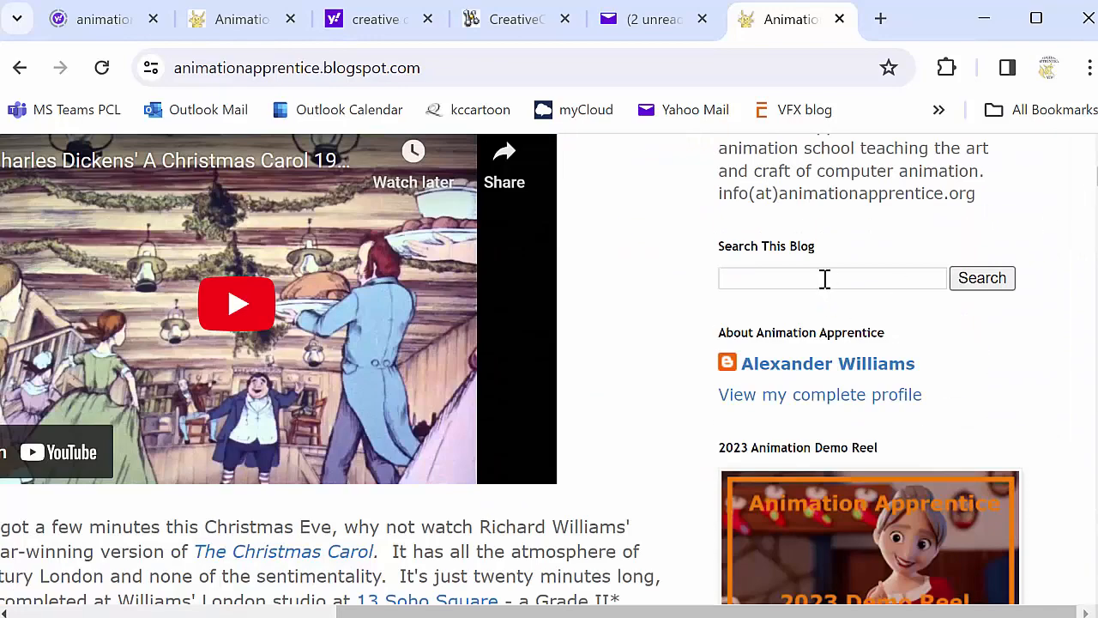
{"action": "type", "text": "monty"}
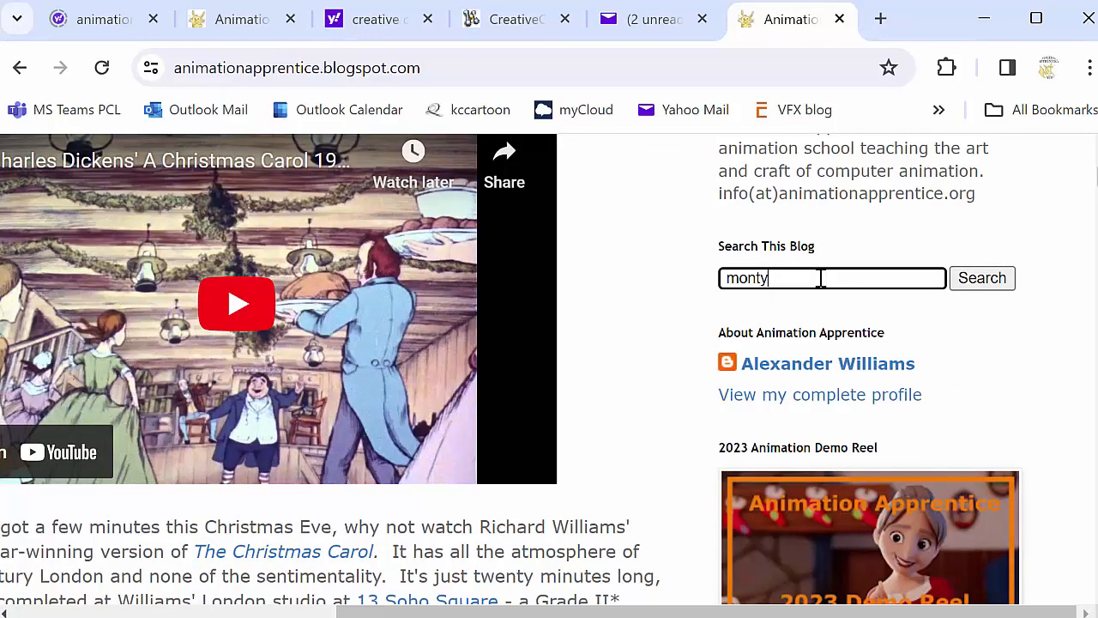
- Search the blog for monty and read the 'Monty The Green Pea' rigs post top to bottom
{"action": "left_click", "coordinate": [981, 278]}
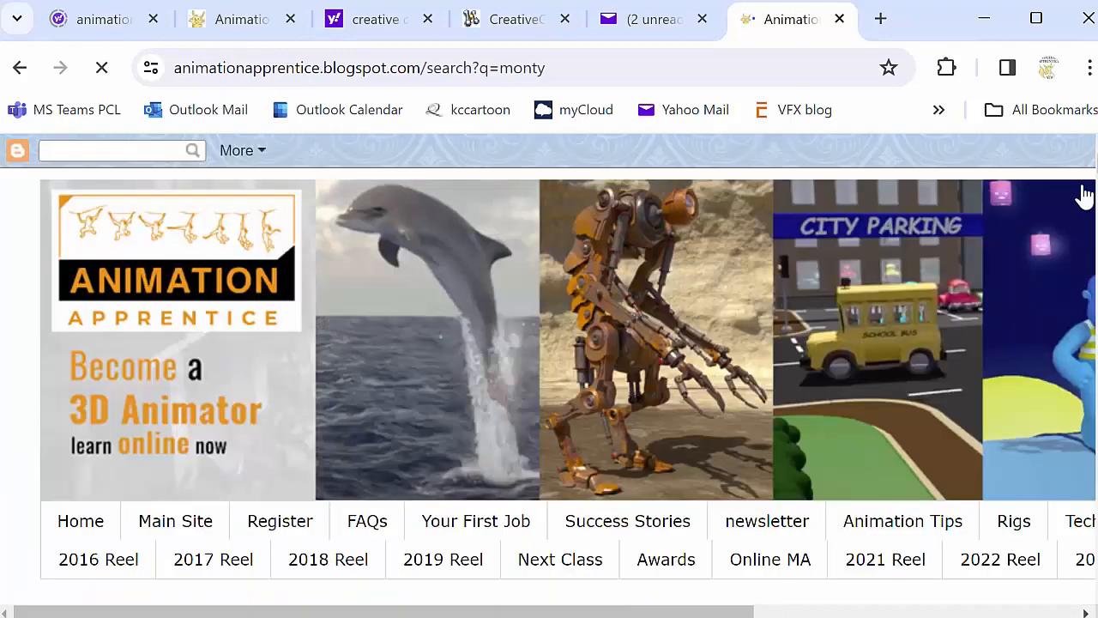
{"action": "scroll", "scroll_direction": "down", "scroll_amount": 3}
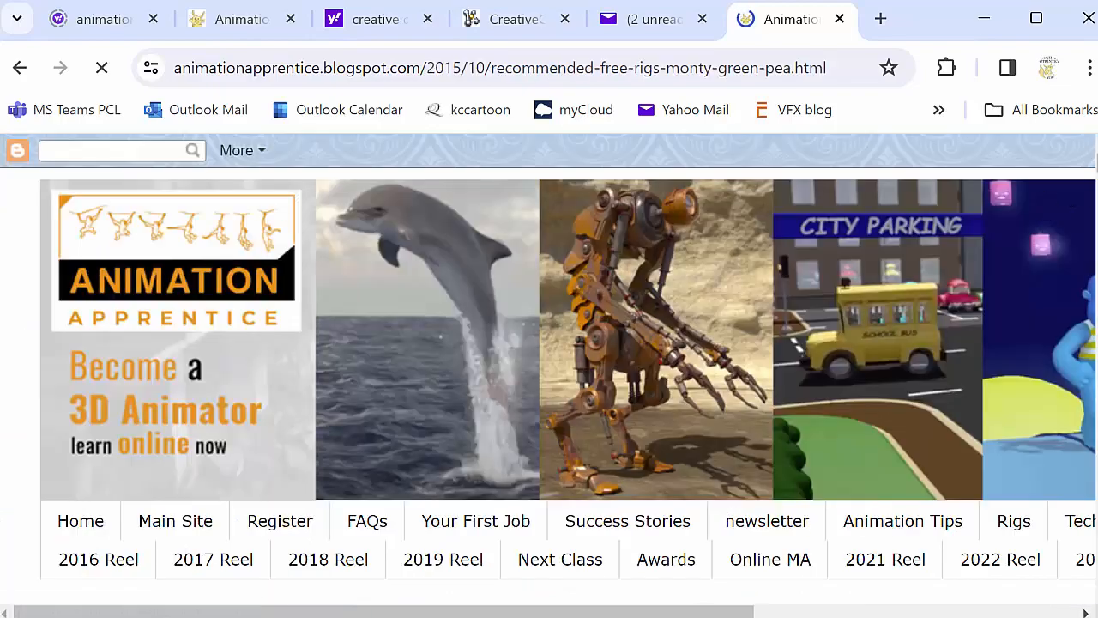
{"action": "scroll", "scroll_direction": "down", "scroll_amount": 3}
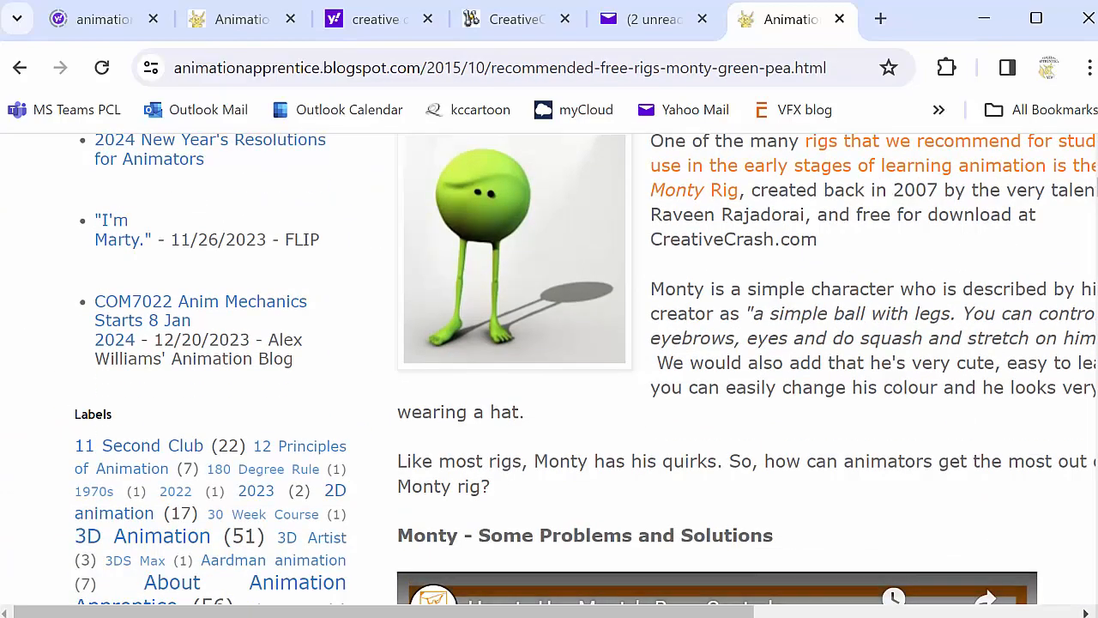
{"action": "scroll", "scroll_direction": "down", "scroll_amount": 3}
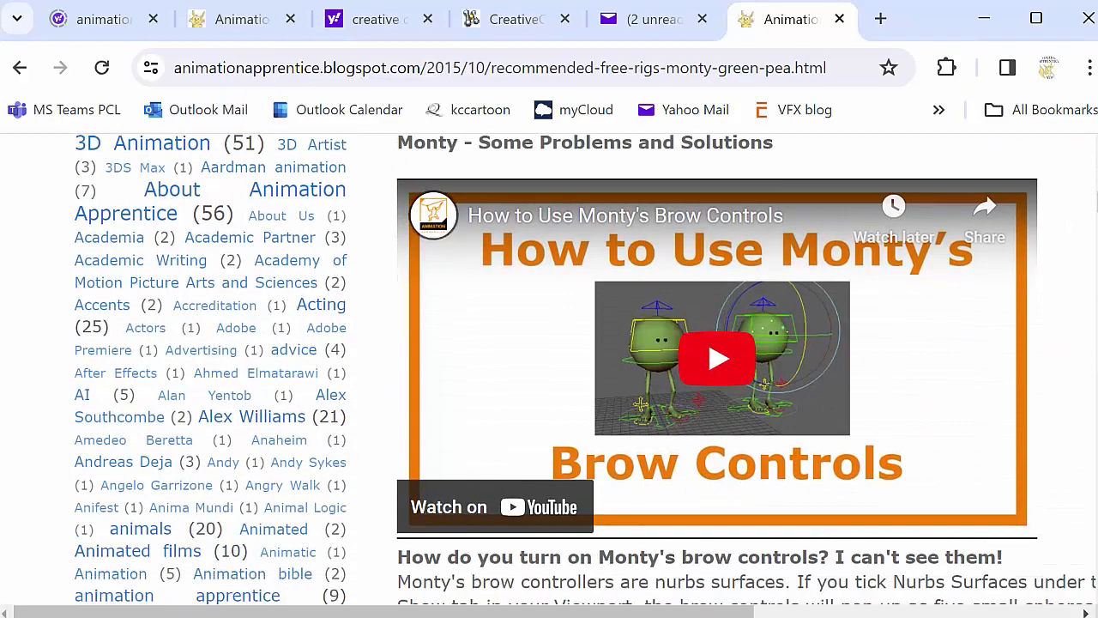
{"action": "scroll", "scroll_direction": "down", "scroll_amount": 3}
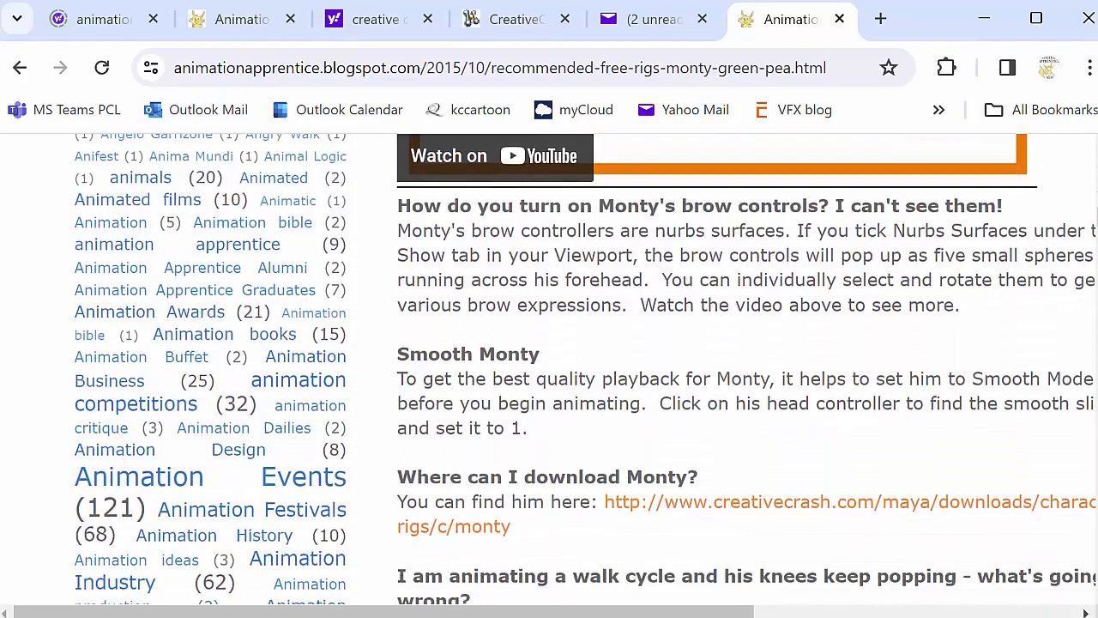
{"action": "scroll", "scroll_direction": "down", "scroll_amount": 3}
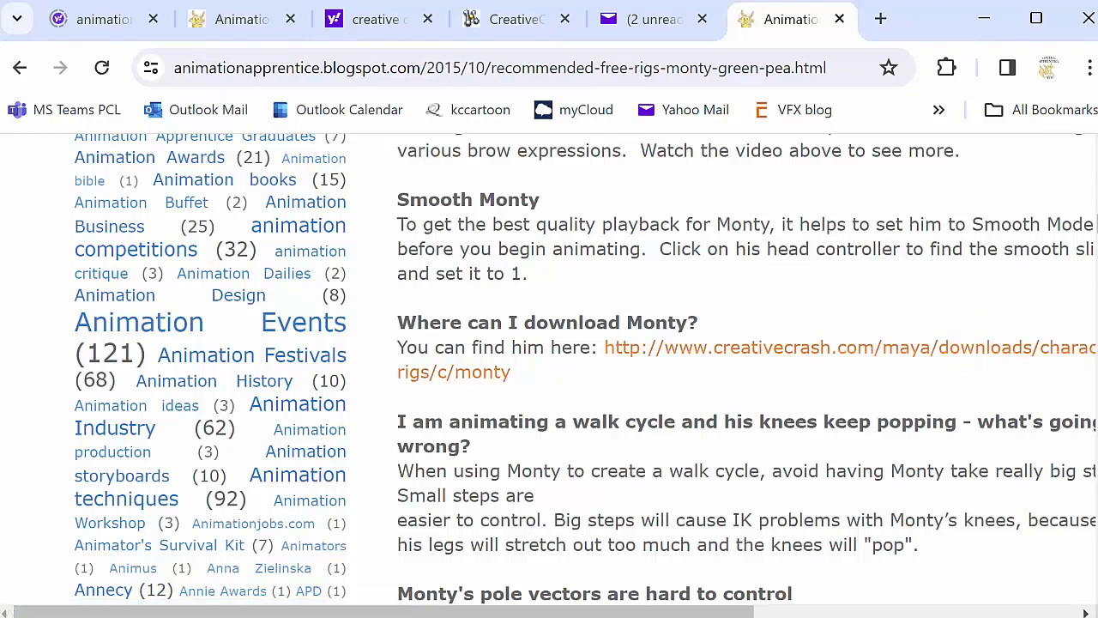
{"action": "scroll", "scroll_direction": "up", "scroll_amount": 3}
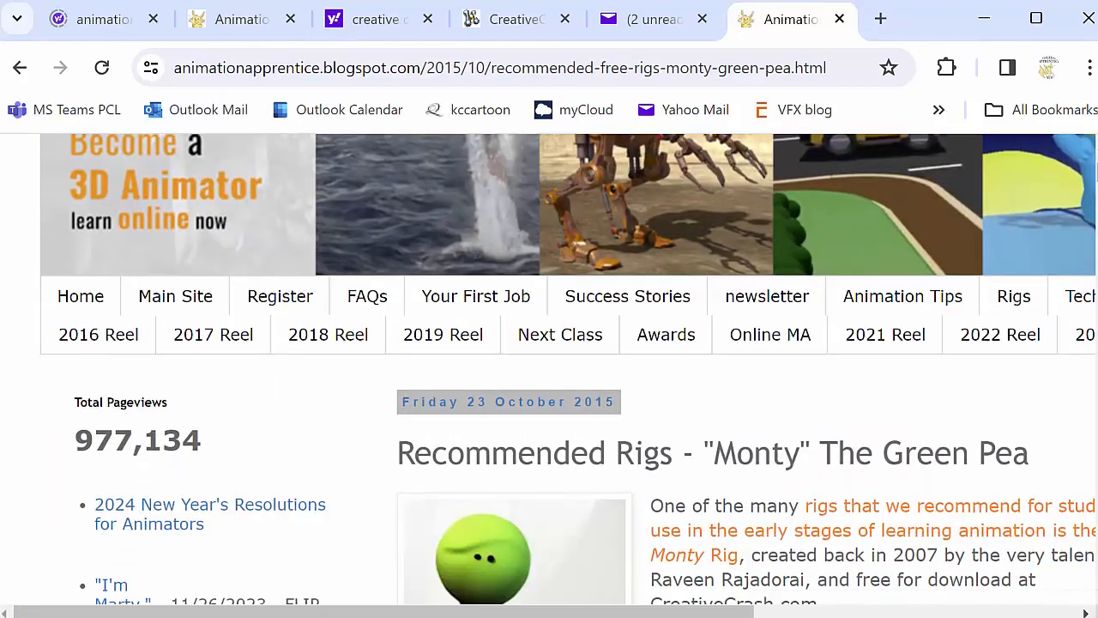
{"action": "scroll", "scroll_direction": "down", "scroll_amount": 3}
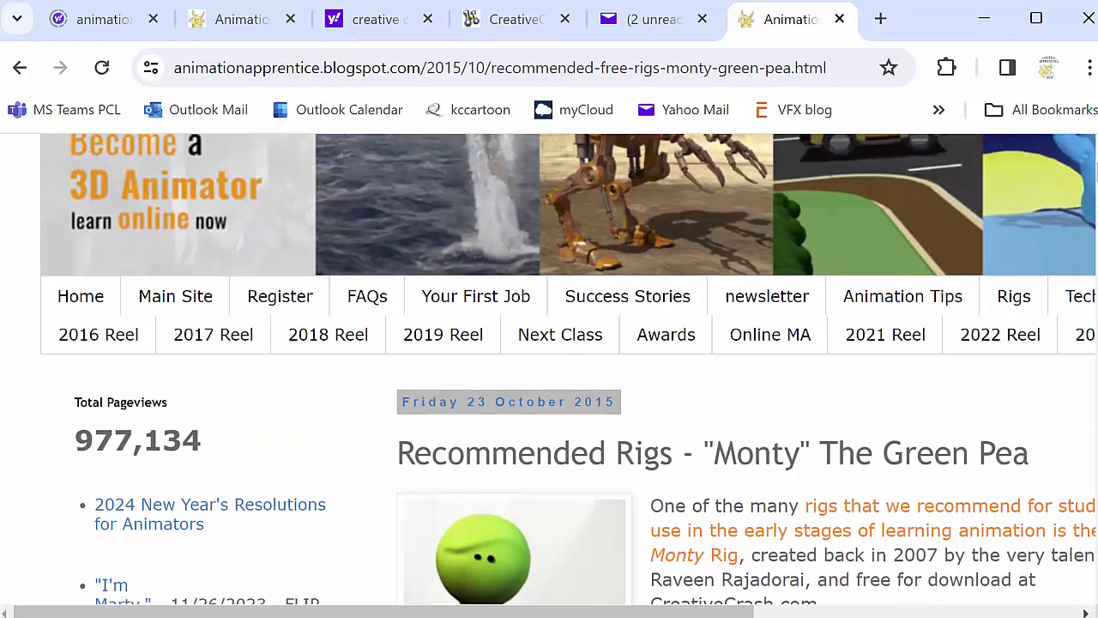
{"action": "scroll", "scroll_direction": "up", "scroll_amount": 3}
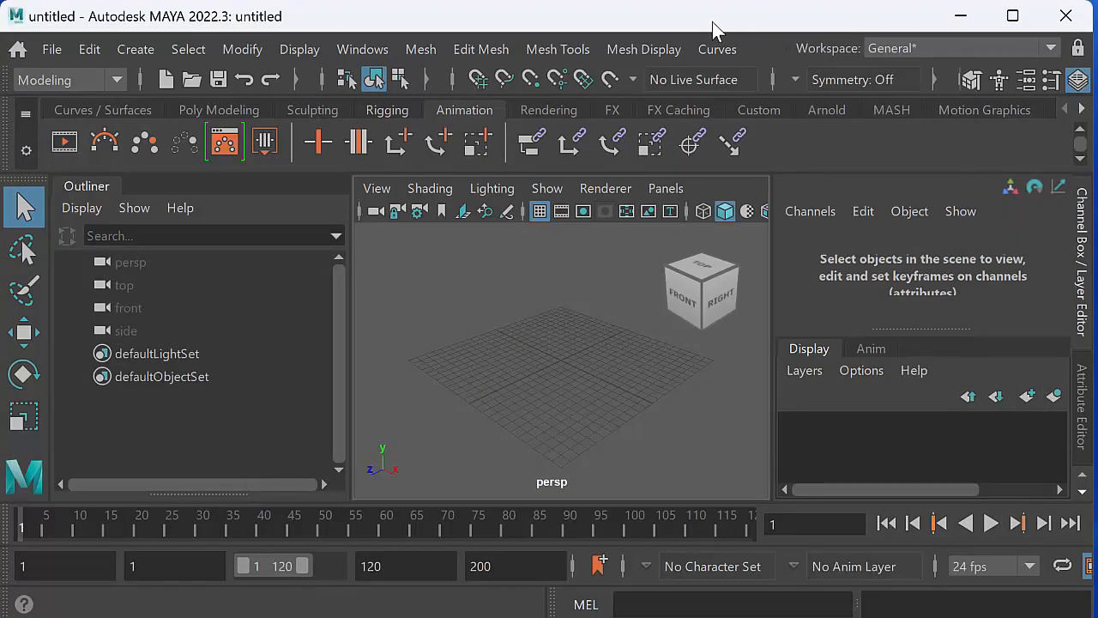
{"action": "mouse_move", "coordinate": [47, 64]}
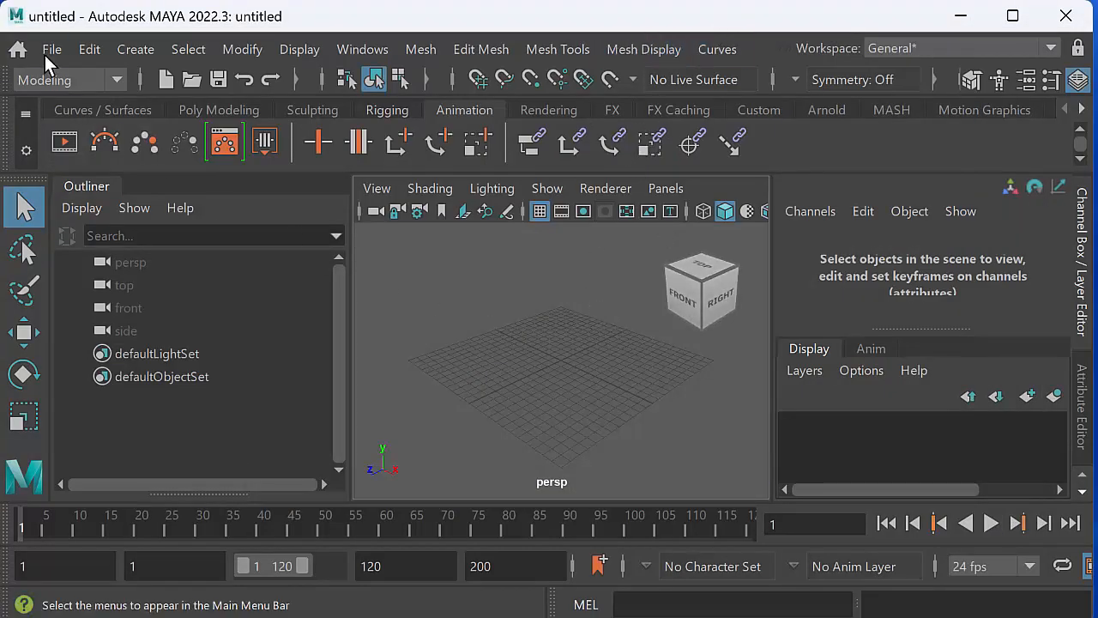
- Switch to Maya and open the File menu over the empty scene
{"action": "left_click", "coordinate": [52, 48]}
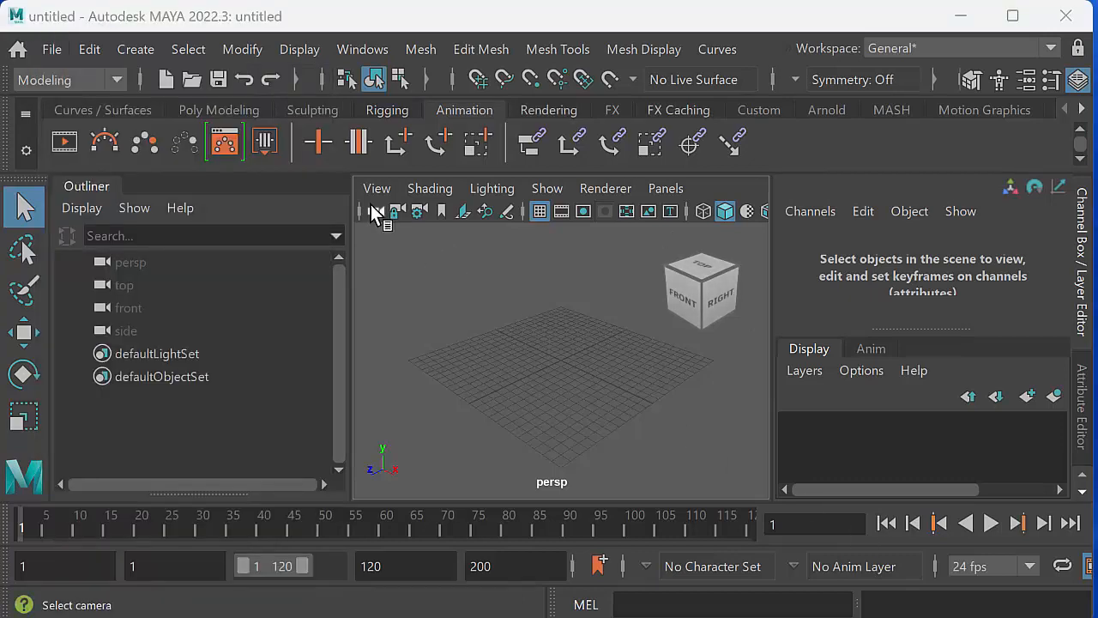
{"action": "left_click", "coordinate": [51, 49]}
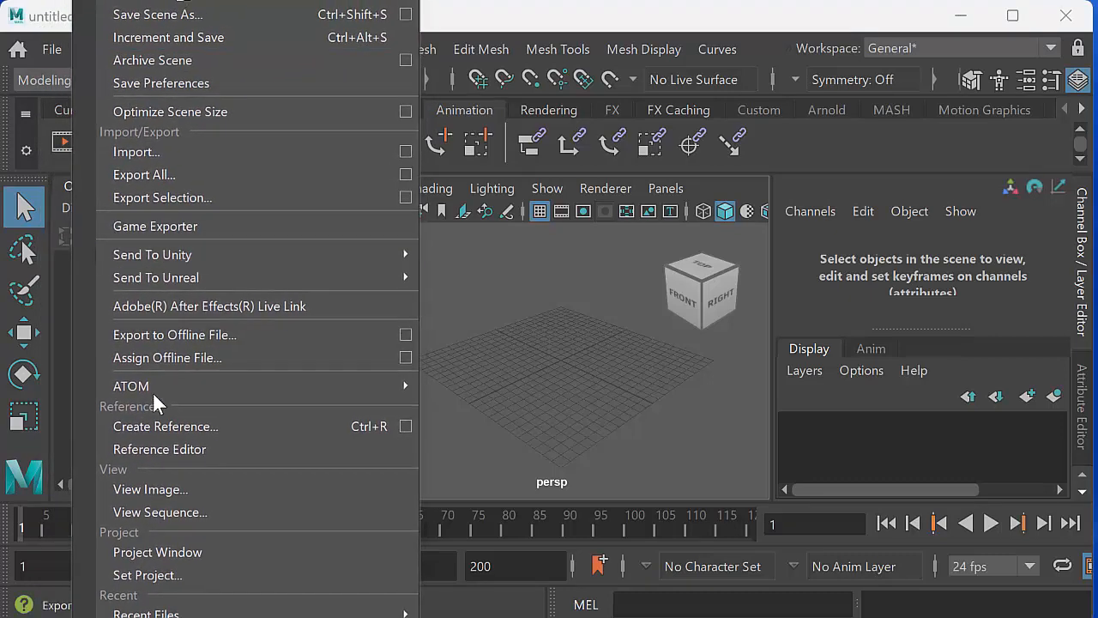
- Create a new project named montyHeadTurn in the Project Window and accept it
{"action": "left_click", "coordinate": [158, 552]}
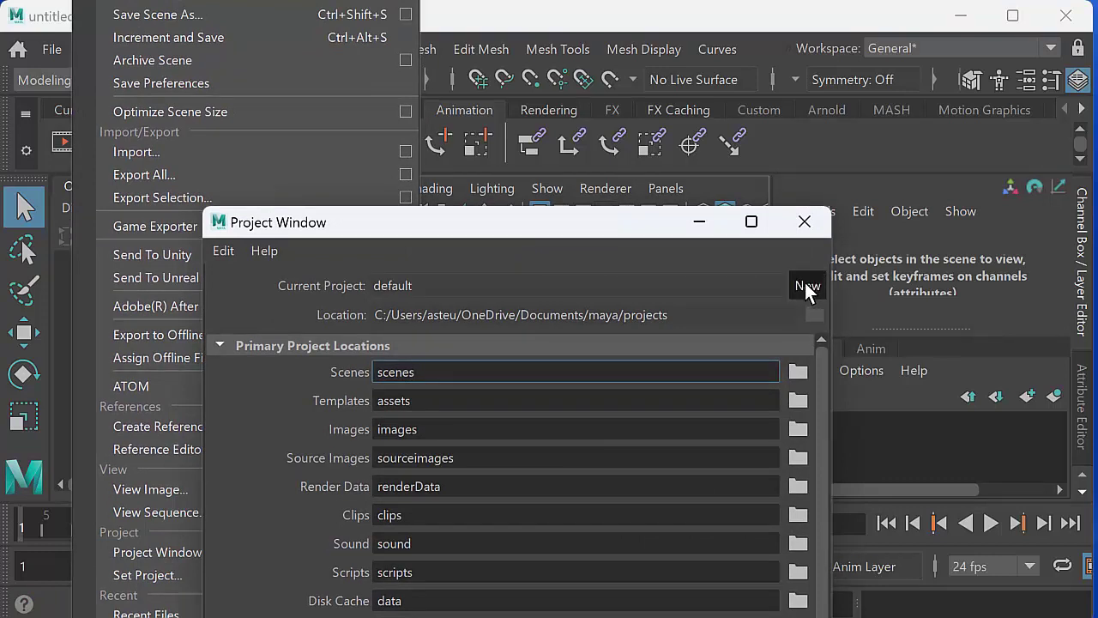
{"action": "left_click", "coordinate": [807, 286]}
{"action": "type", "text": "m"}
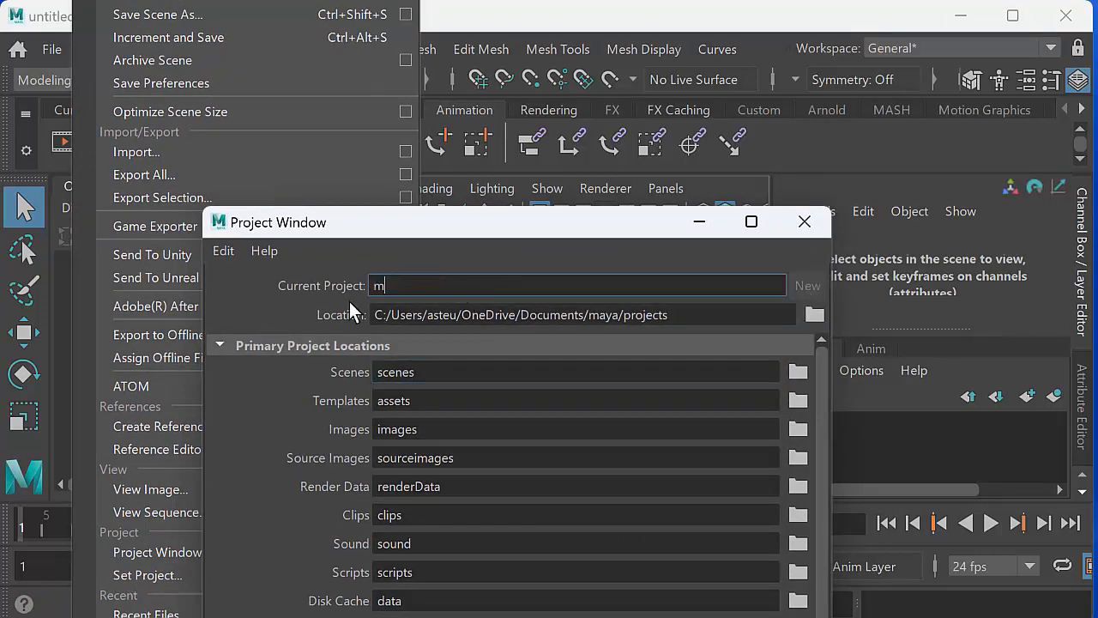
{"action": "type", "text": "onty"}
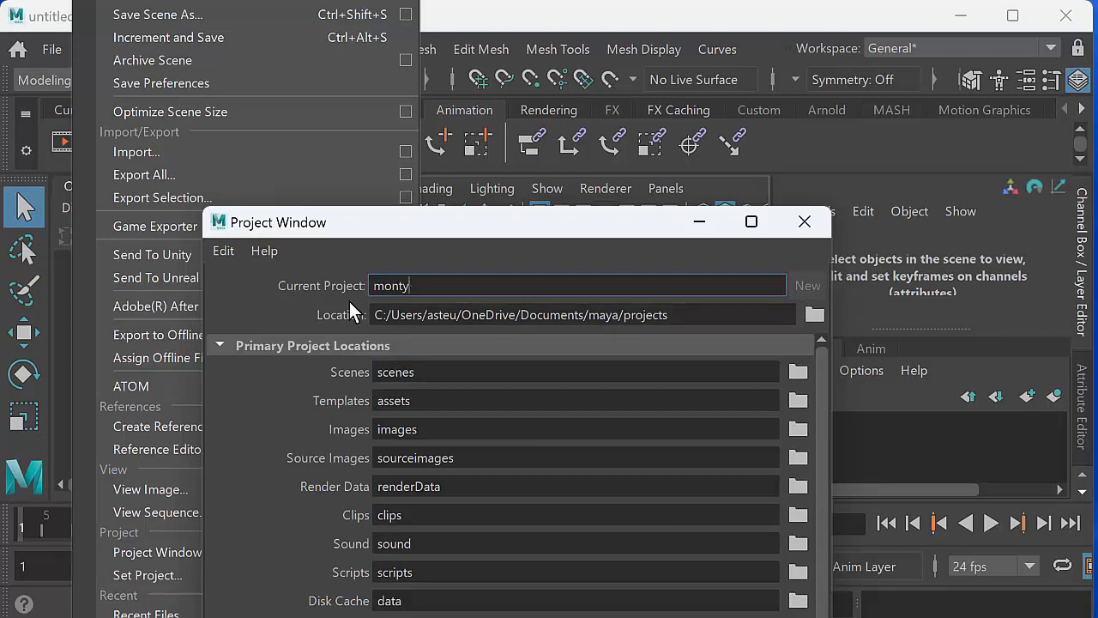
{"action": "type", "text": "Head\\tu"}
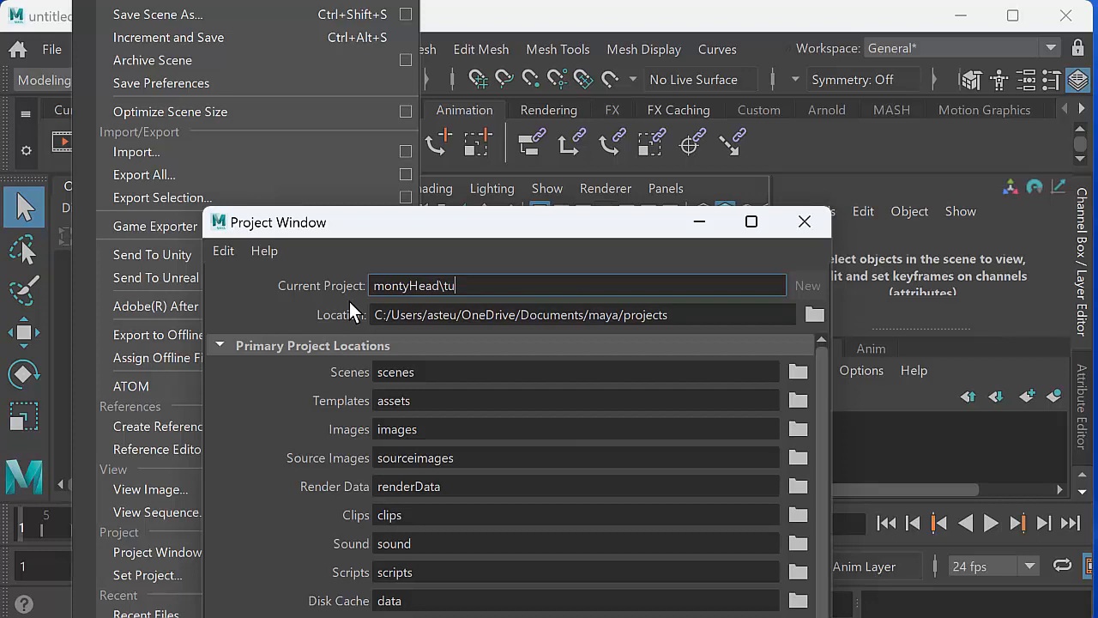
{"action": "key", "text": "BackSpace"}
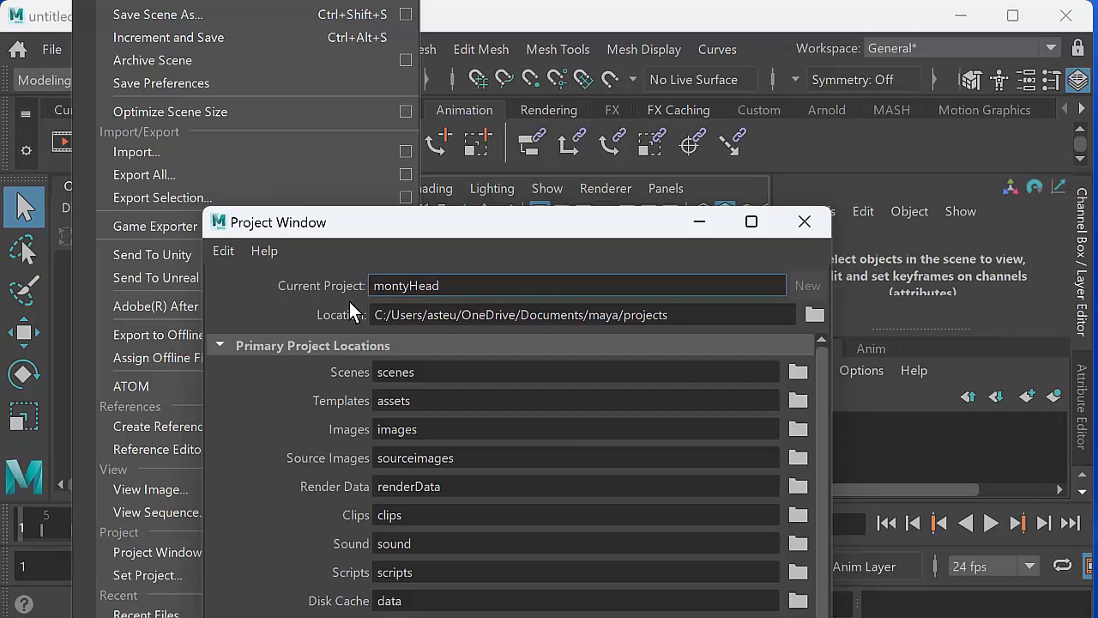
{"action": "type", "text": "Turn"}
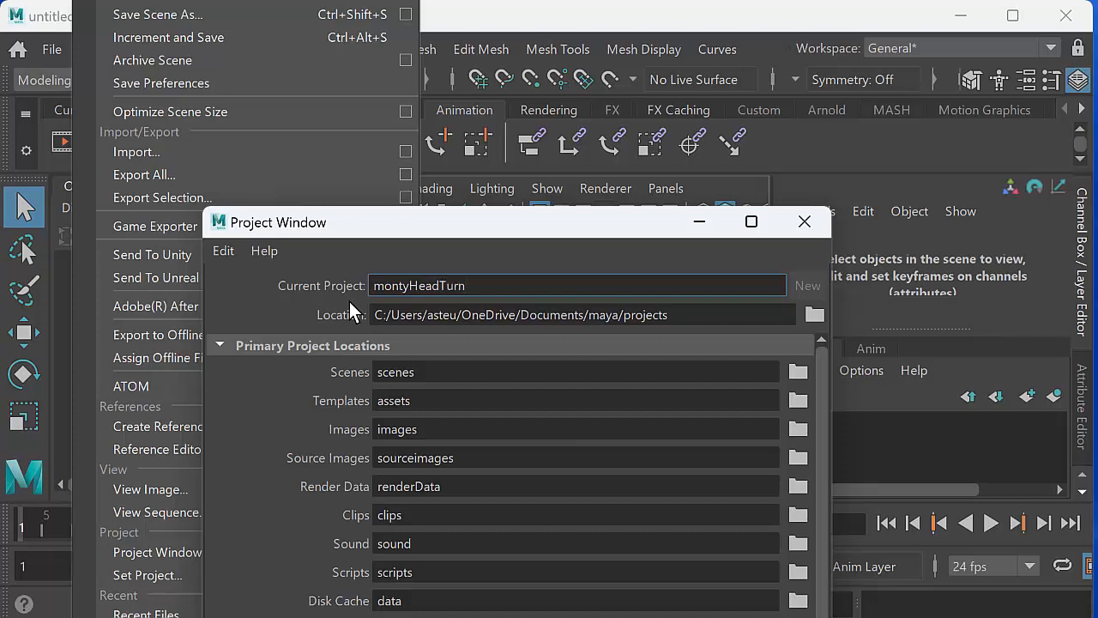
{"action": "left_click", "coordinate": [577, 286]}
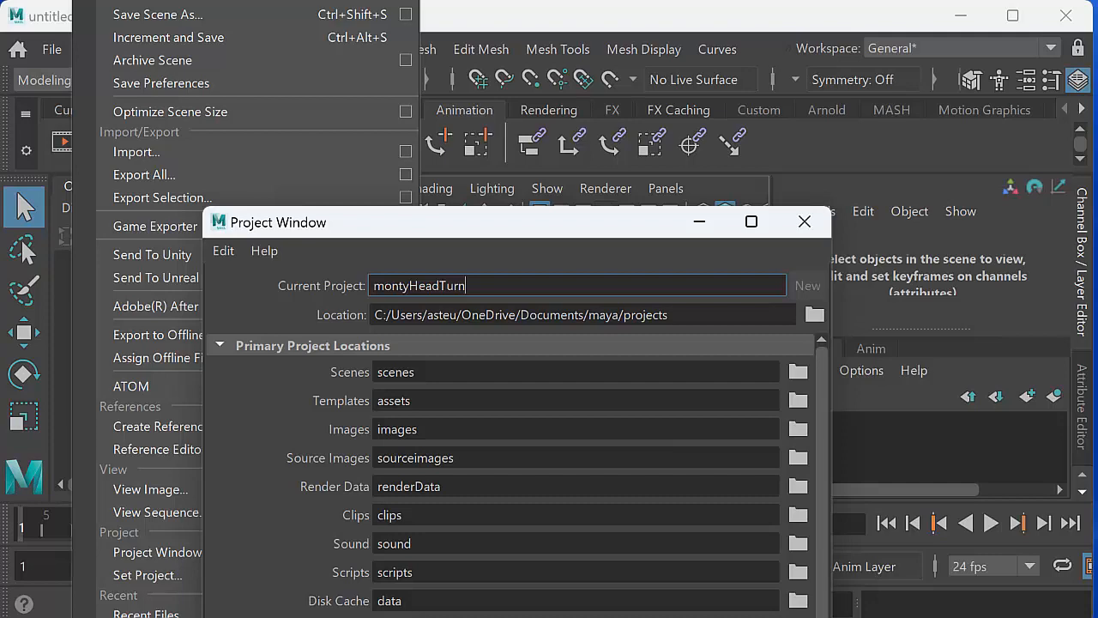
{"action": "left_click_drag", "start_coordinate": [515, 221], "coordinate": [536, 78]}
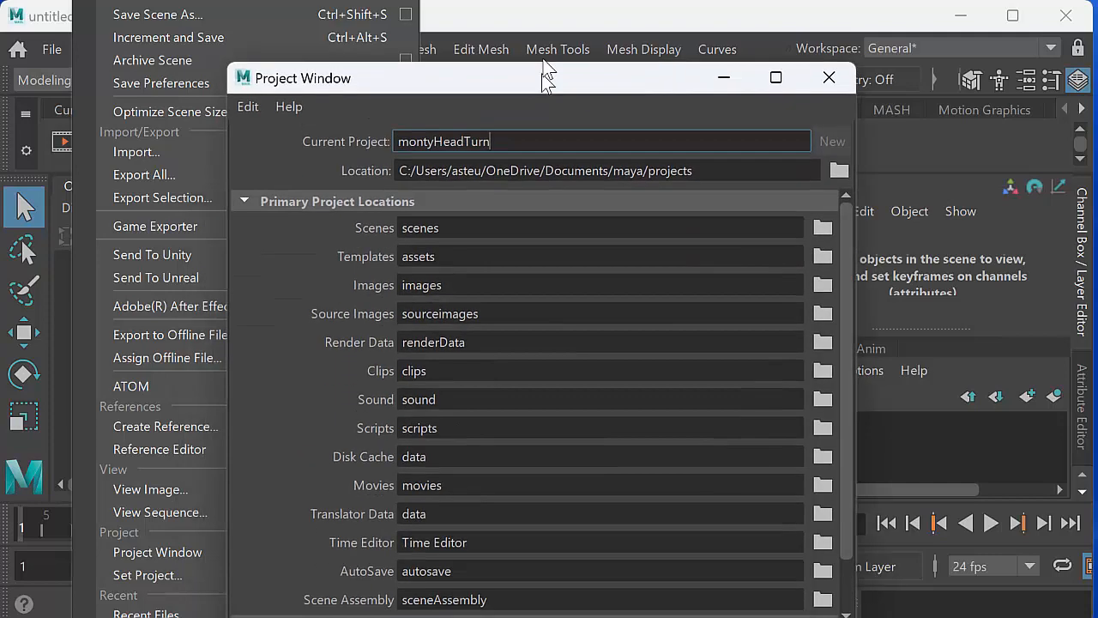
{"action": "left_click", "coordinate": [829, 77]}
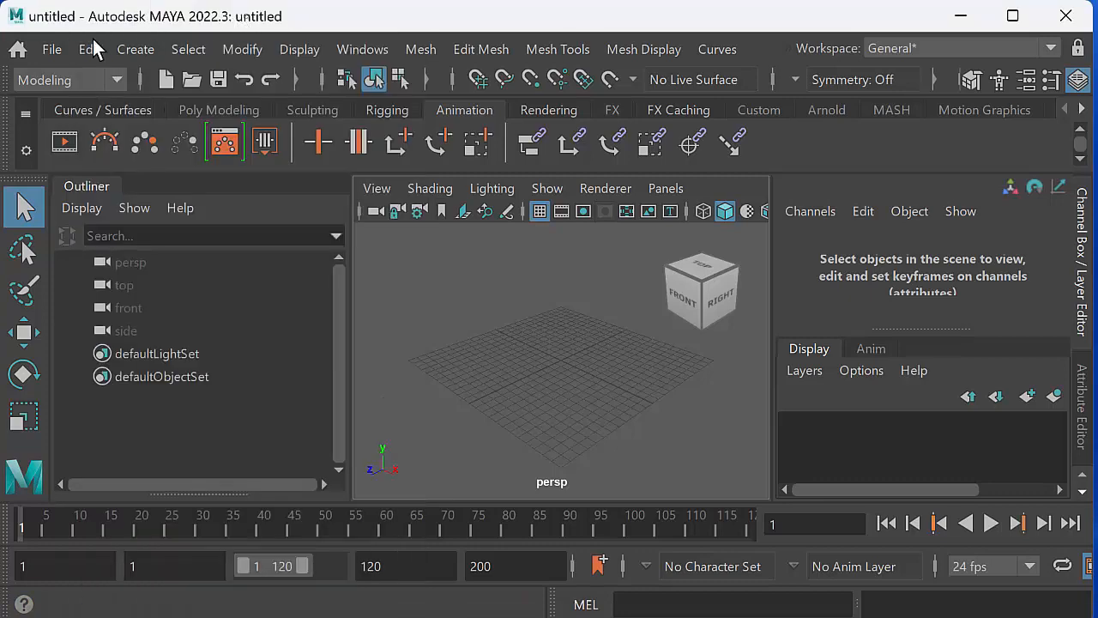
- Set montyHeadTurn as the current project via File > Set Project
{"action": "left_click", "coordinate": [51, 49]}
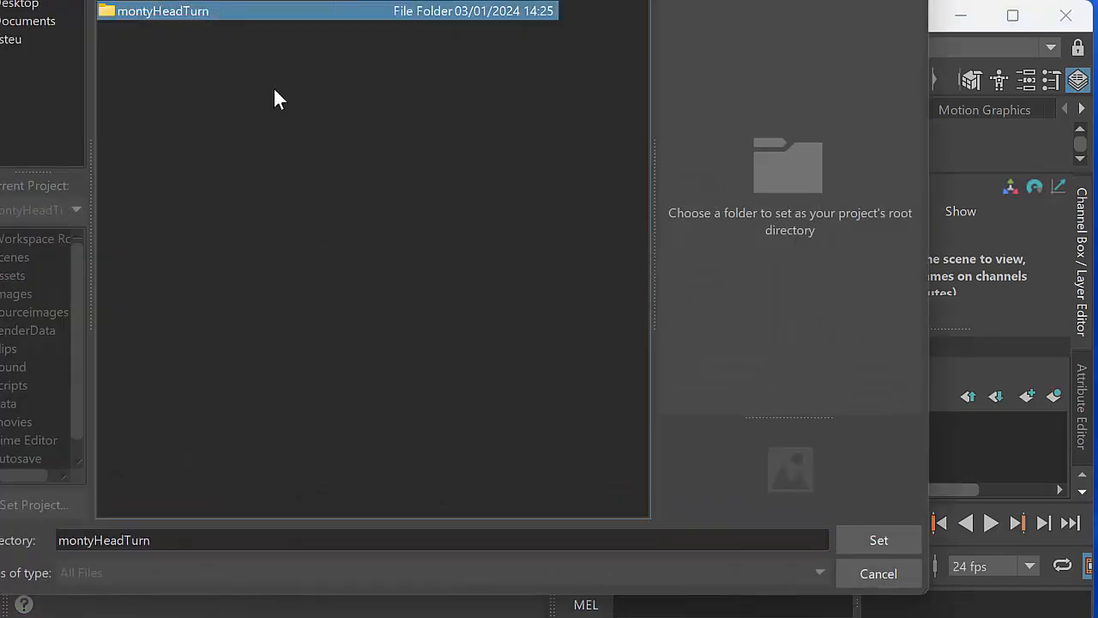
{"action": "left_click", "coordinate": [877, 539]}
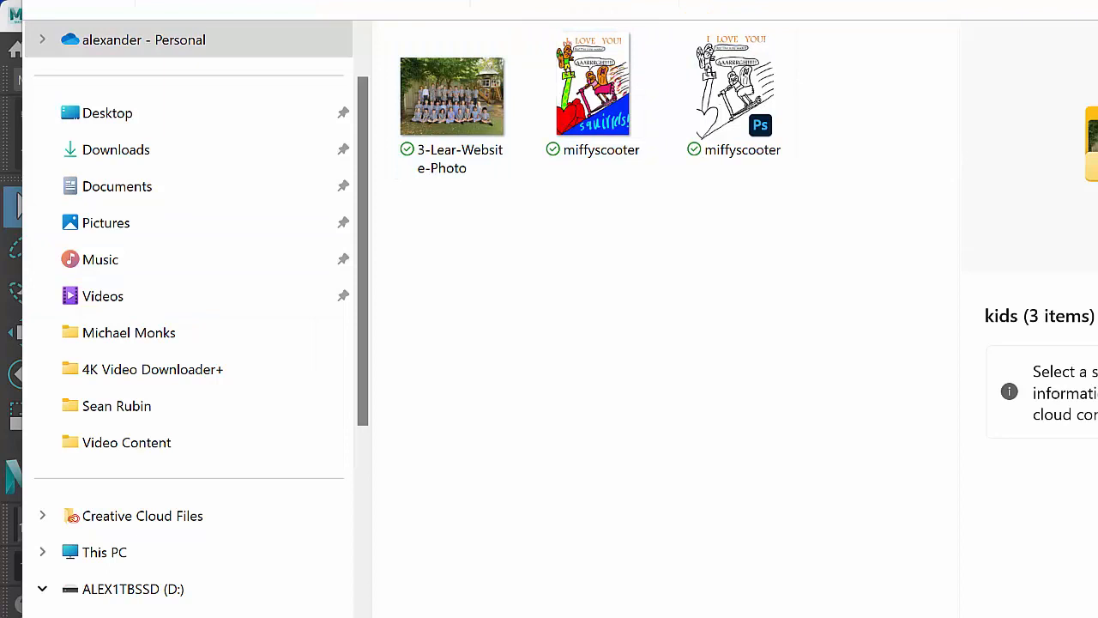
{"action": "mouse_move", "coordinate": [117, 186]}
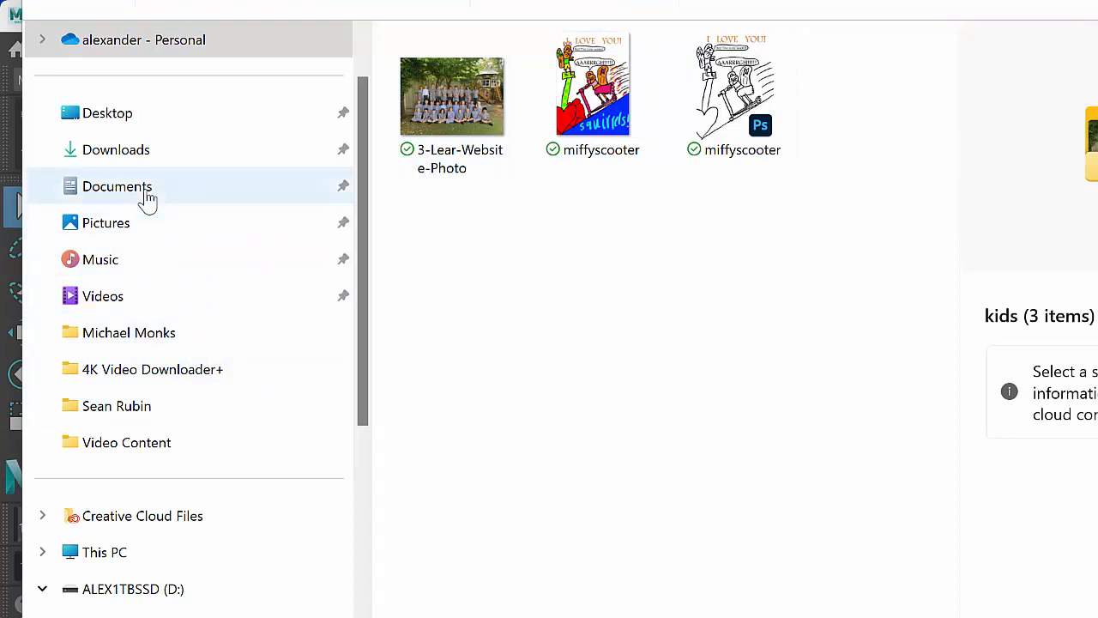
- Show the Desktop and right-click the Monty scene file
{"action": "left_click", "coordinate": [107, 112]}
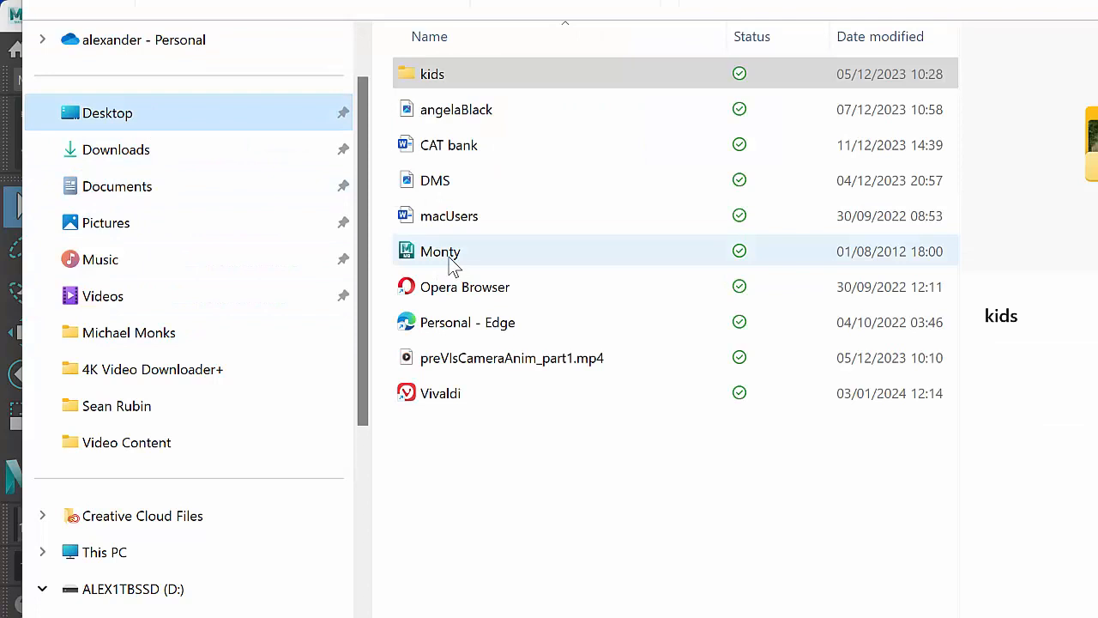
{"action": "left_click", "coordinate": [440, 251]}
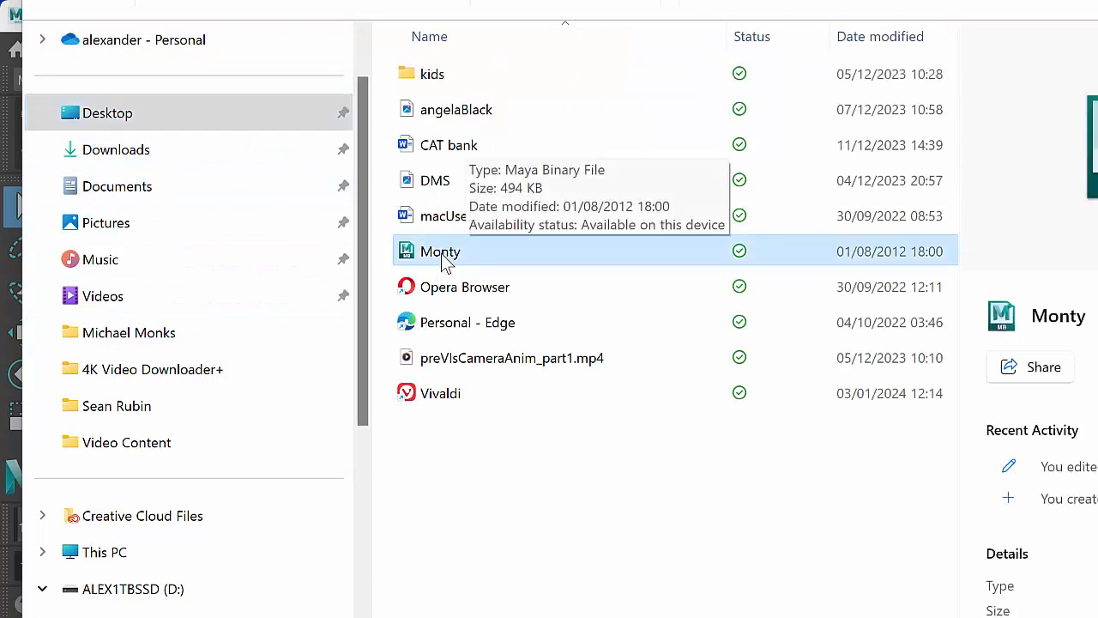
{"action": "right_click", "coordinate": [440, 252]}
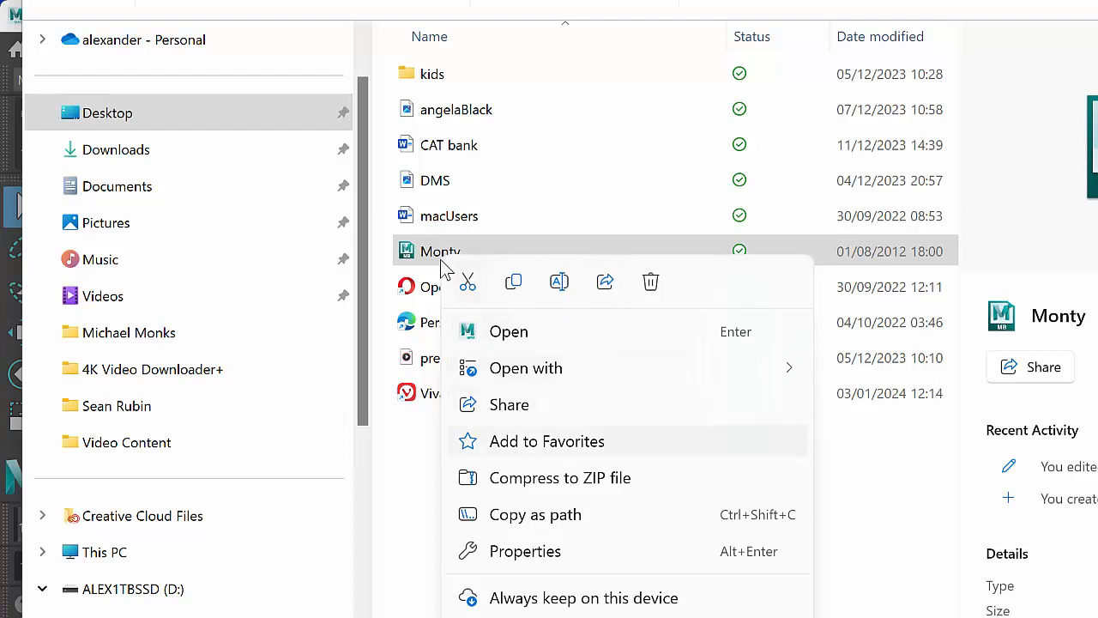
{"action": "mouse_move", "coordinate": [543, 32]}
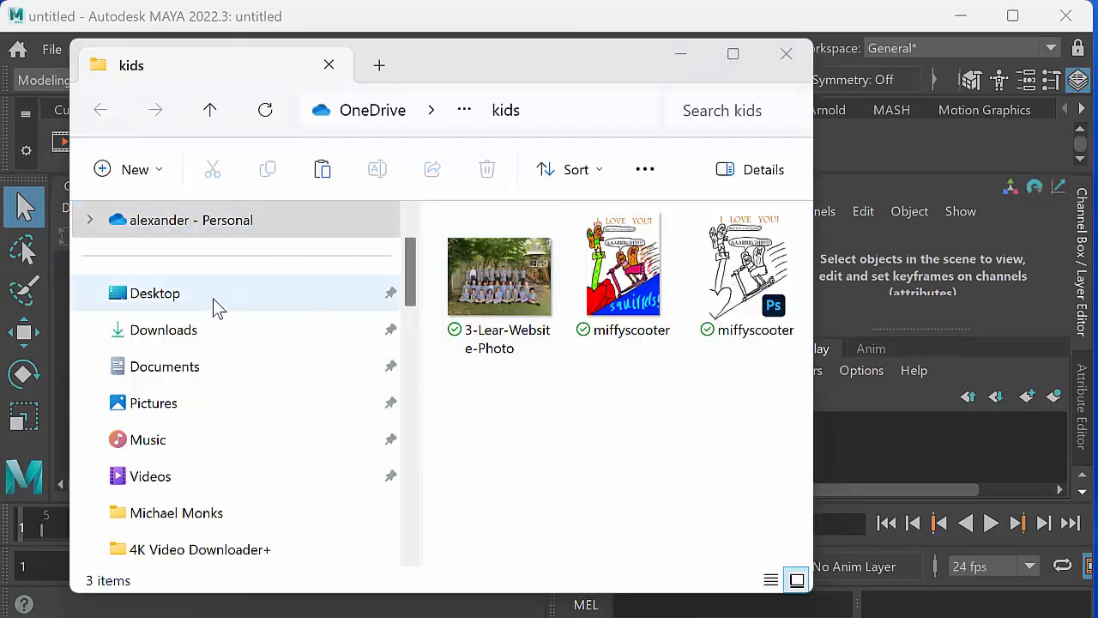
- Move the Monty file into Documents > maya > projects > montyHeadTurn > scenes
{"action": "left_click", "coordinate": [165, 366]}
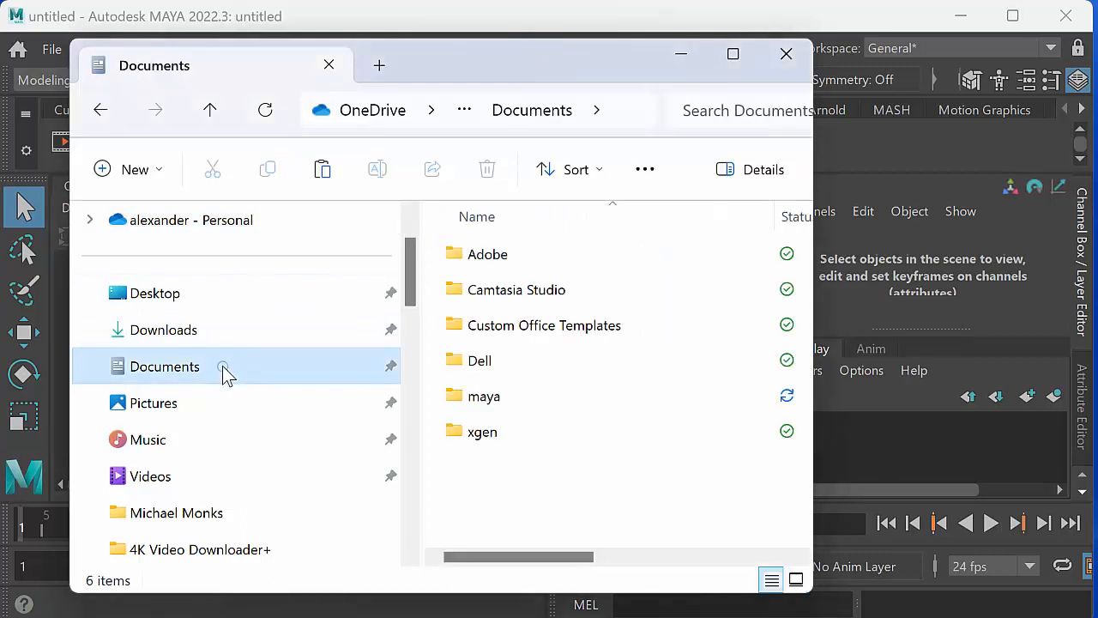
{"action": "double_click", "coordinate": [484, 395]}
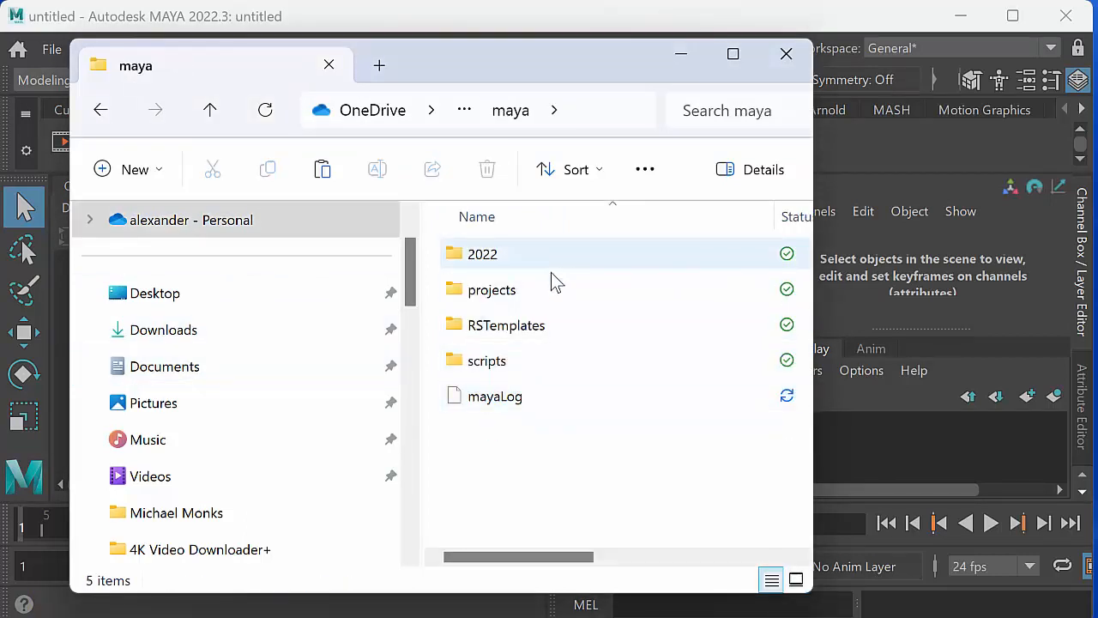
{"action": "double_click", "coordinate": [491, 289]}
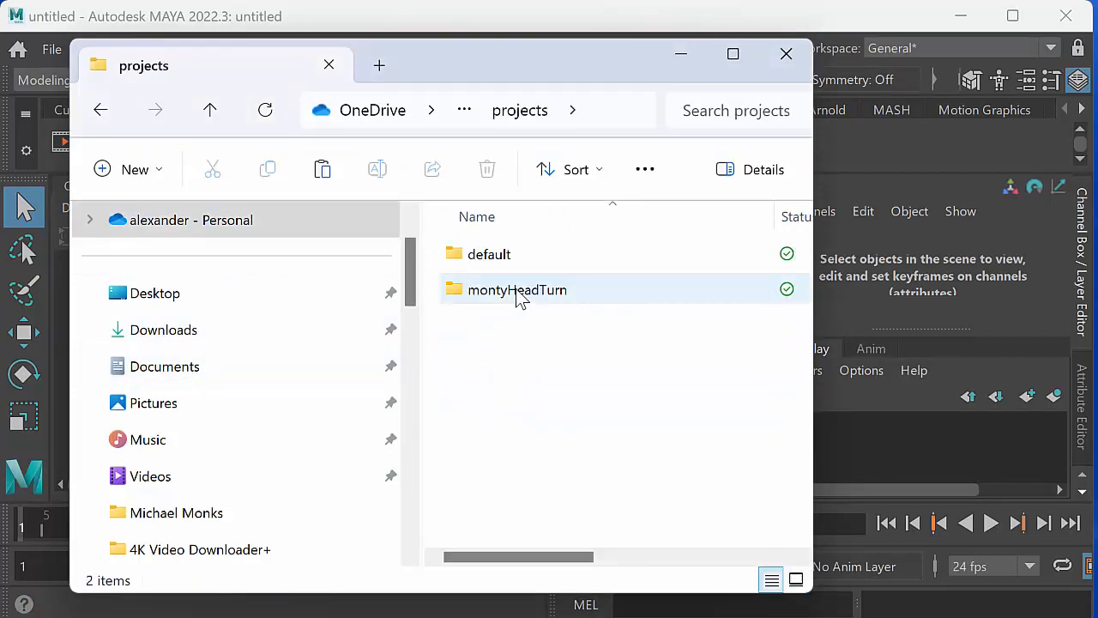
{"action": "double_click", "coordinate": [518, 289]}
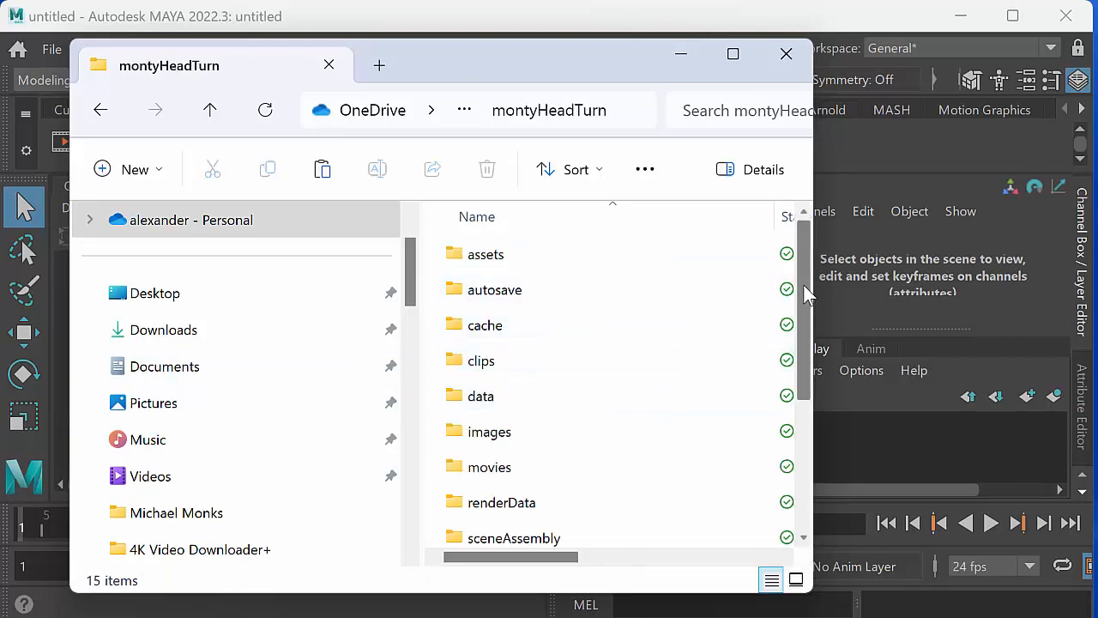
{"action": "scroll", "scroll_direction": "down", "scroll_amount": 3}
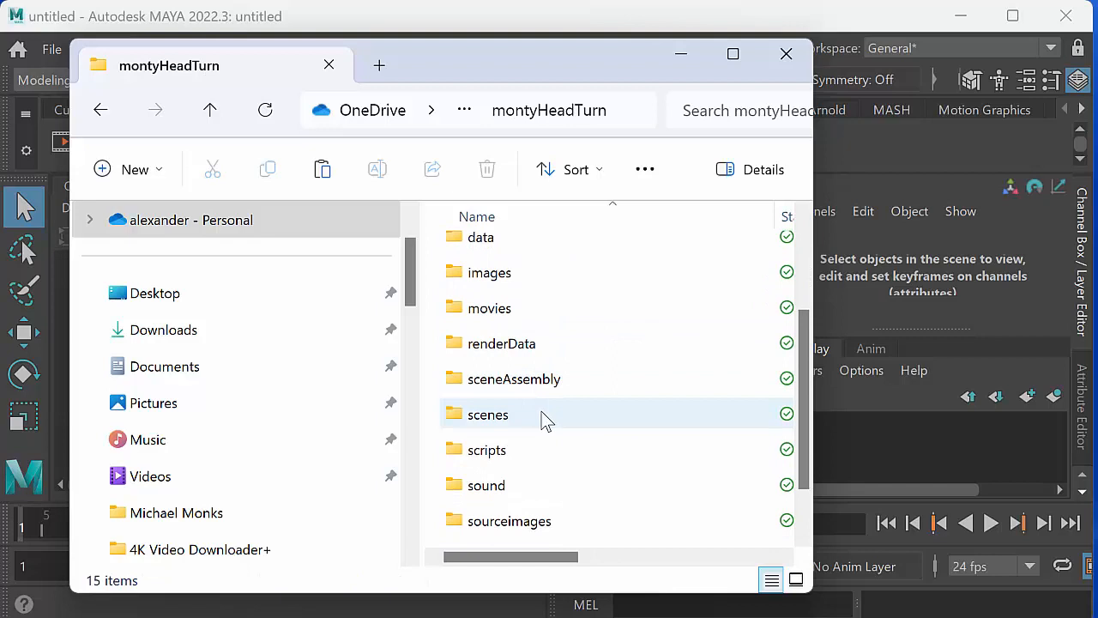
{"action": "double_click", "coordinate": [487, 414]}
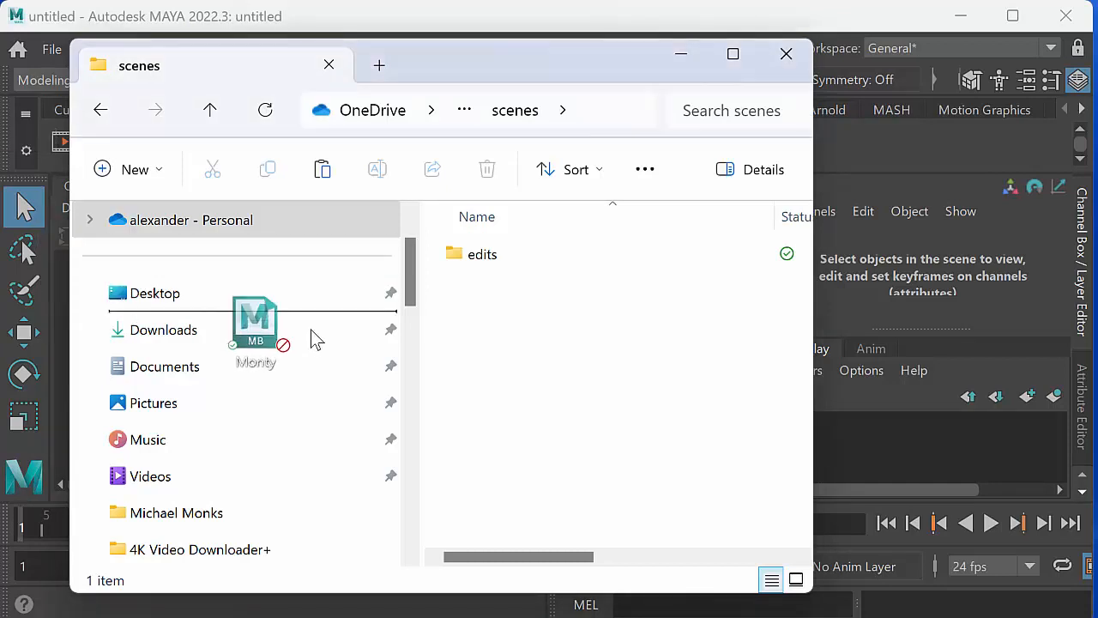
{"action": "left_click_drag", "start_coordinate": [255, 322], "coordinate": [494, 368]}
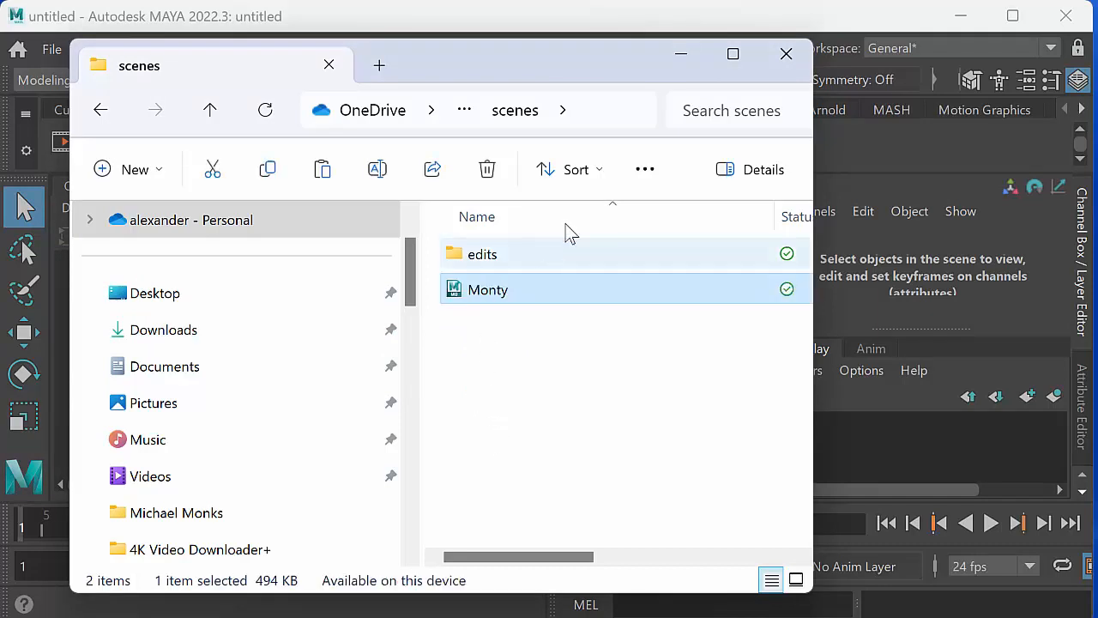
{"action": "mouse_move", "coordinate": [776, 82]}
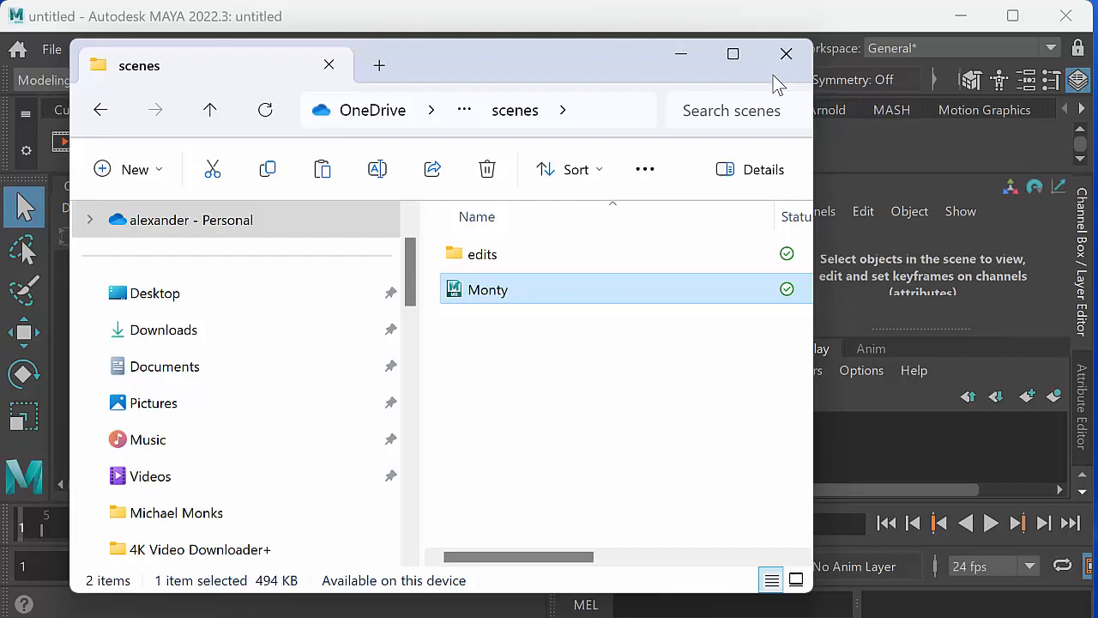
- Close Explorer and open Monty.mb, continuing past the student version warning
{"action": "left_click", "coordinate": [786, 54]}
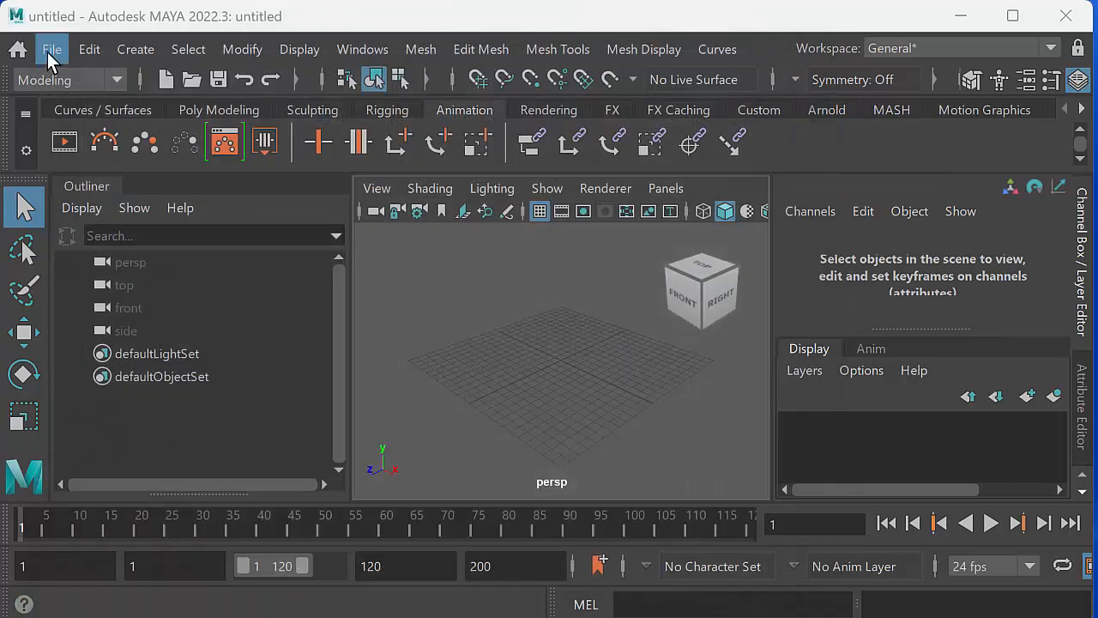
{"action": "left_click", "coordinate": [52, 49]}
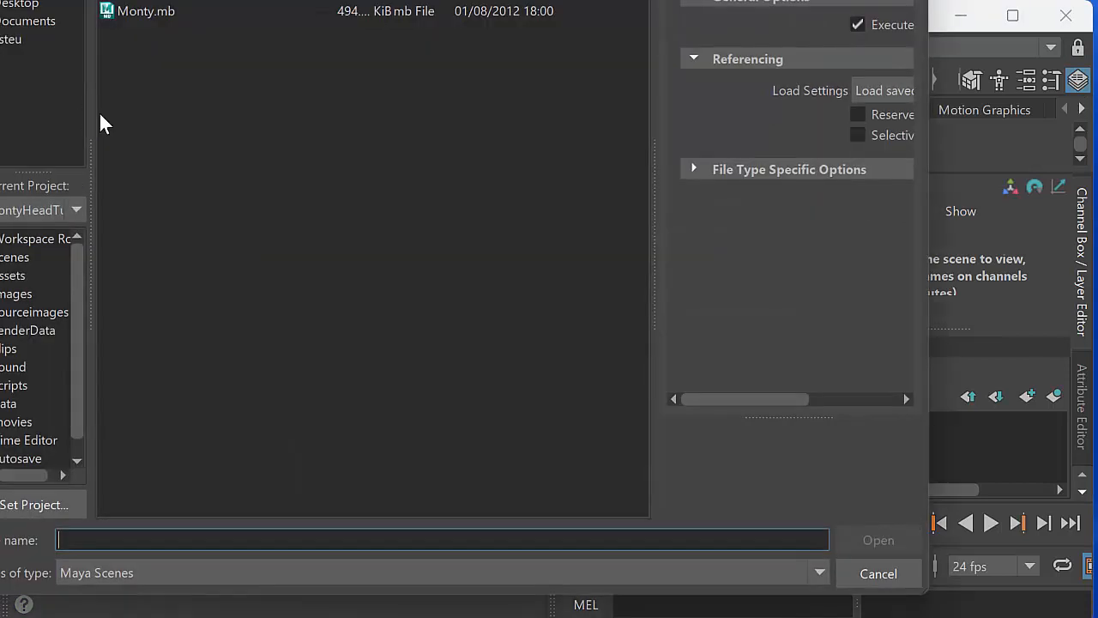
{"action": "left_click", "coordinate": [146, 11]}
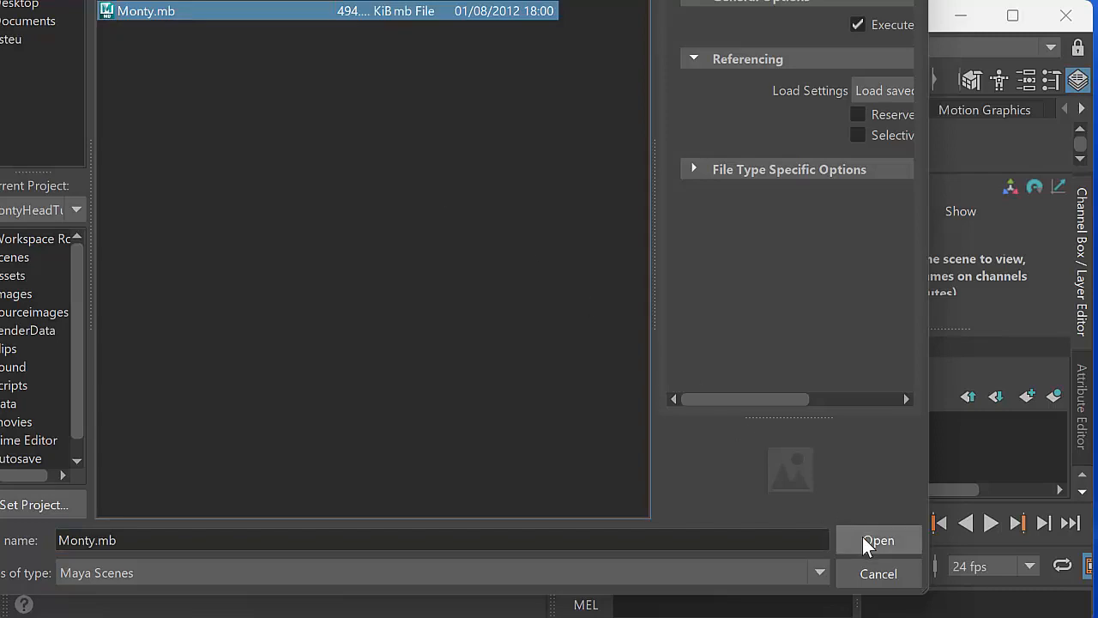
{"action": "left_click", "coordinate": [877, 540]}
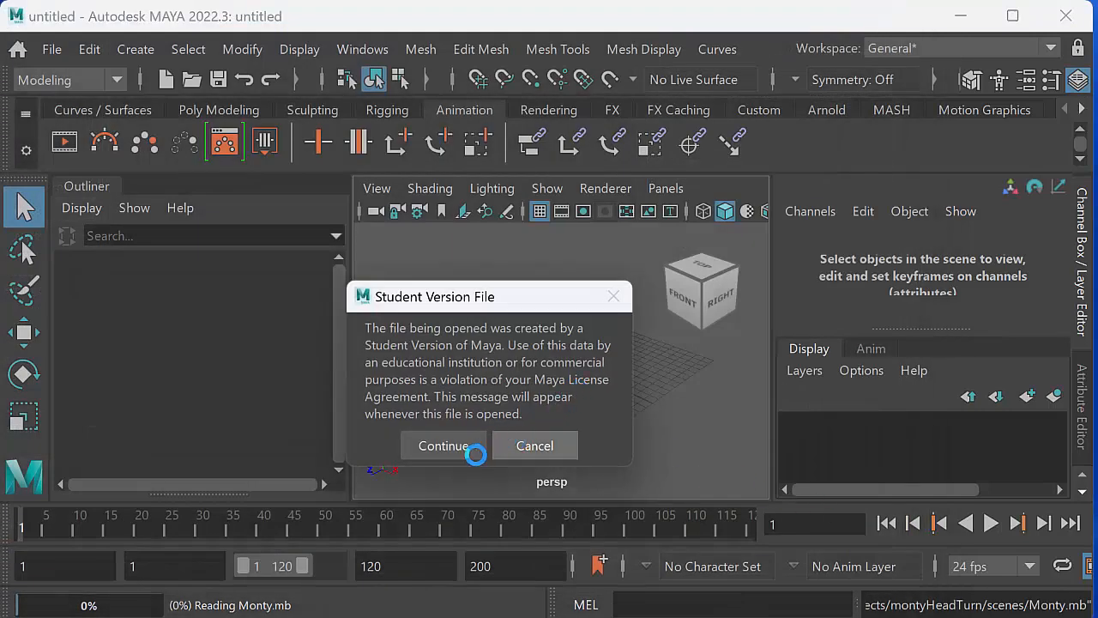
{"action": "left_click", "coordinate": [443, 446]}
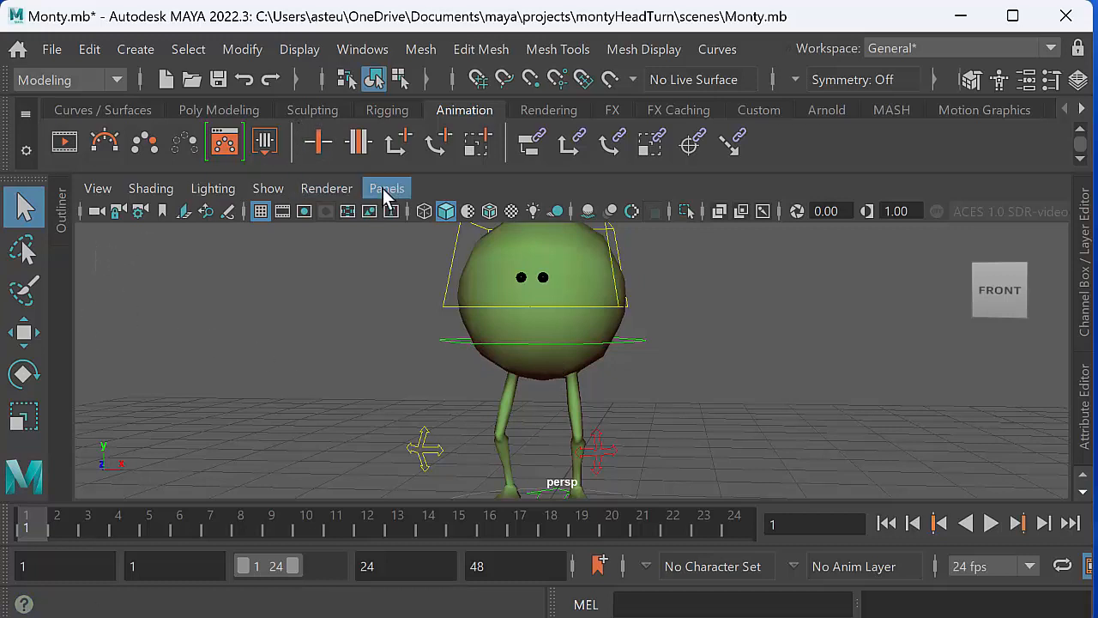
{"action": "left_click", "coordinate": [386, 188]}
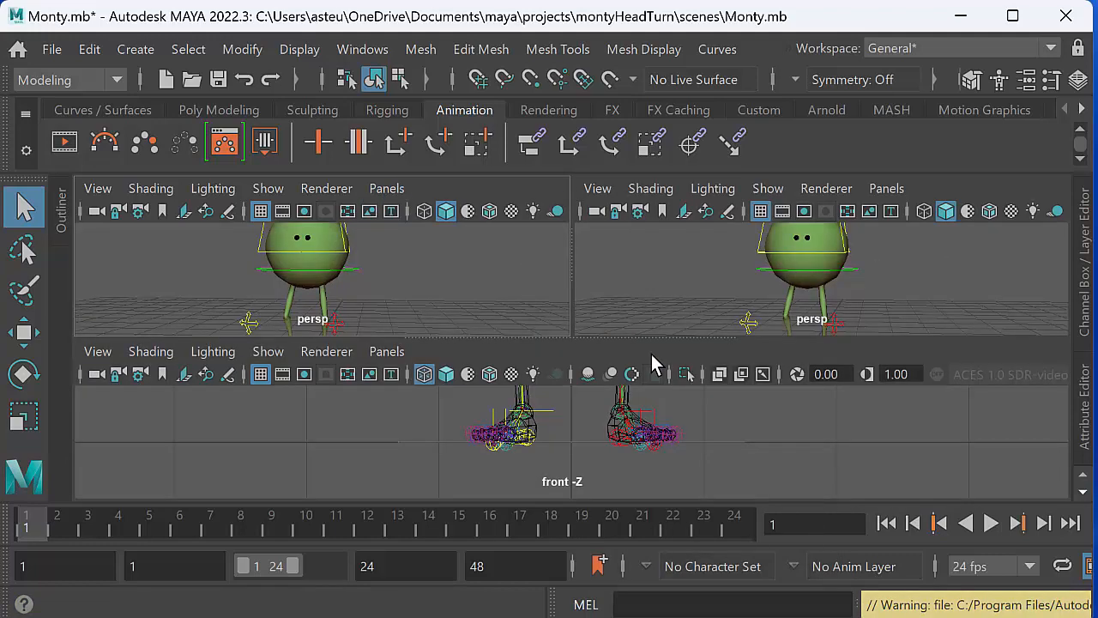
{"action": "left_click", "coordinate": [386, 351]}
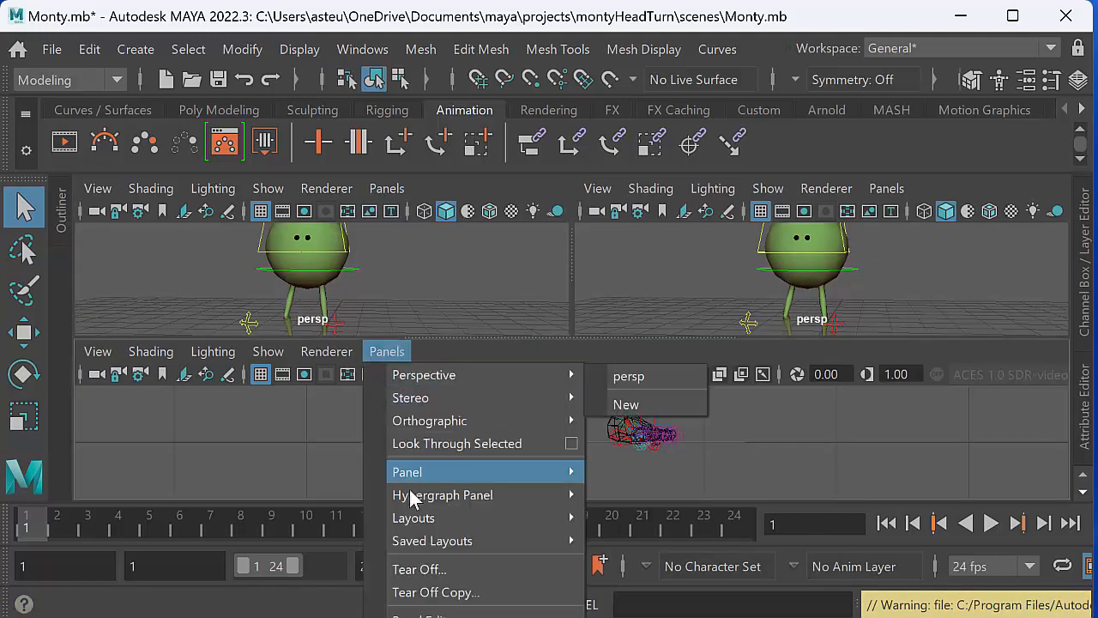
{"action": "left_click", "coordinate": [407, 472]}
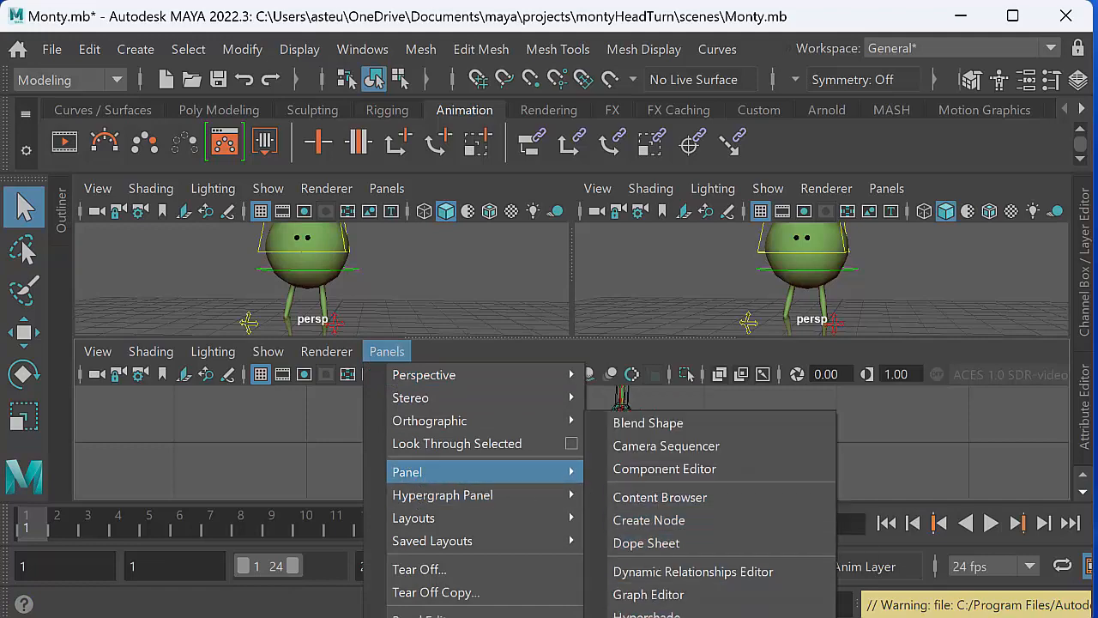
{"action": "mouse_move", "coordinate": [648, 593]}
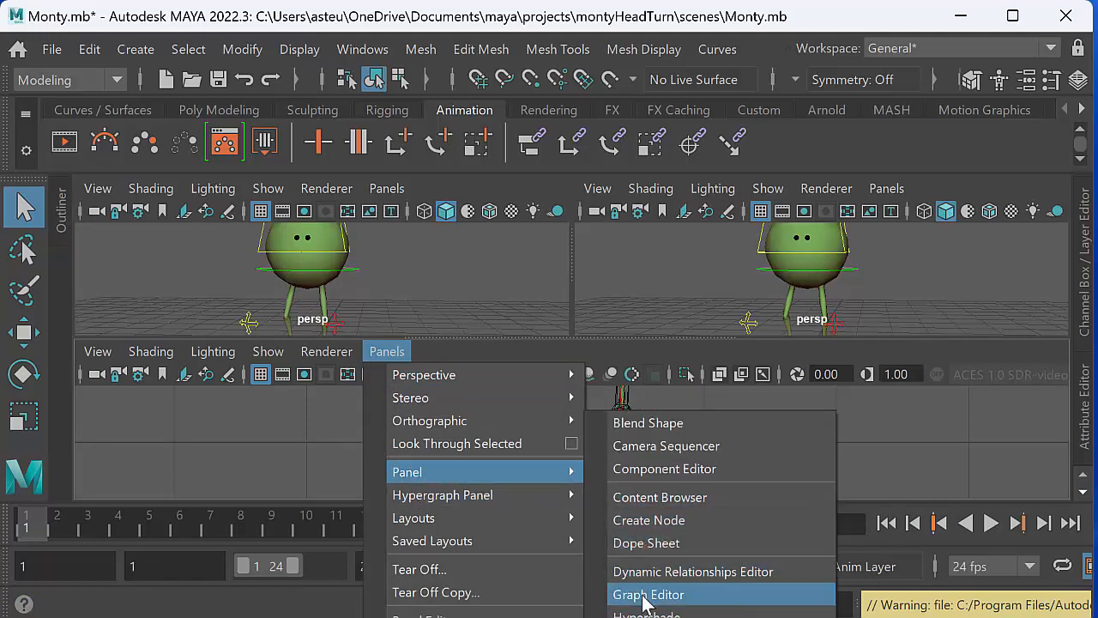
{"action": "left_click", "coordinate": [648, 593]}
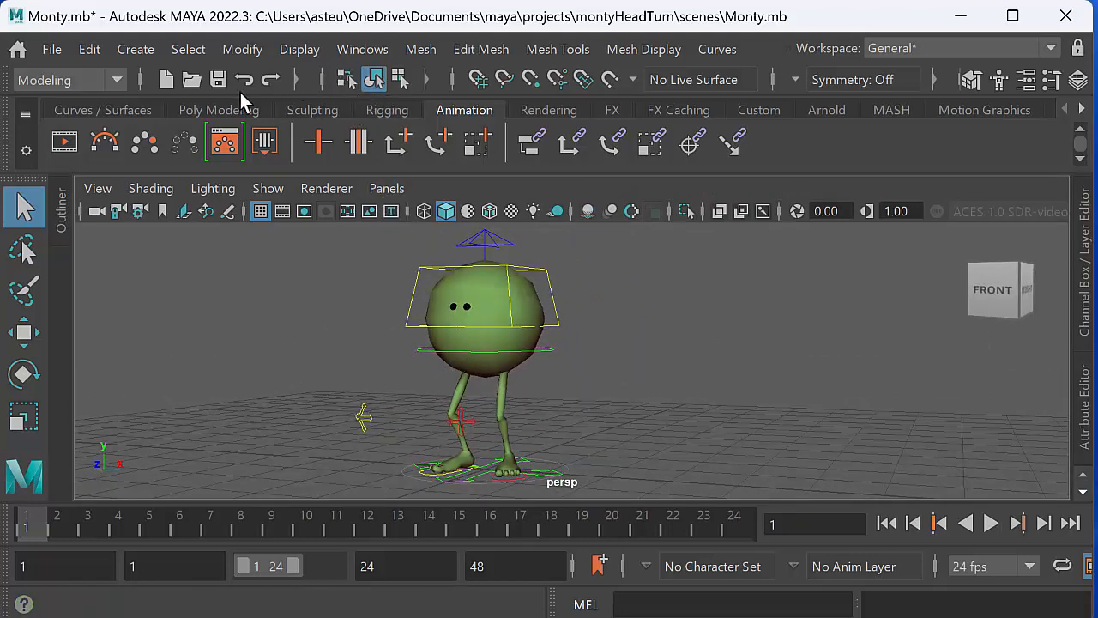
{"action": "mouse_move", "coordinate": [819, 94]}
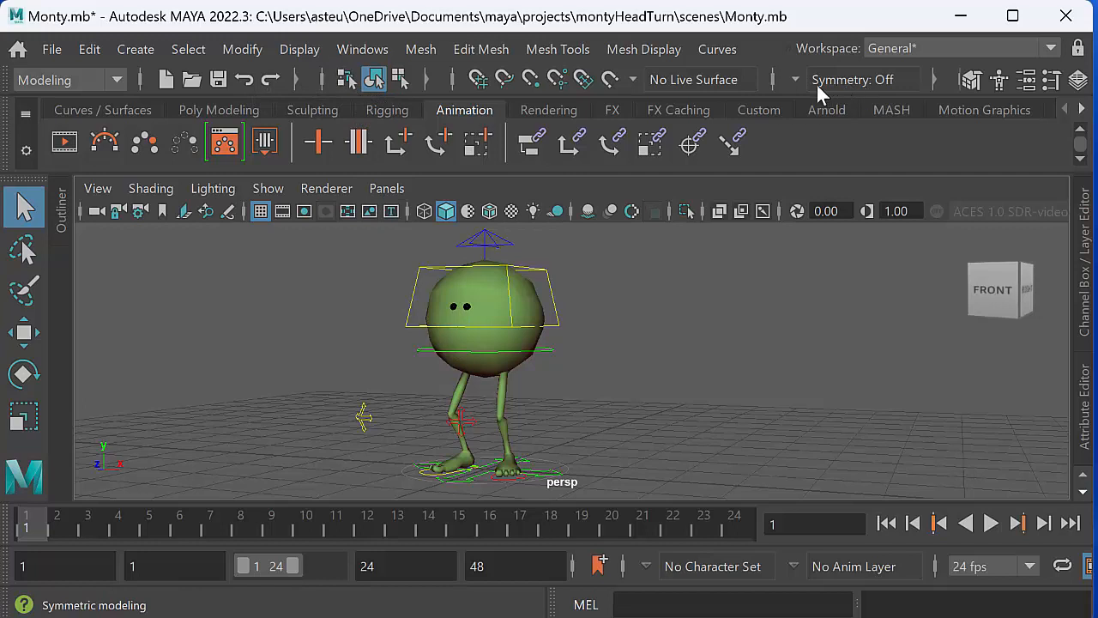
{"action": "mouse_move", "coordinate": [296, 86]}
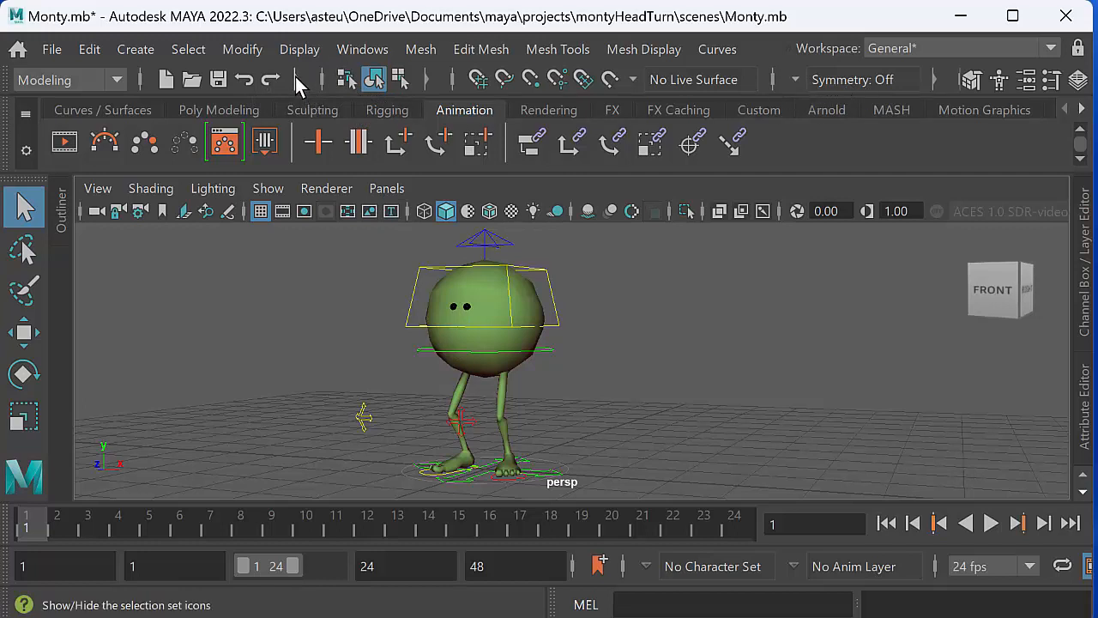
{"action": "left_click", "coordinate": [493, 79]}
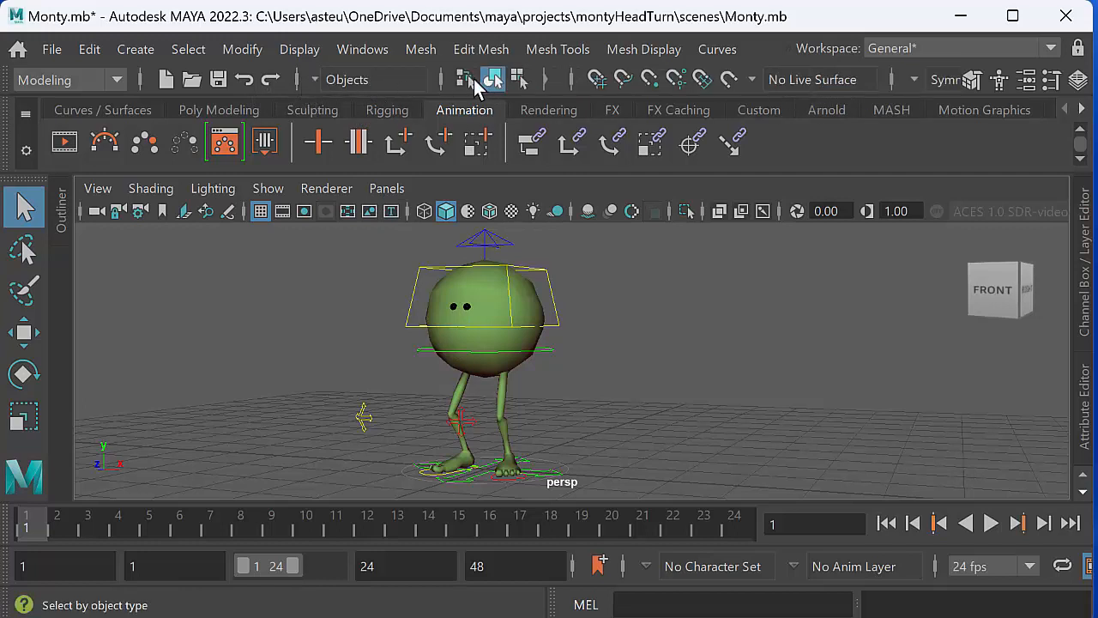
{"action": "mouse_move", "coordinate": [140, 90]}
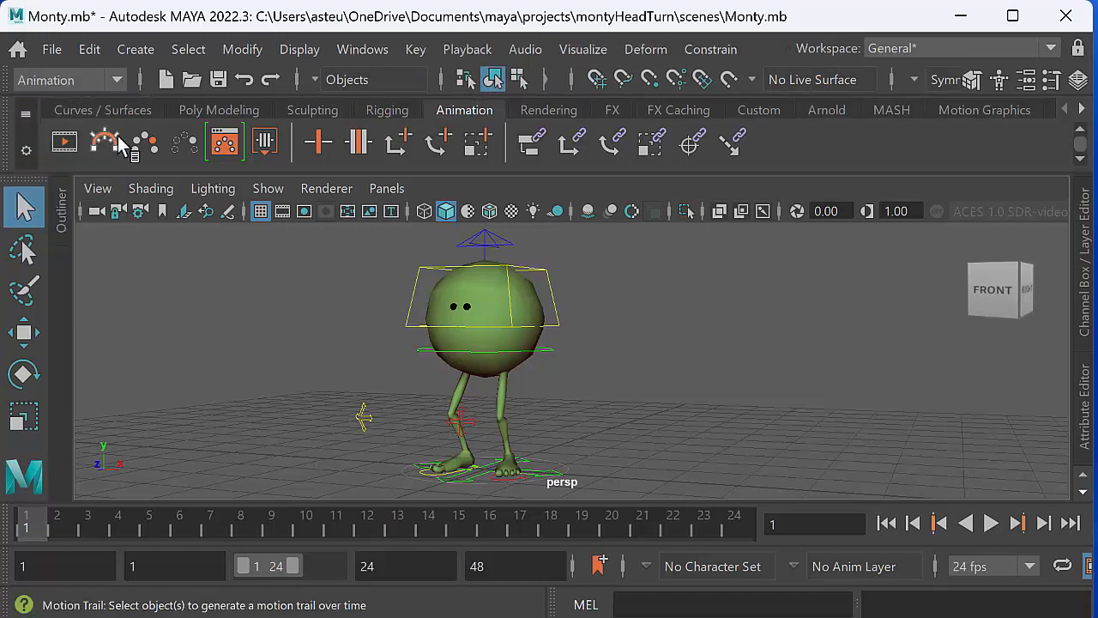
{"action": "mouse_move", "coordinate": [517, 79]}
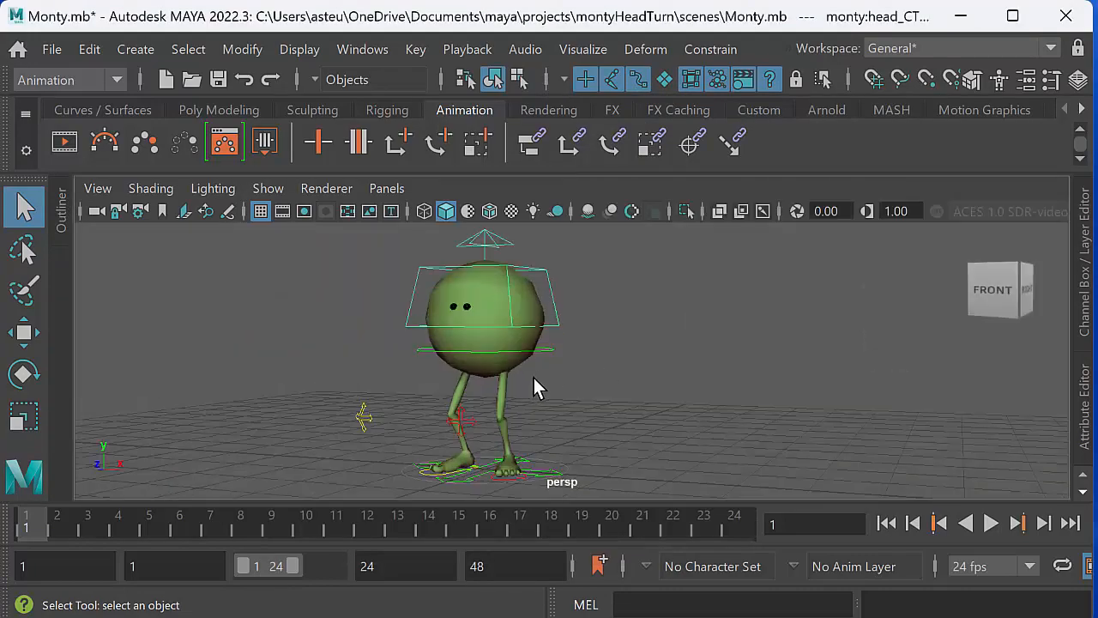
- Orbit to a side view and move Monty's R_knee control with the Move tool
{"action": "left_click_drag", "start_coordinate": [536, 386], "coordinate": [530, 408]}
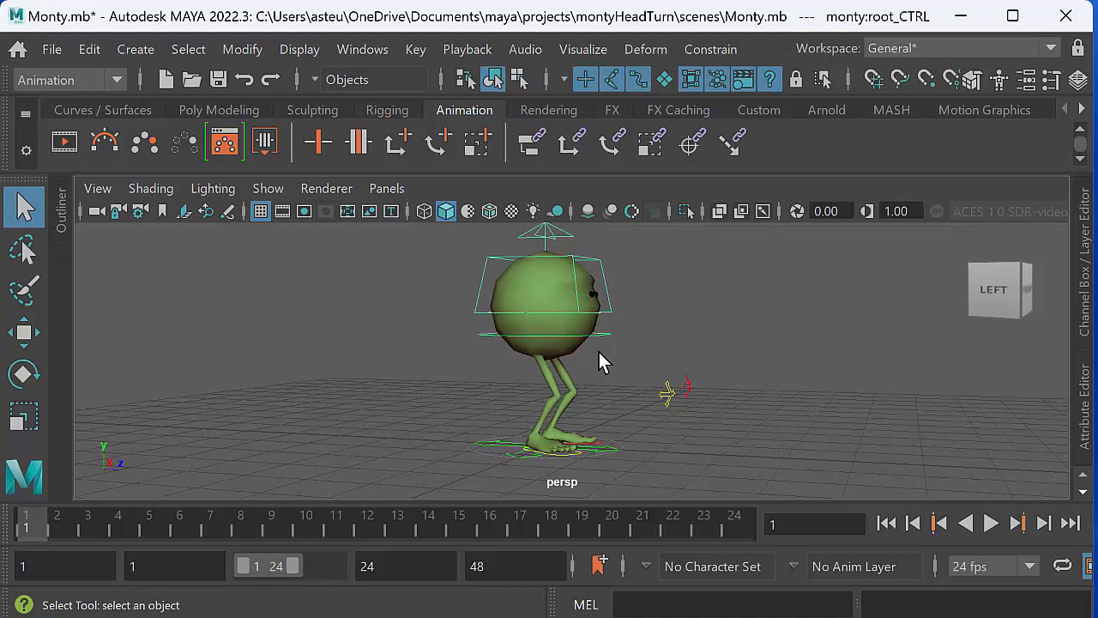
{"action": "left_click", "coordinate": [23, 332]}
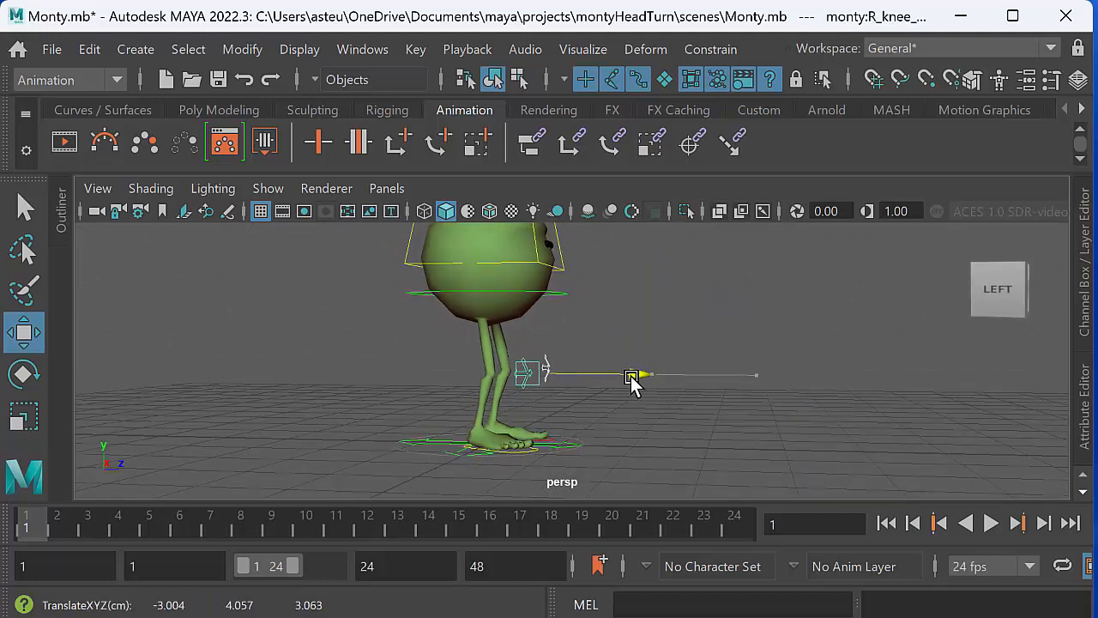
{"action": "left_click_drag", "start_coordinate": [631, 378], "coordinate": [777, 377]}
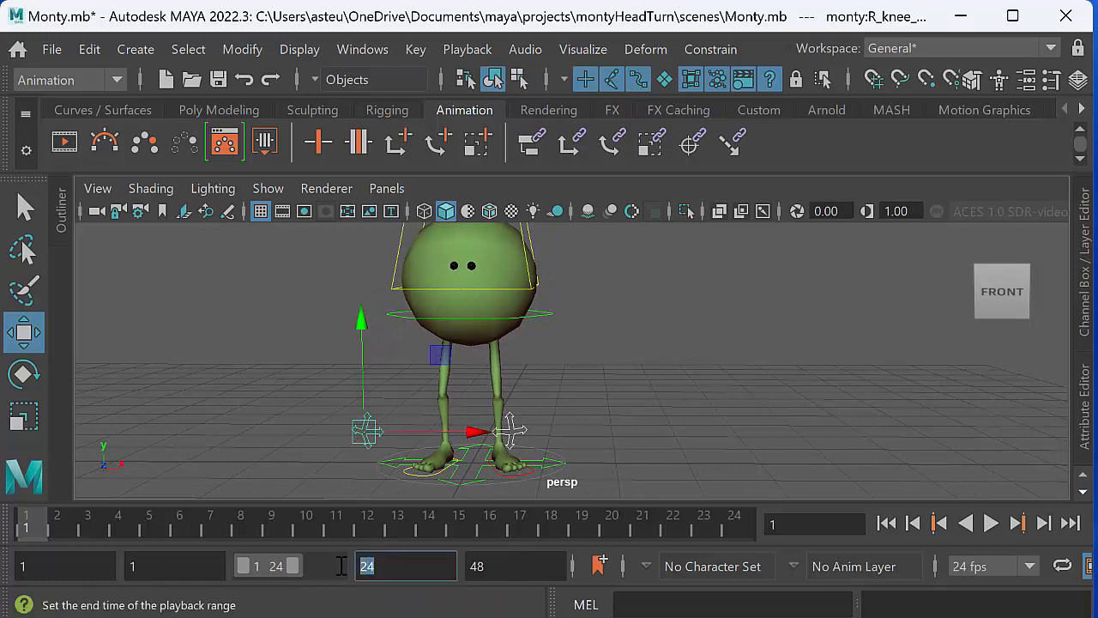
- Set the end time to 49 and rotate root_CTRL in Y at frames 1 and 49
{"action": "type", "text": "49"}
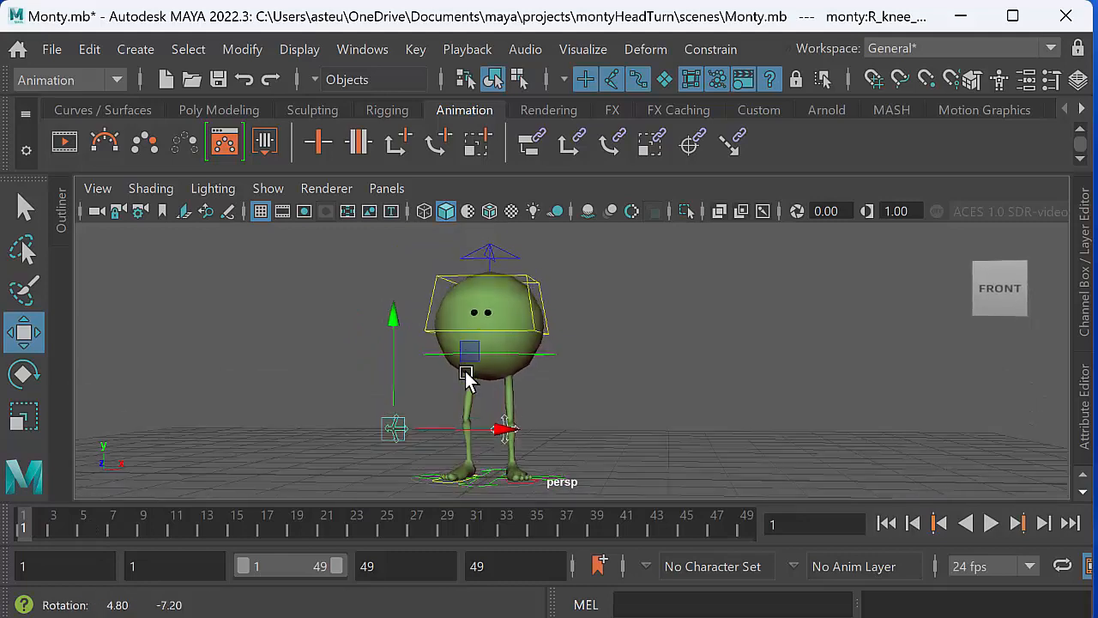
{"action": "left_click", "coordinate": [467, 352]}
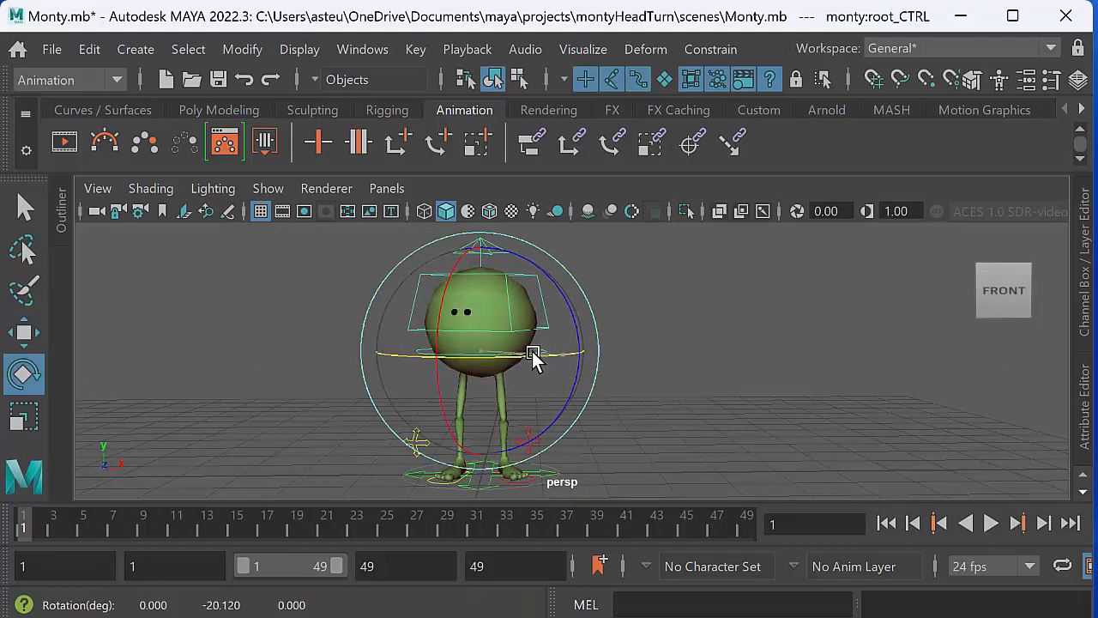
{"action": "left_click_drag", "start_coordinate": [532, 355], "coordinate": [518, 423]}
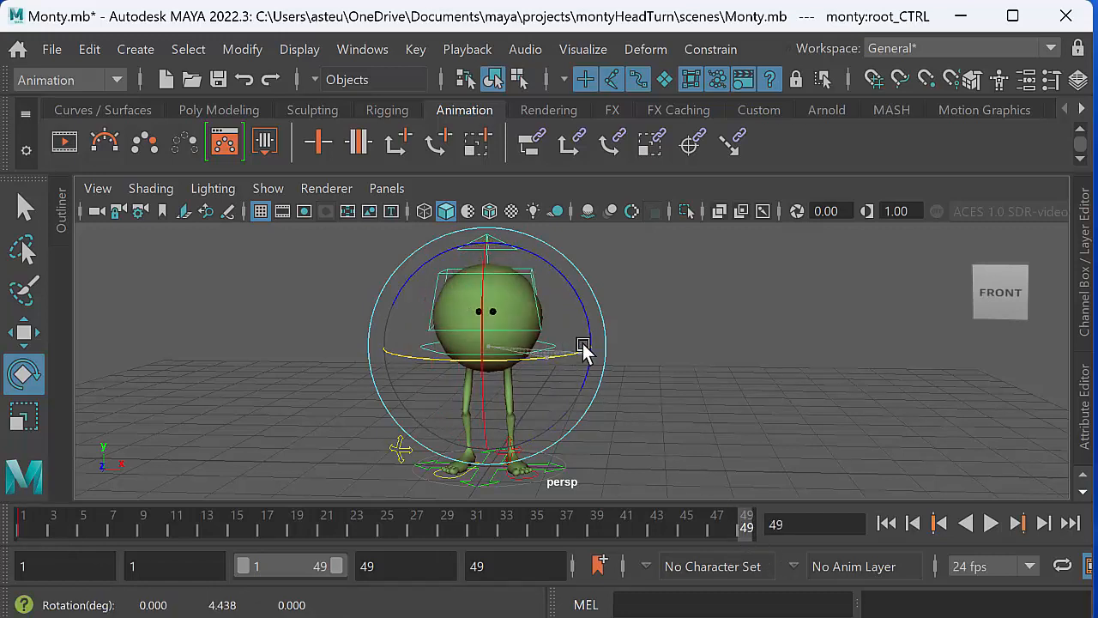
{"action": "left_click_drag", "start_coordinate": [583, 352], "coordinate": [588, 365]}
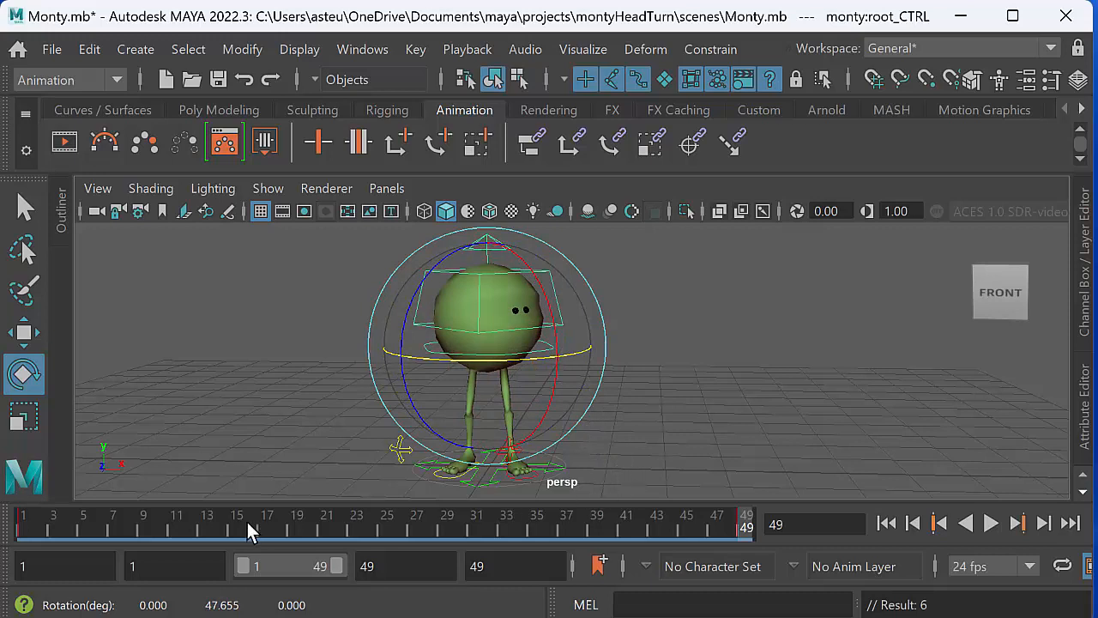
{"action": "left_click", "coordinate": [990, 523]}
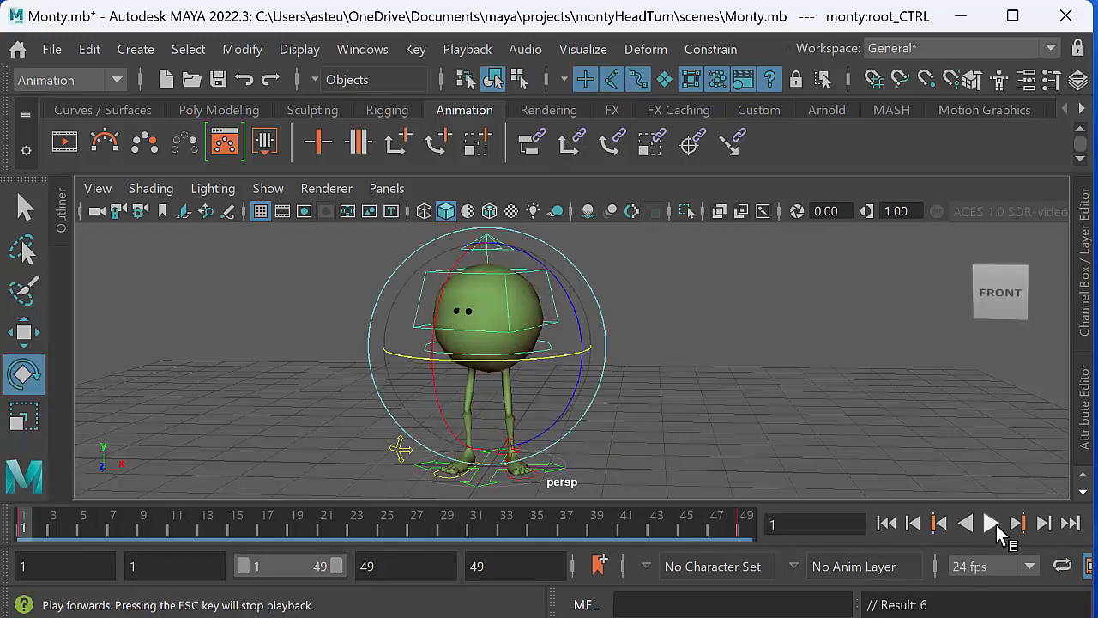
{"action": "left_click", "coordinate": [989, 522]}
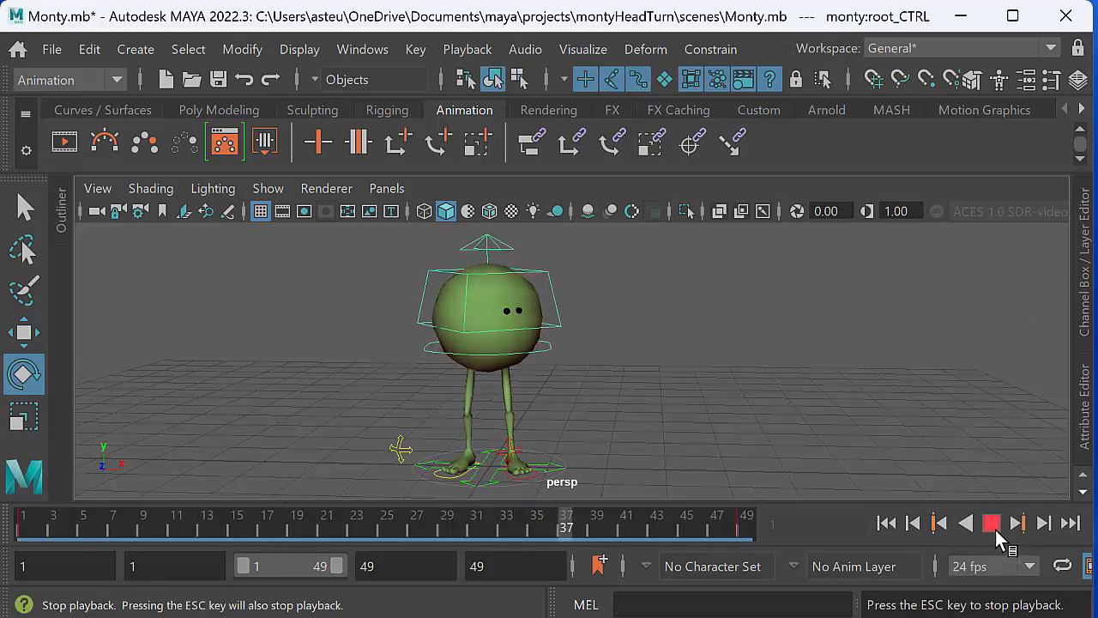
{"action": "left_click", "coordinate": [991, 523]}
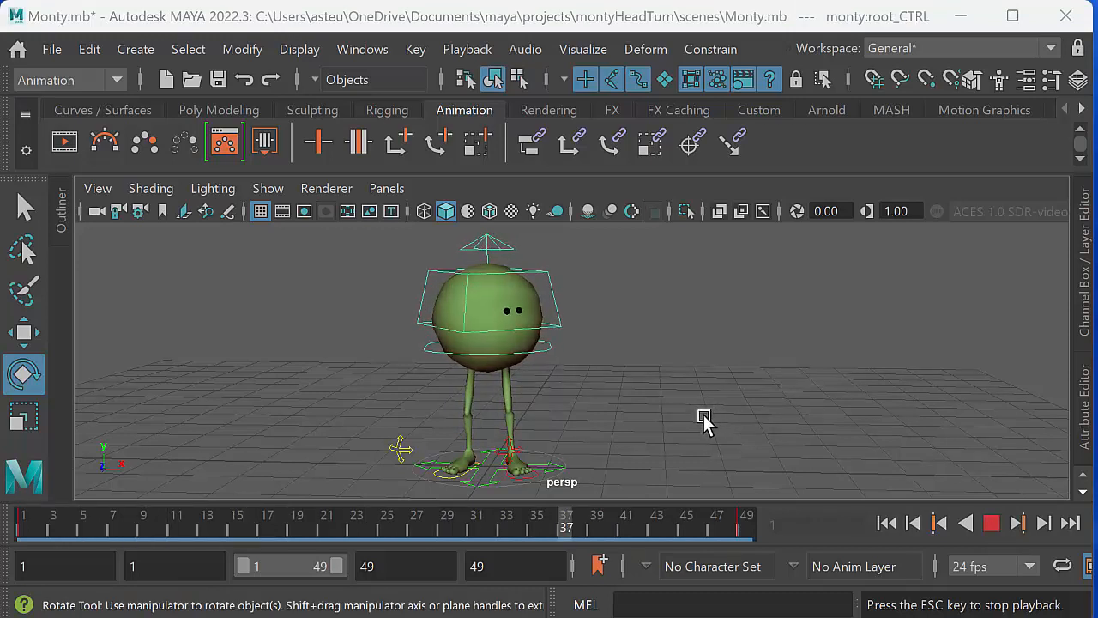
{"action": "mouse_move", "coordinate": [693, 416]}
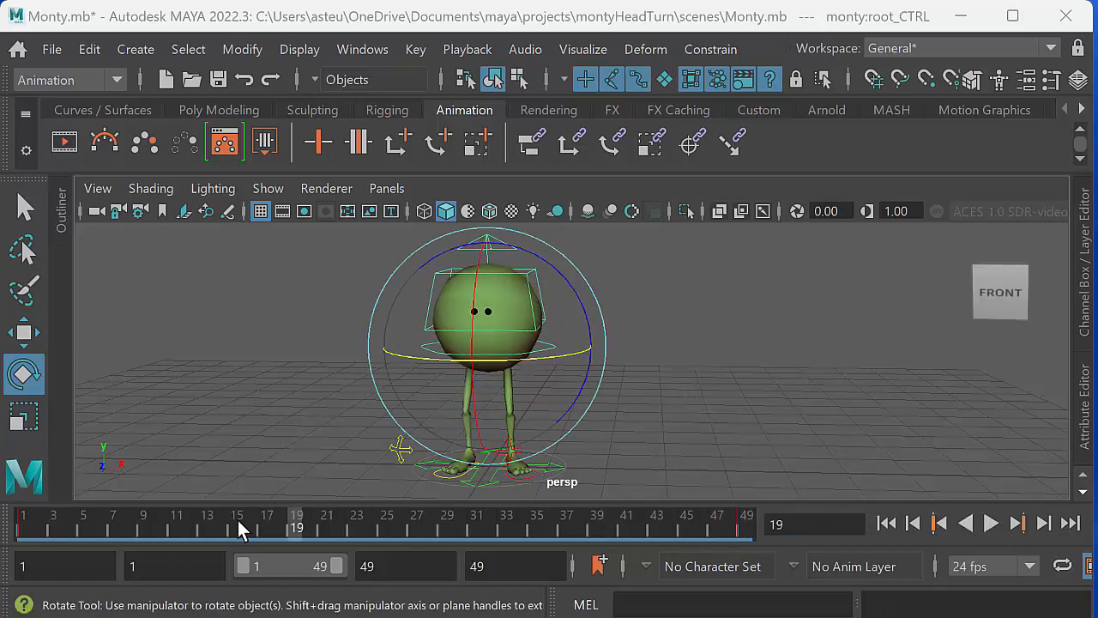
{"action": "left_click", "coordinate": [402, 525]}
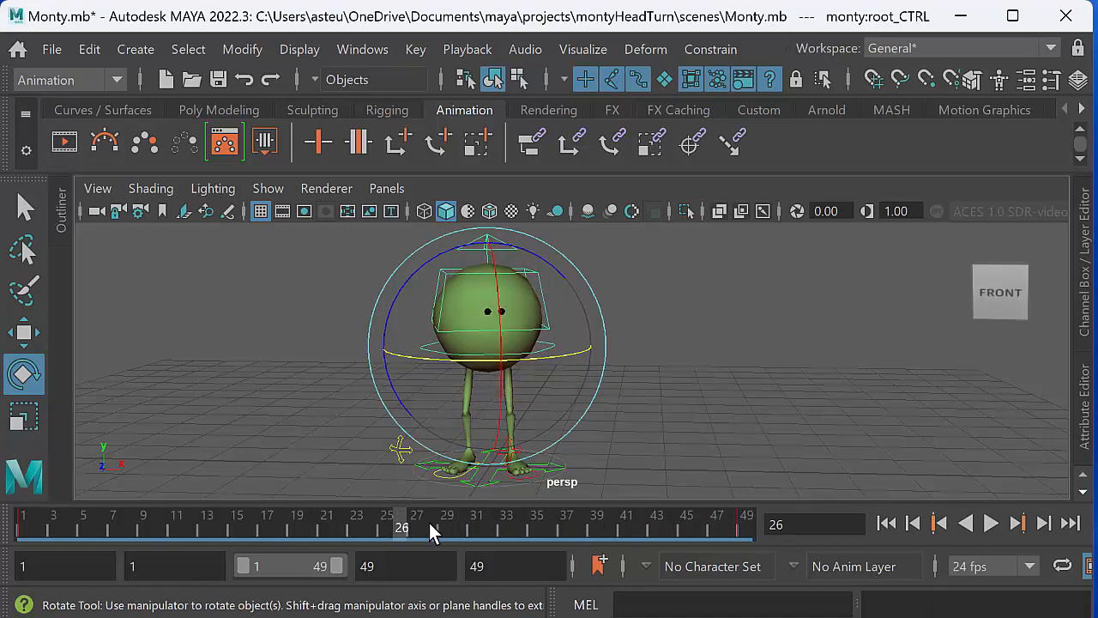
{"action": "left_click", "coordinate": [24, 523]}
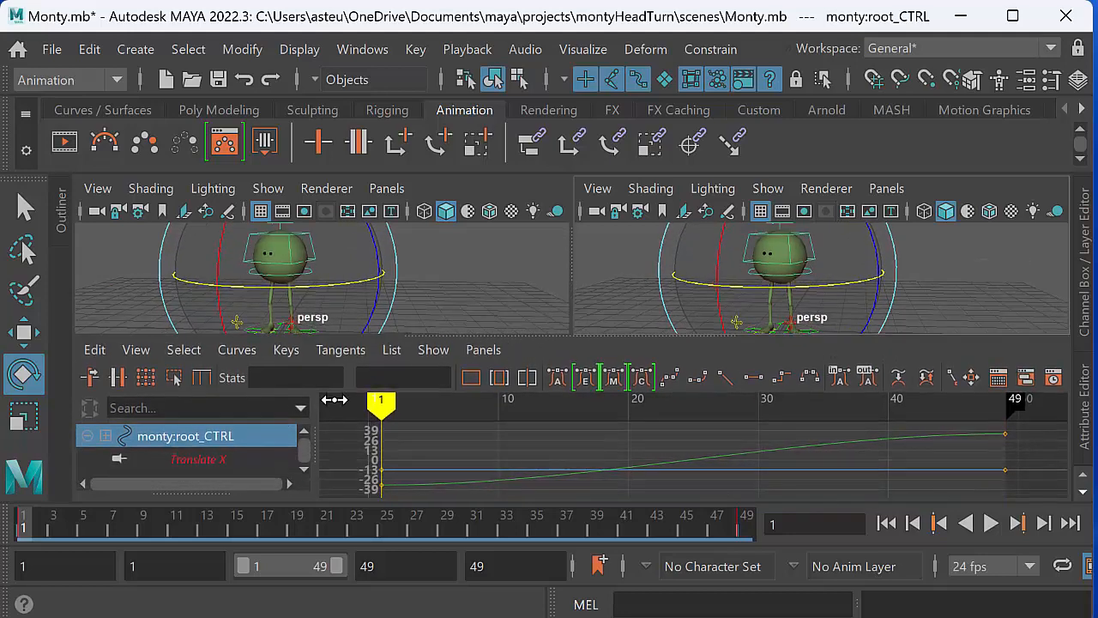
{"action": "mouse_move", "coordinate": [510, 335]}
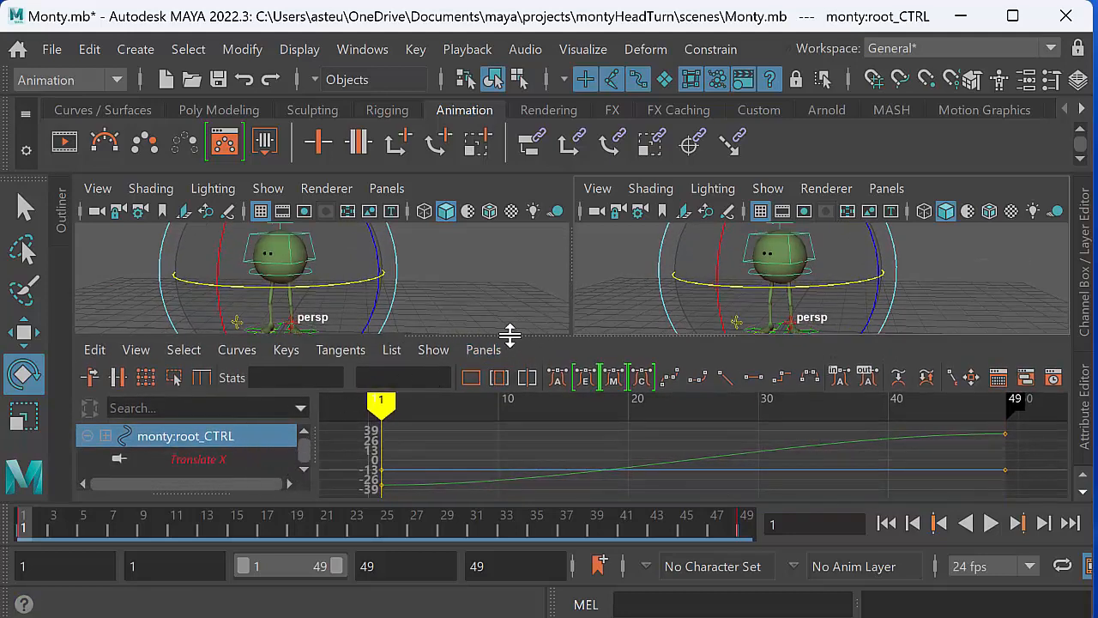
- Isolate the Rotate Y curve in an enlarged Graph Editor and add a key at frame 25
{"action": "left_click_drag", "start_coordinate": [510, 334], "coordinate": [510, 283]}
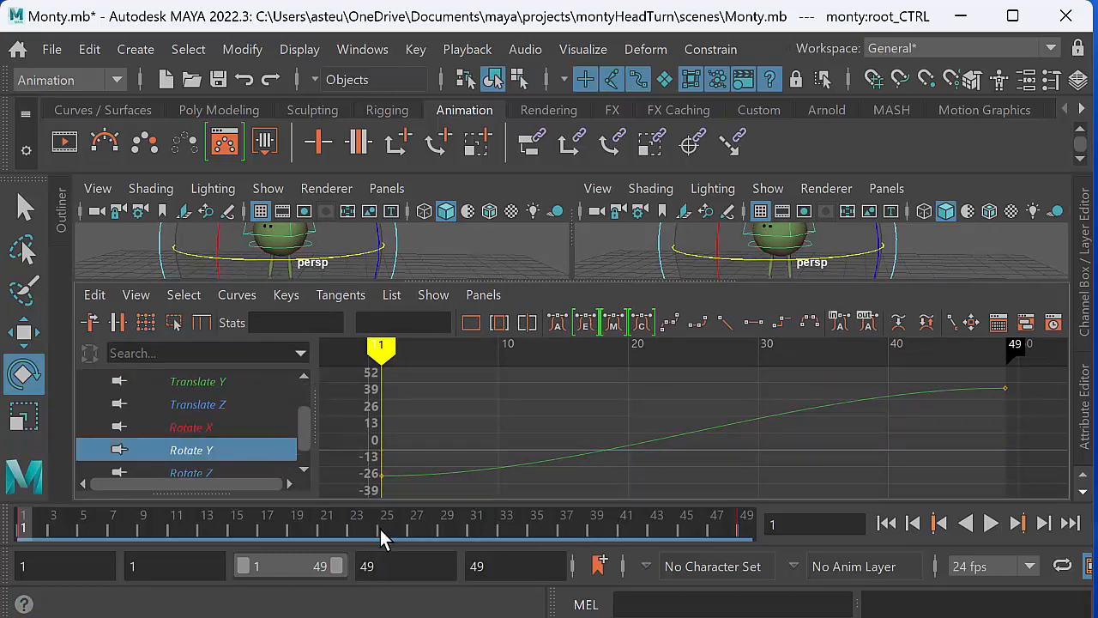
{"action": "left_click", "coordinate": [387, 526]}
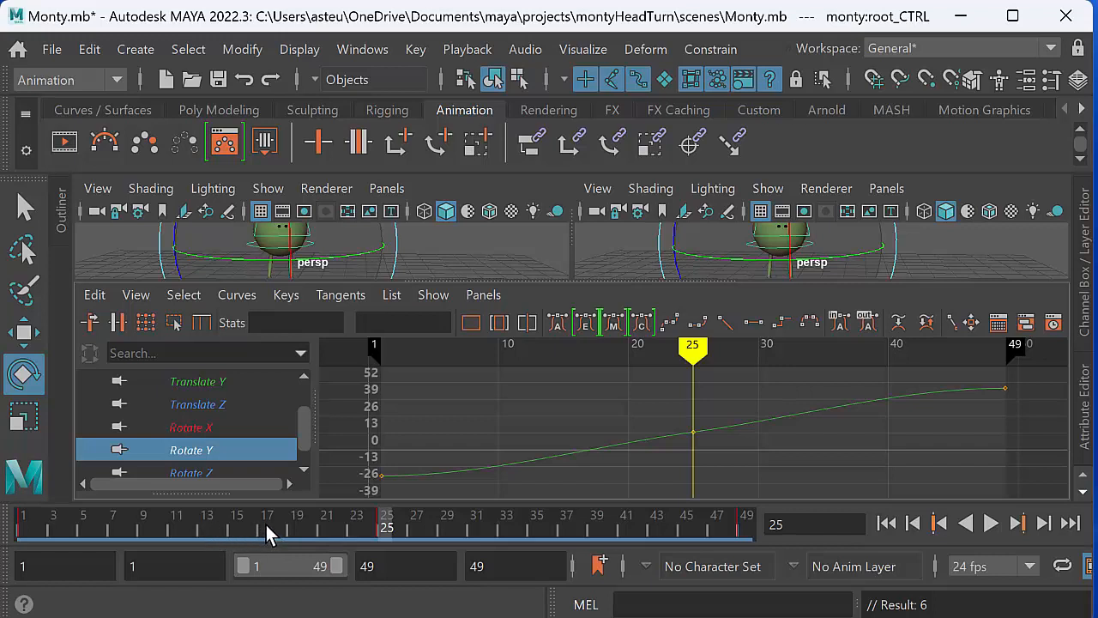
{"action": "left_click", "coordinate": [266, 527]}
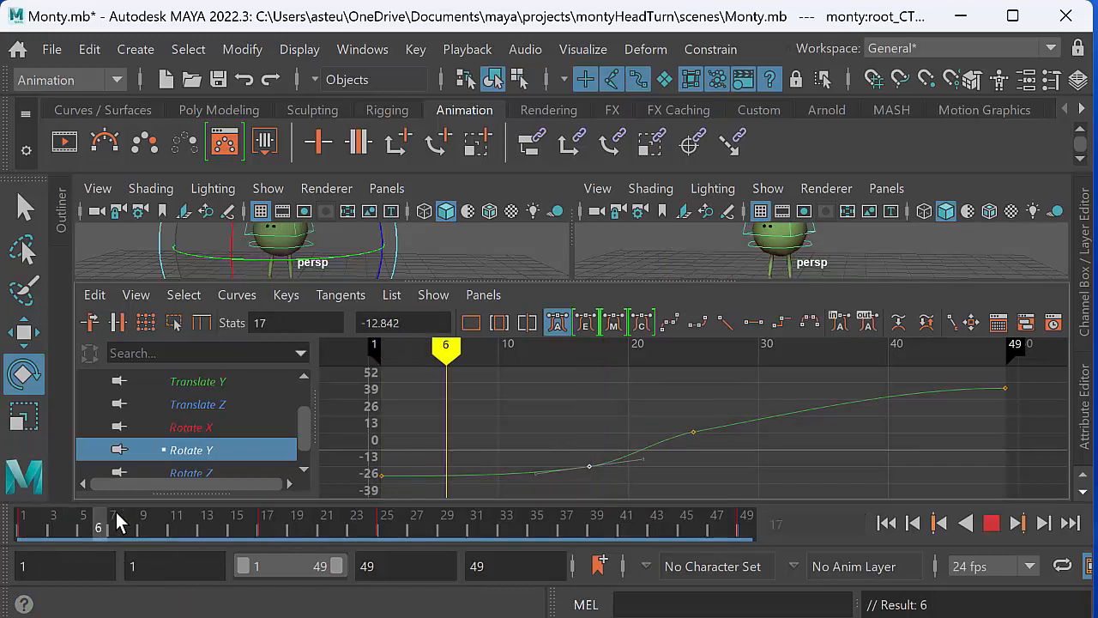
{"action": "left_click", "coordinate": [371, 529]}
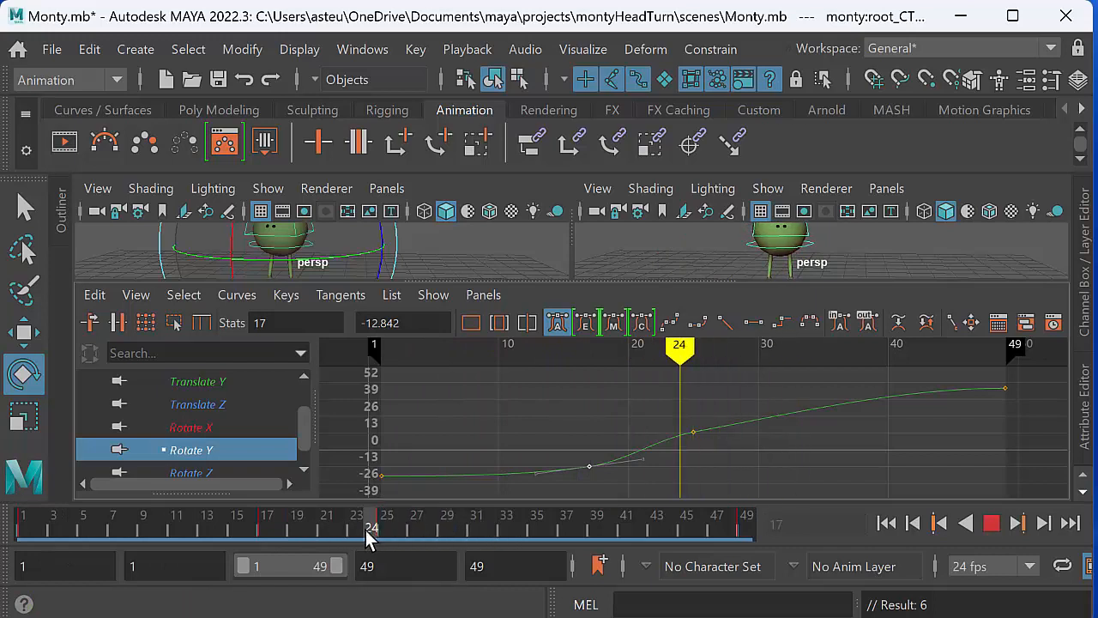
{"action": "left_click", "coordinate": [552, 526]}
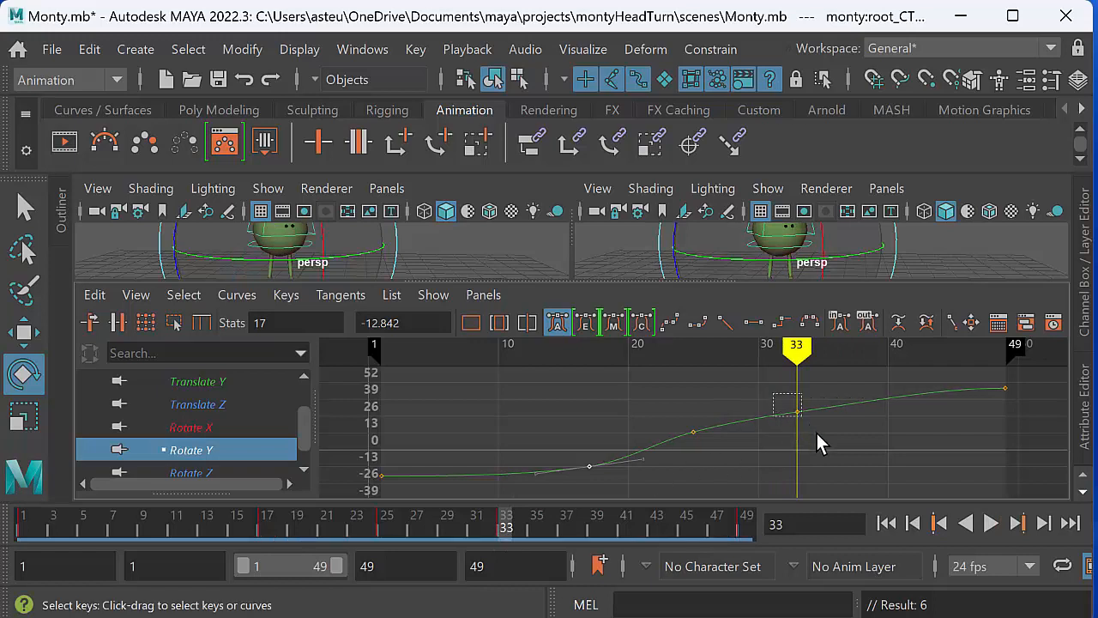
- Adjust the in-between keys near frames 33 and 17 to ease the turn's start
{"action": "left_click_drag", "start_coordinate": [787, 403], "coordinate": [798, 394]}
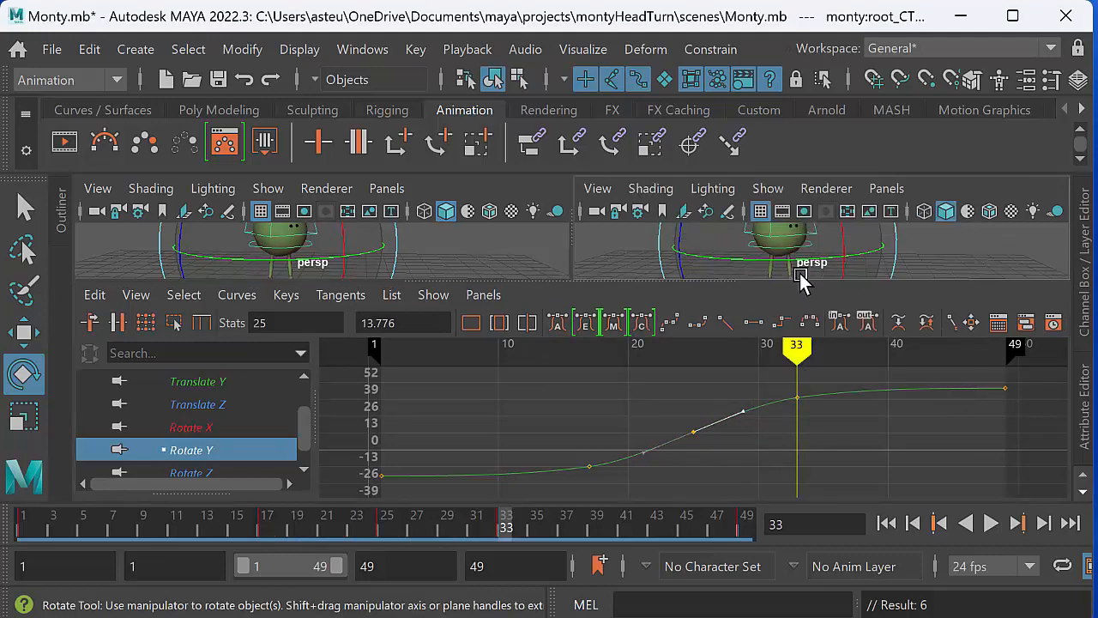
{"action": "left_click", "coordinate": [991, 522]}
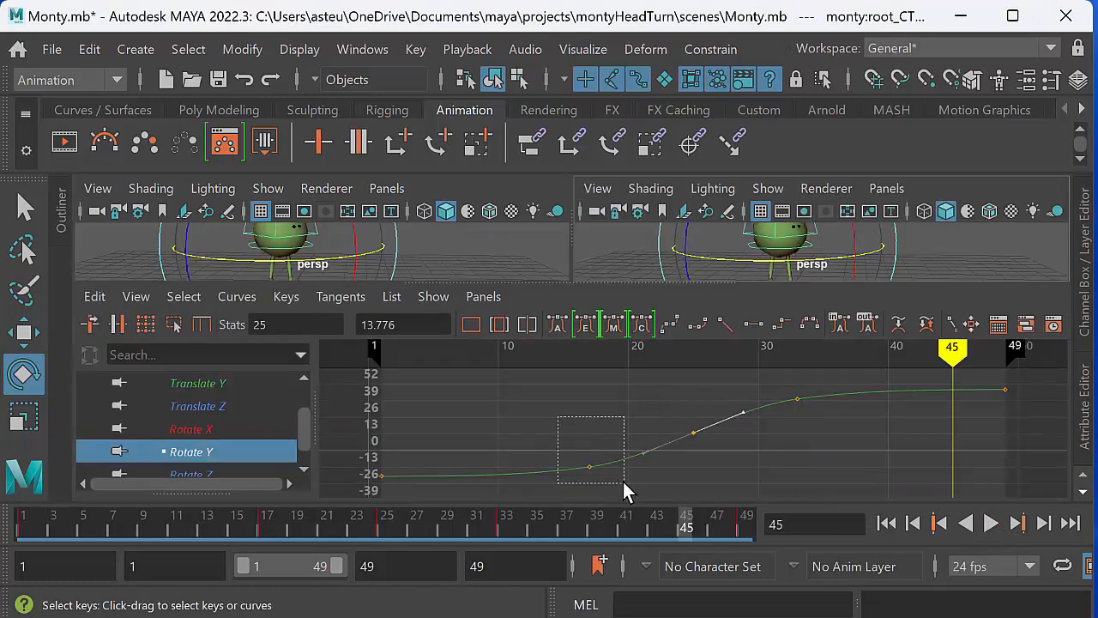
{"action": "left_click_drag", "start_coordinate": [626, 493], "coordinate": [730, 476]}
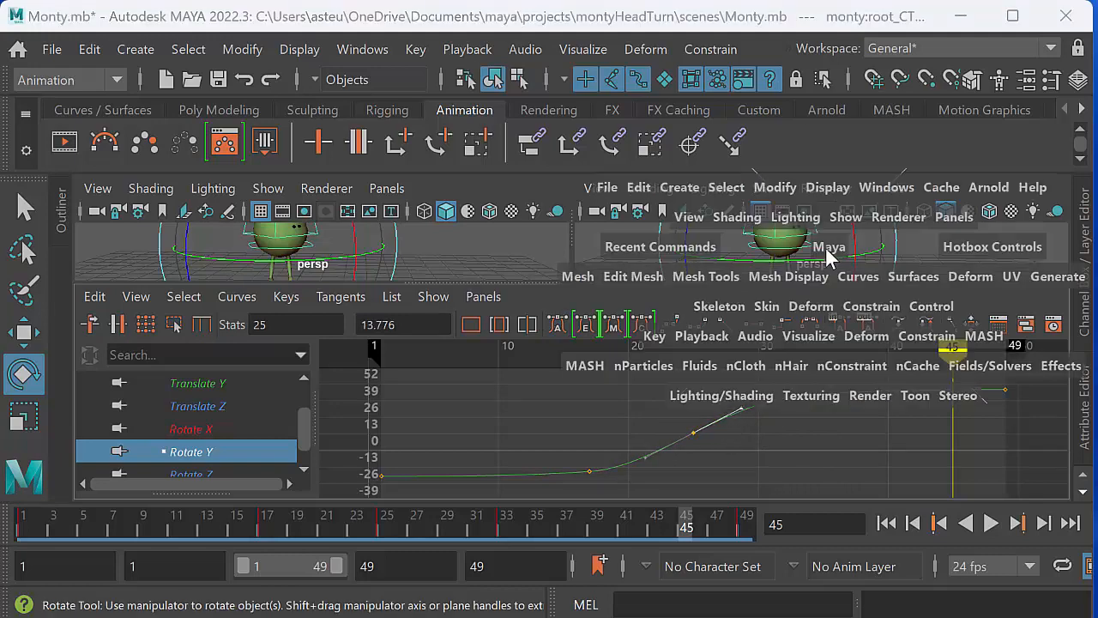
{"action": "left_click", "coordinate": [990, 522]}
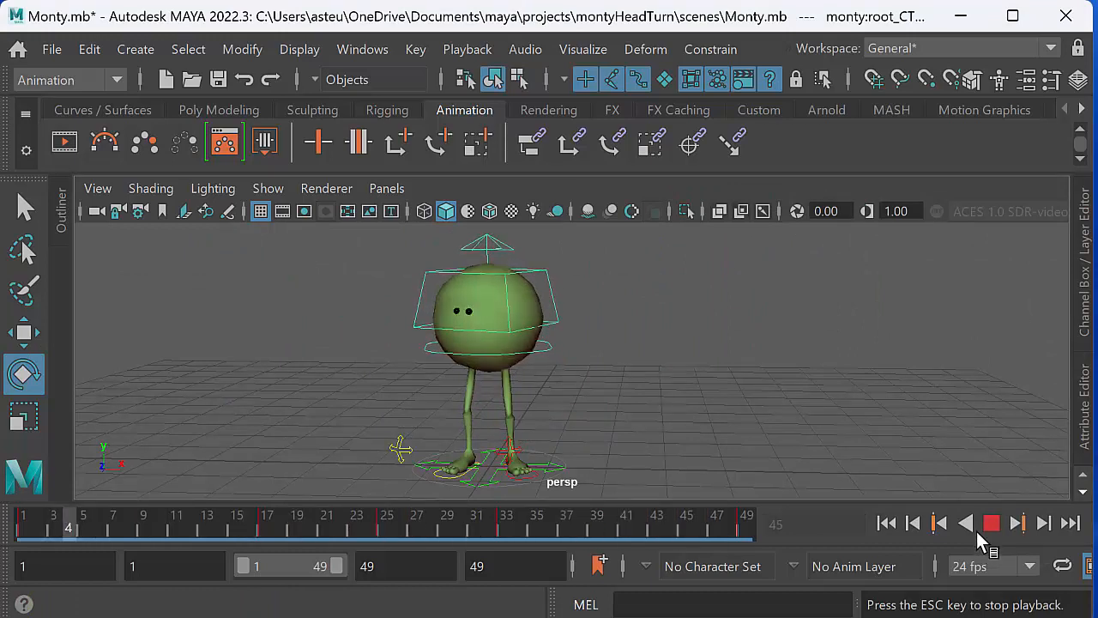
- Stop playback and jump to frame 25 to check Monty's mid-turn pose
{"action": "left_click", "coordinate": [965, 523]}
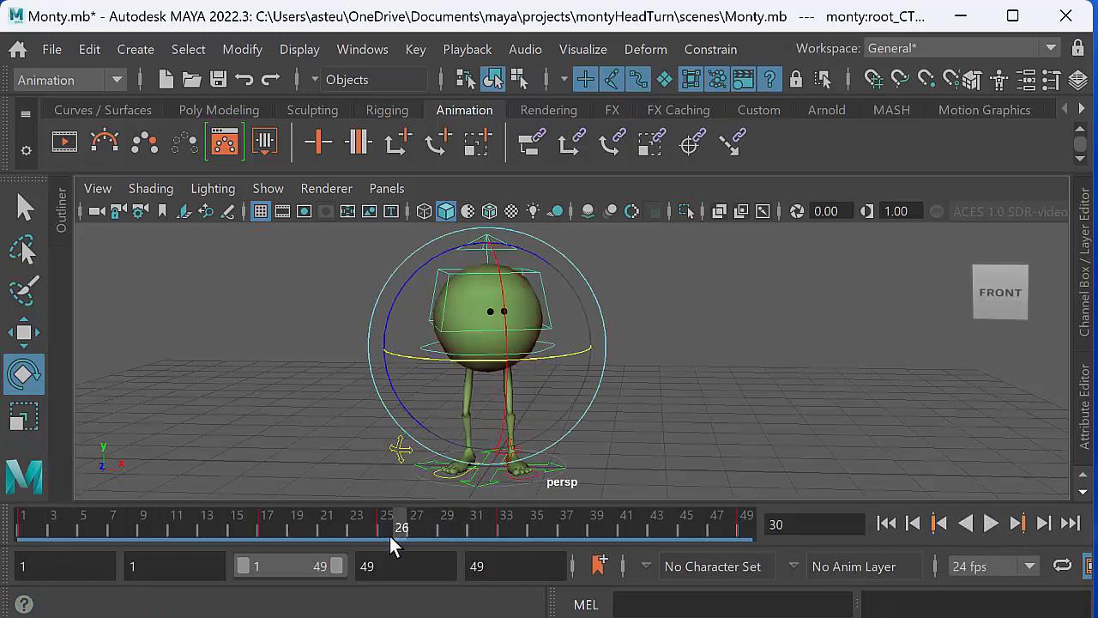
{"action": "left_click", "coordinate": [387, 526]}
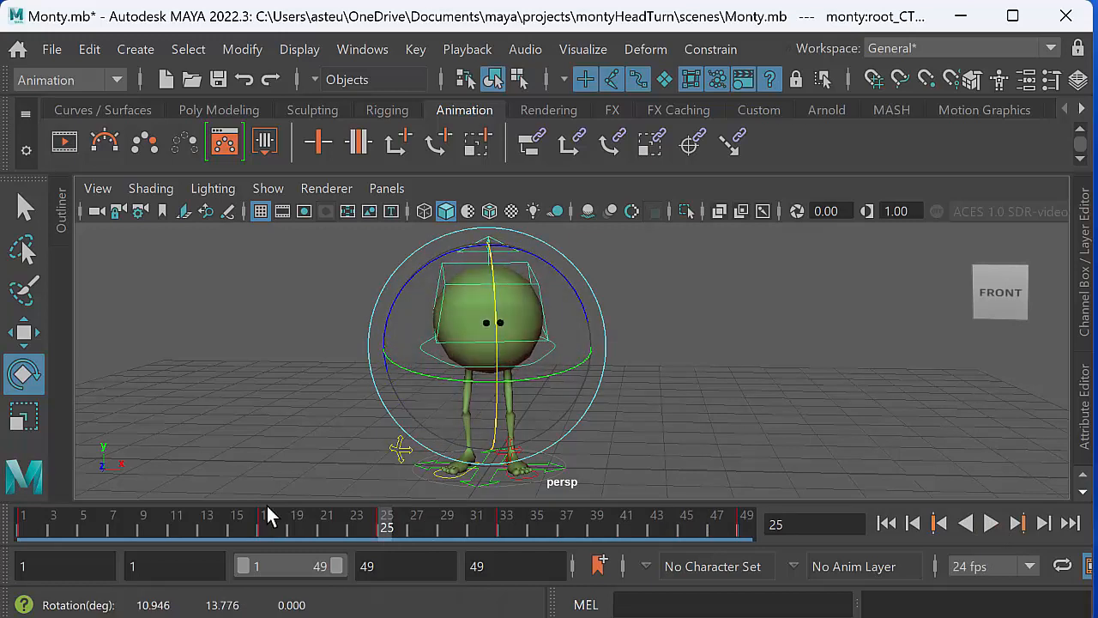
{"action": "left_click", "coordinate": [991, 522]}
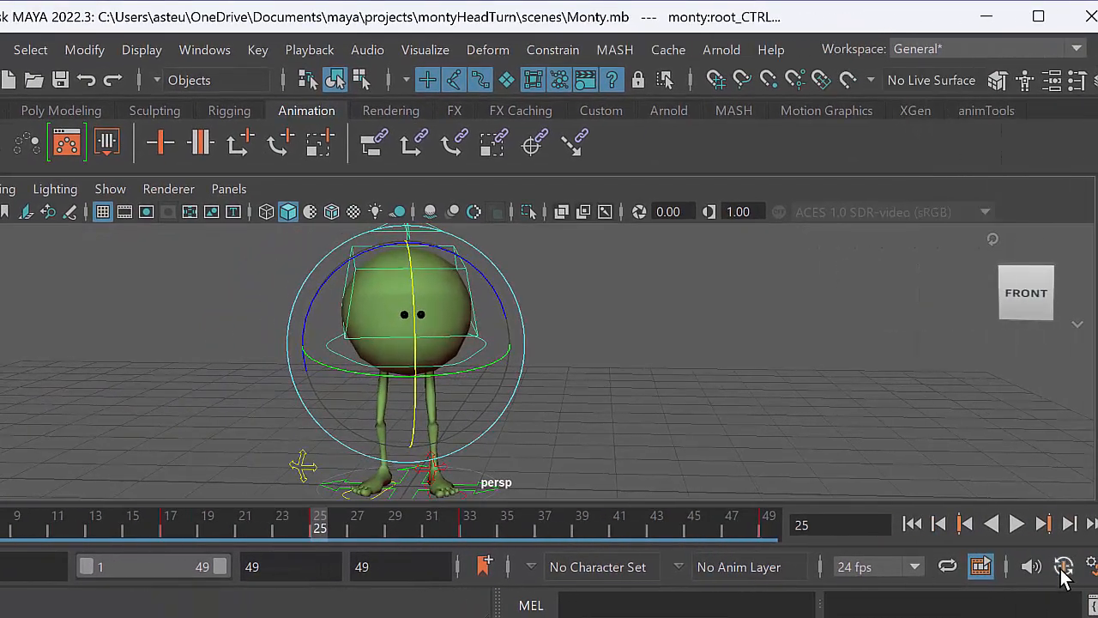
{"action": "left_click", "coordinate": [1064, 566]}
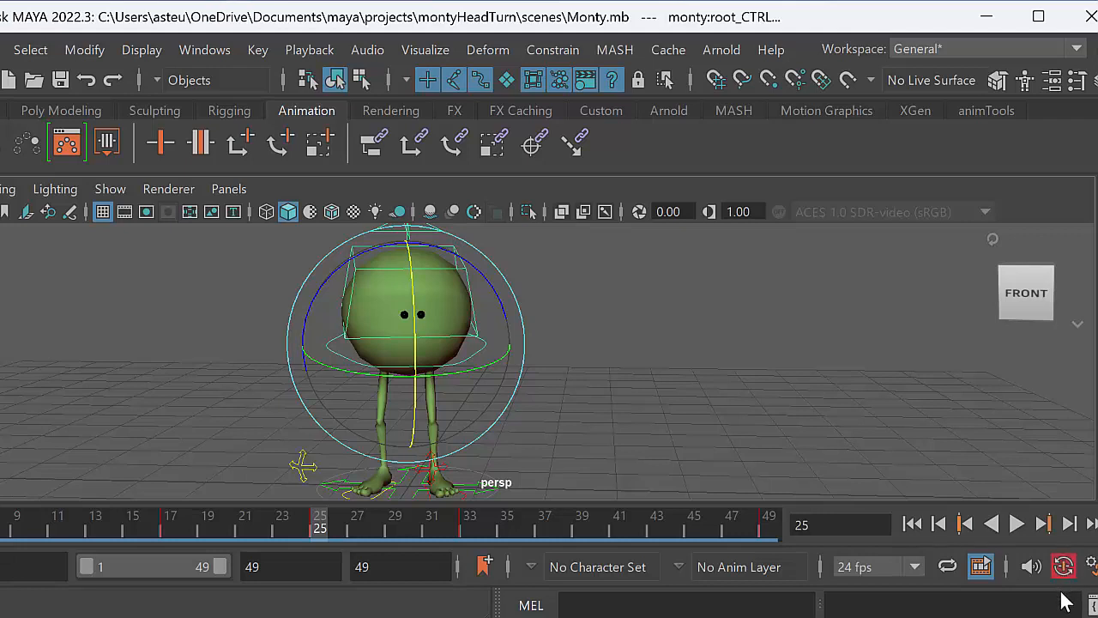
{"action": "mouse_move", "coordinate": [940, 537]}
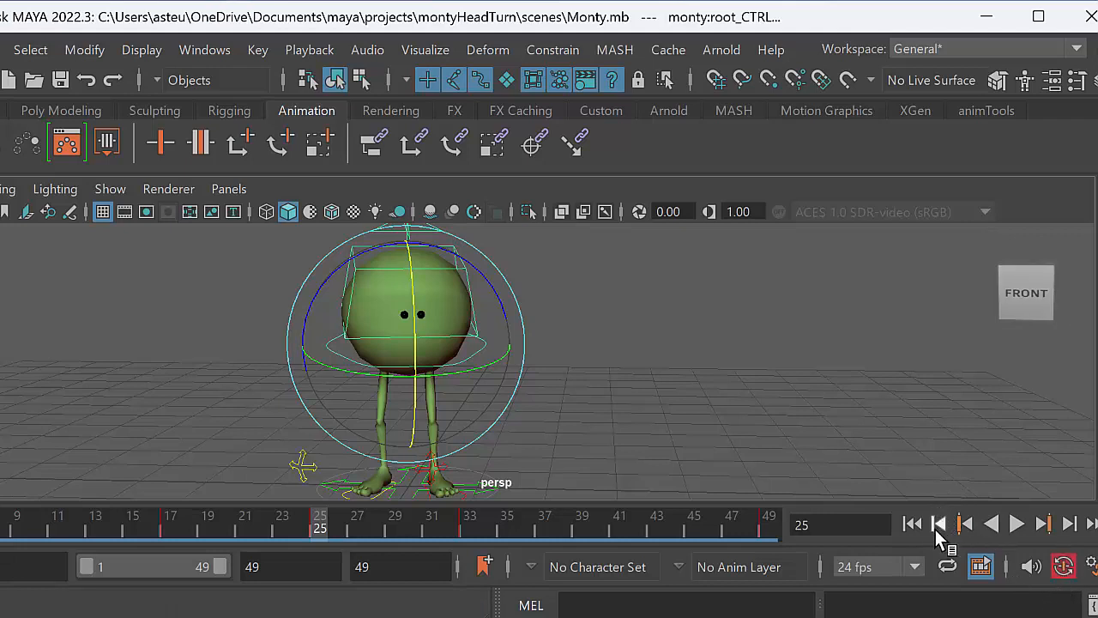
{"action": "mouse_move", "coordinate": [947, 420]}
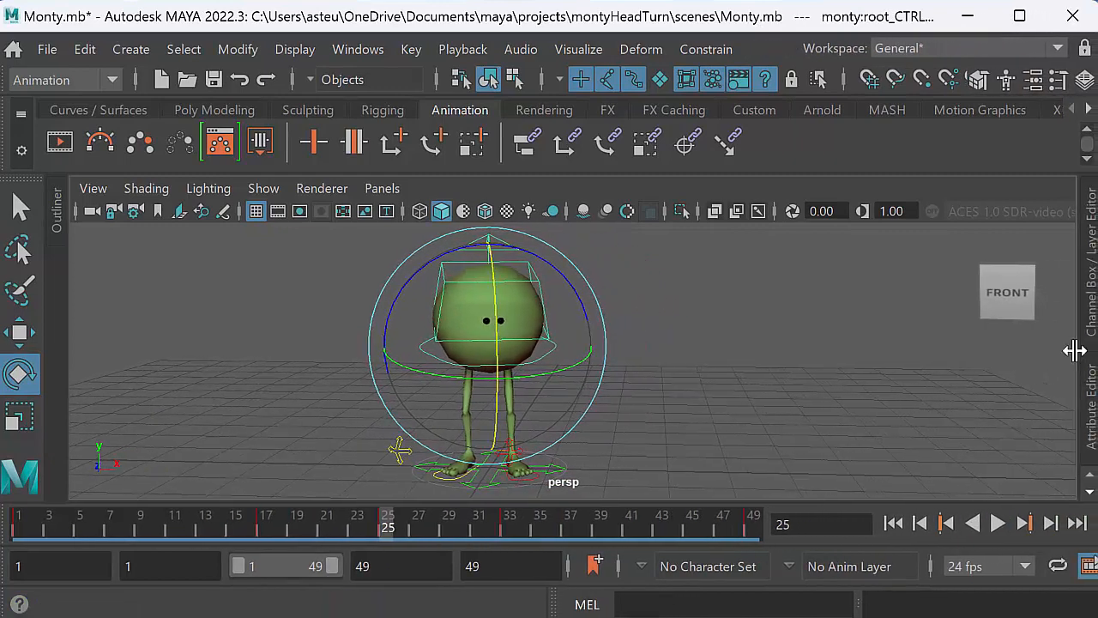
- Play and stop the 49-frame head turn twice to review the motion
{"action": "left_click", "coordinate": [998, 523]}
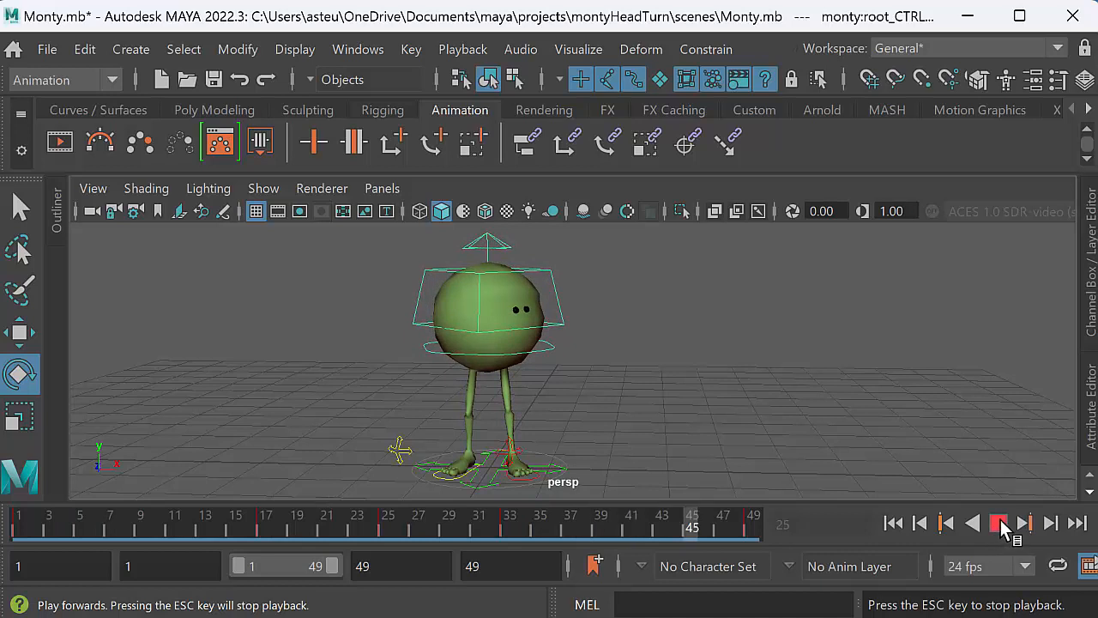
{"action": "left_click", "coordinate": [998, 522]}
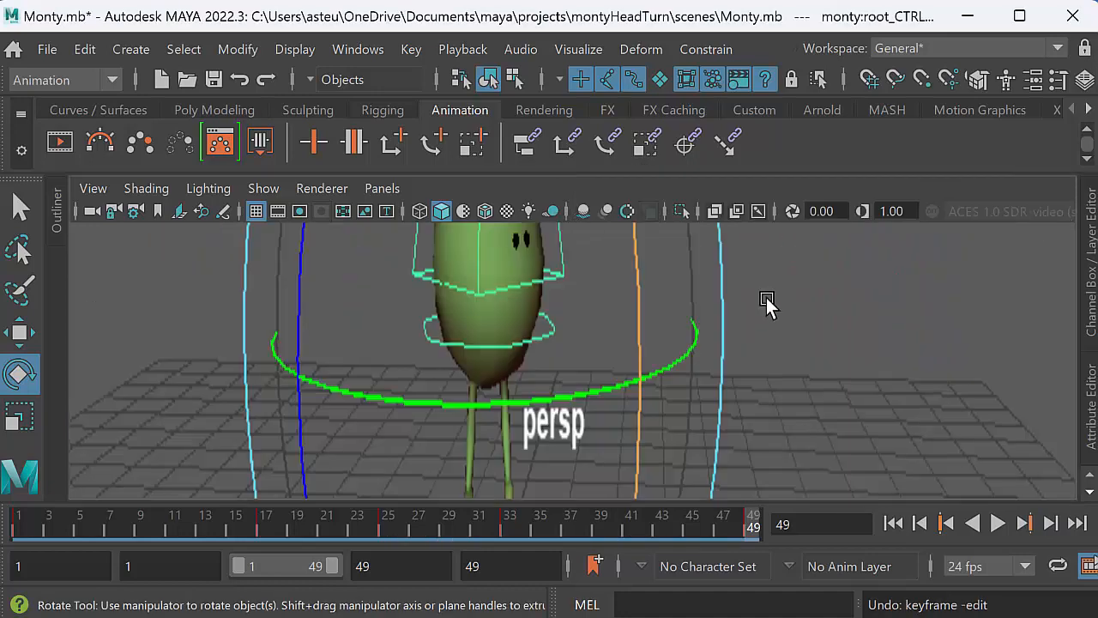
{"action": "left_click", "coordinate": [998, 523]}
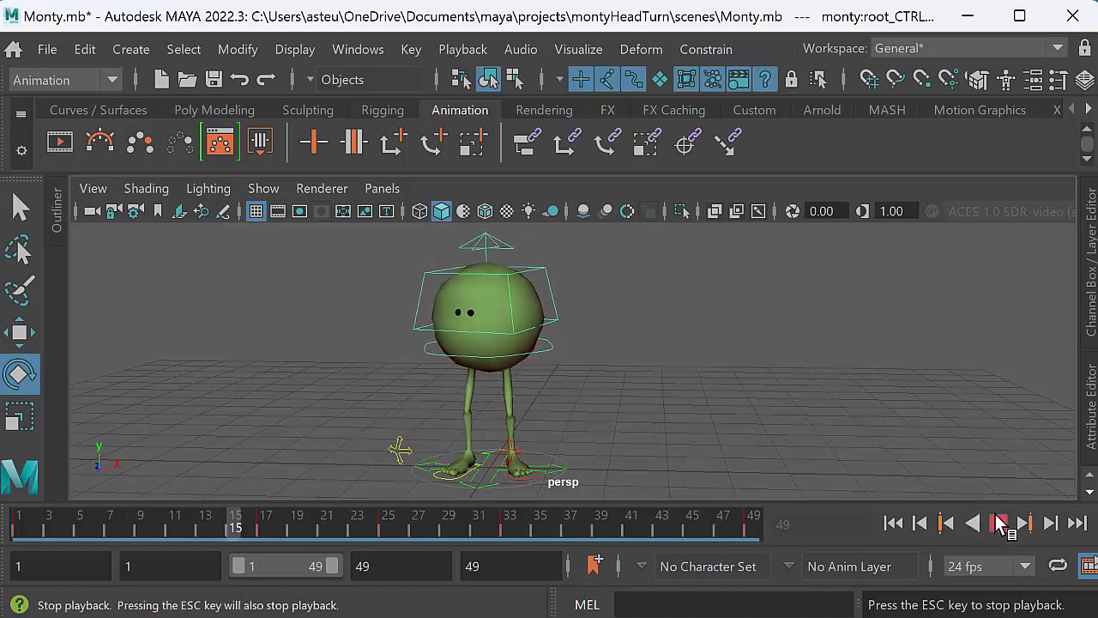
{"action": "left_click", "coordinate": [997, 522]}
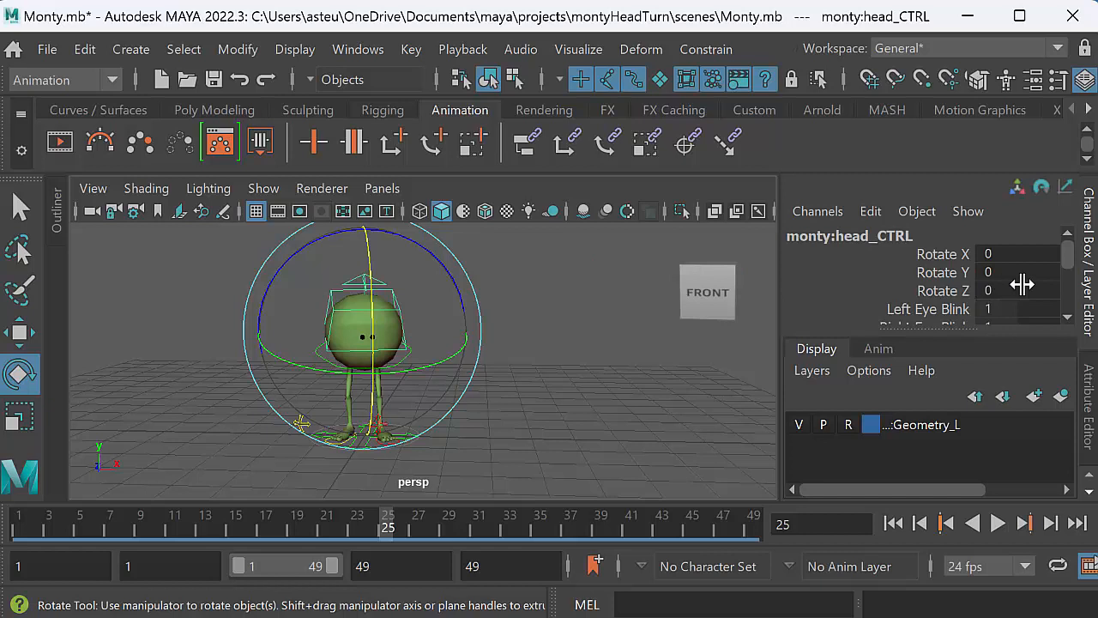
- Scroll head_CTRL's channels to the eye blink attributes, then open and close the Show menu
{"action": "scroll", "scroll_direction": "down", "scroll_amount": 3}
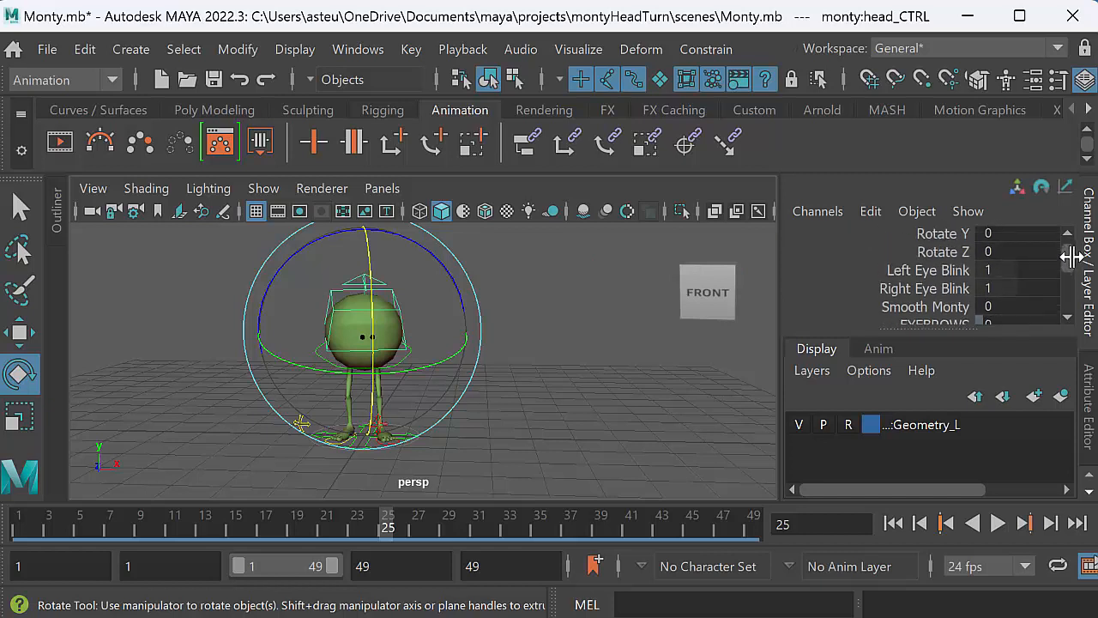
{"action": "scroll", "scroll_direction": "down", "scroll_amount": 3}
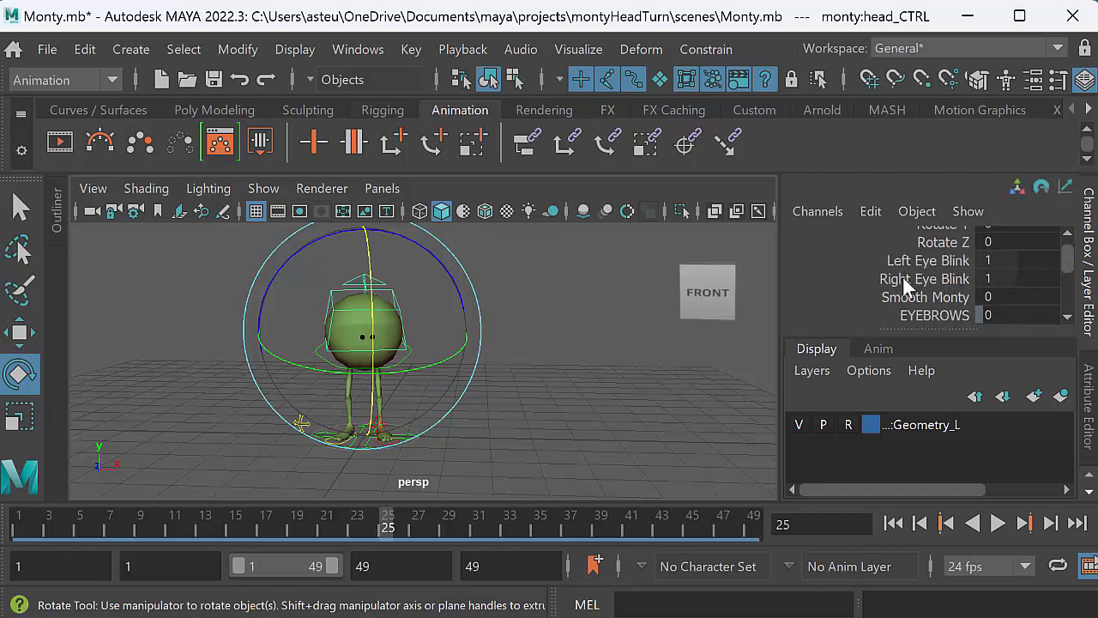
{"action": "mouse_move", "coordinate": [886, 297]}
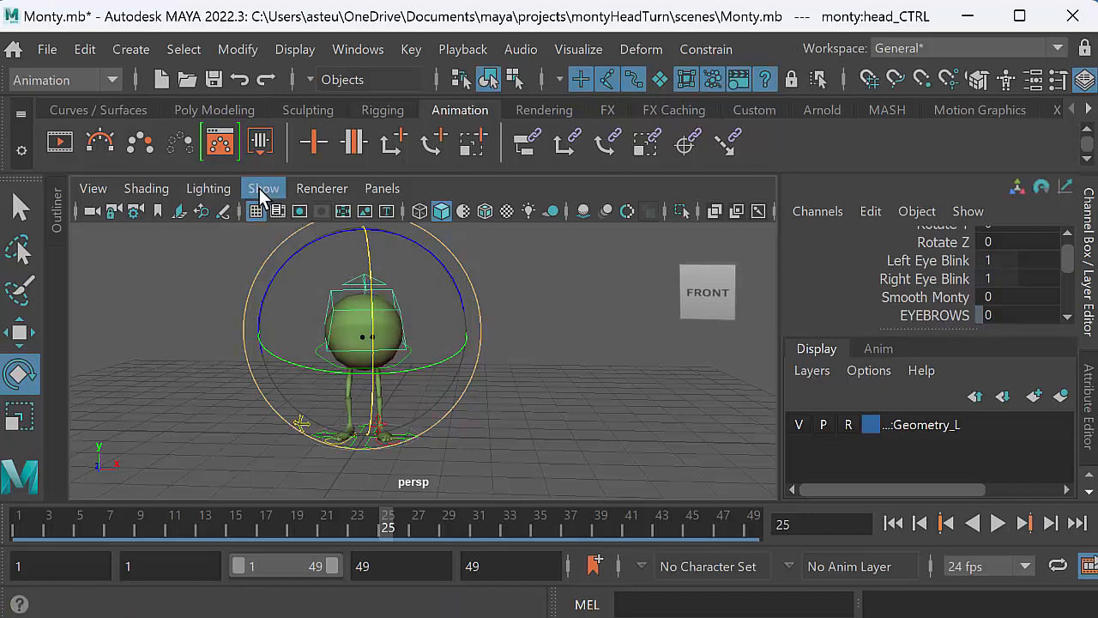
{"action": "left_click", "coordinate": [264, 188]}
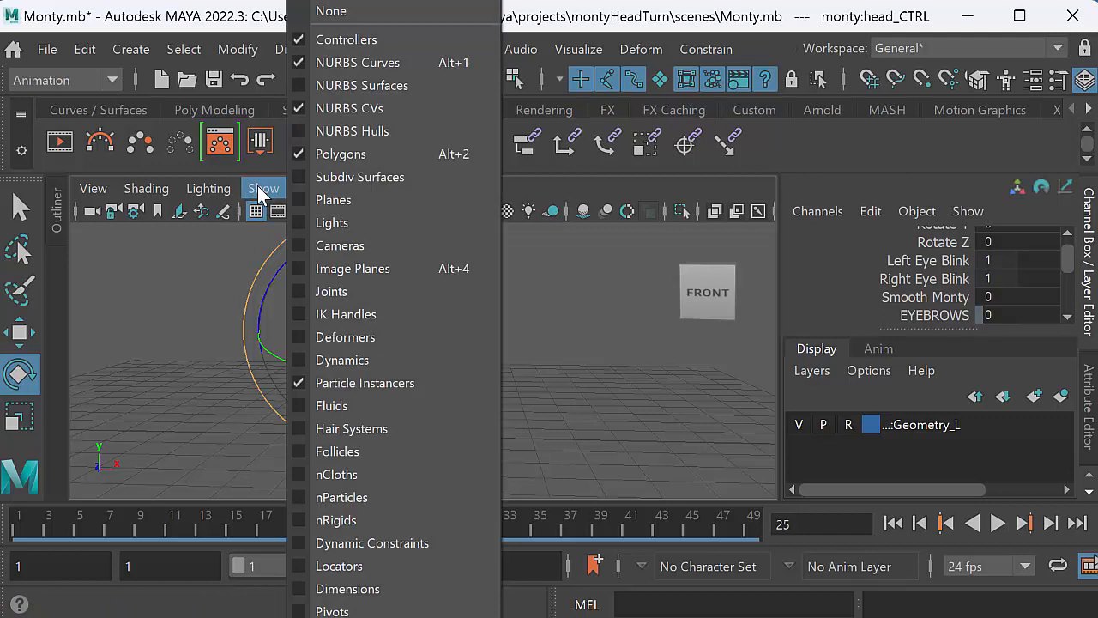
{"action": "mouse_move", "coordinate": [358, 62]}
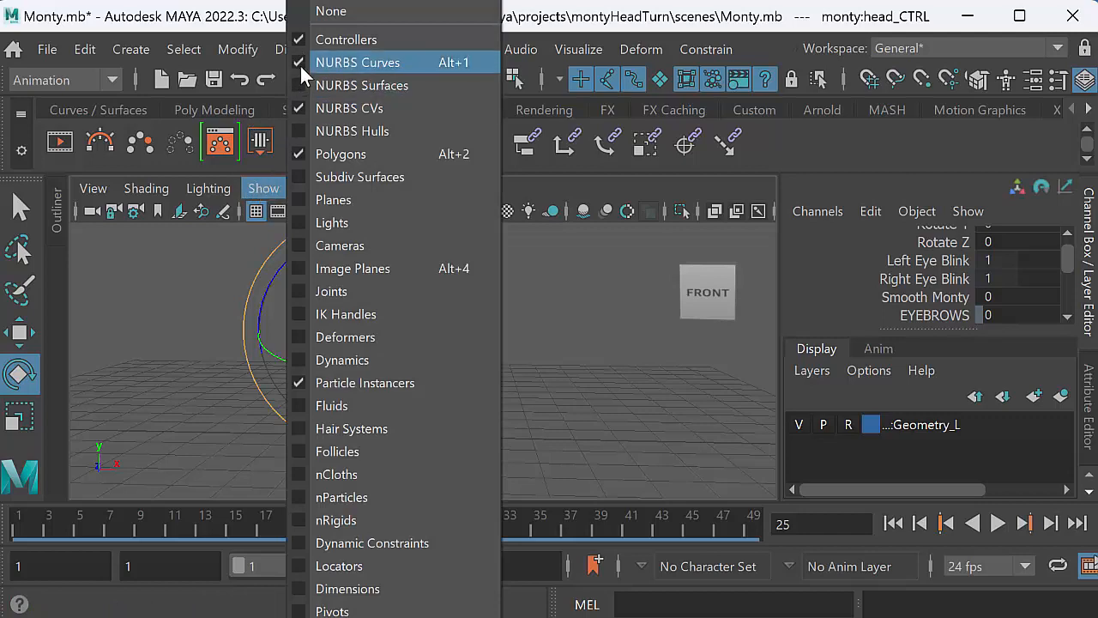
{"action": "left_click", "coordinate": [358, 61]}
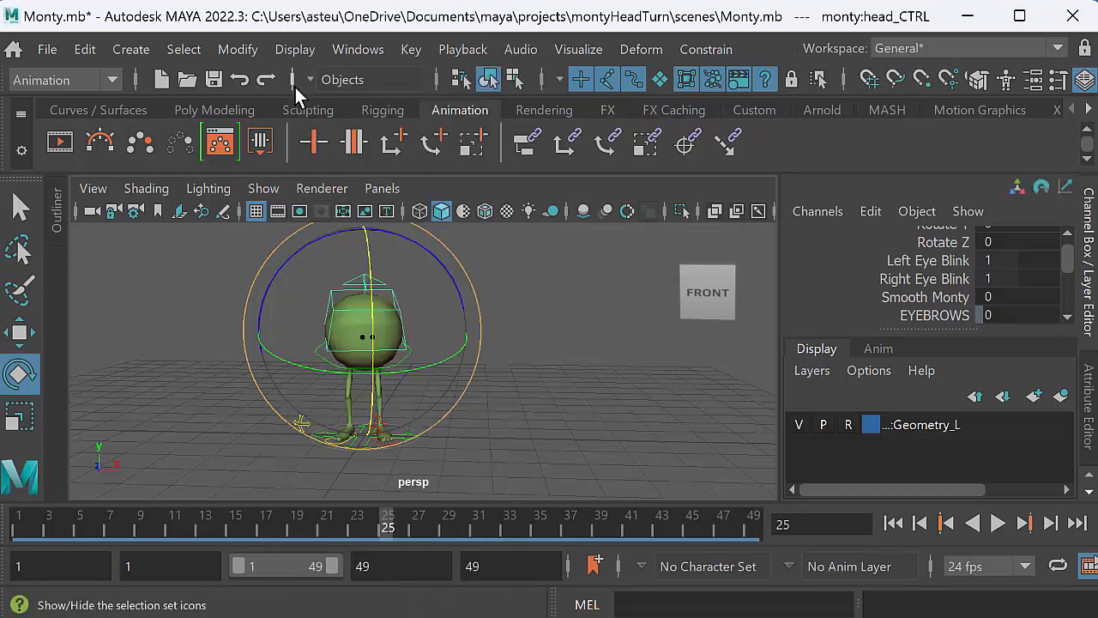
{"action": "left_click", "coordinate": [263, 187]}
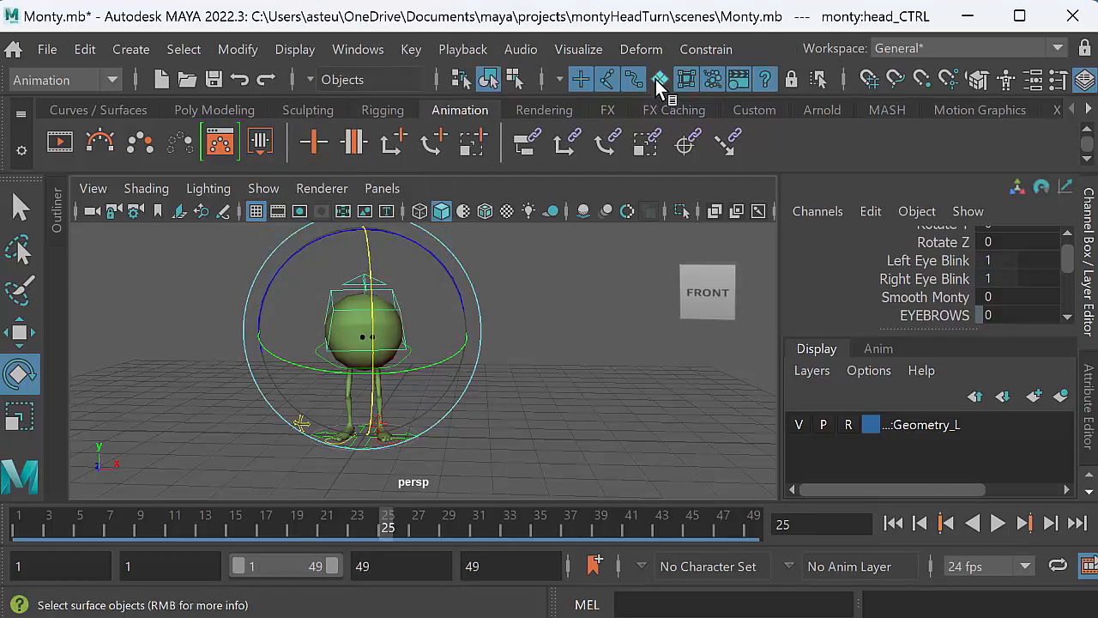
- Key both eye blinks to 0 at frame 25 and 1 at frames 1, 17, 33, 49
{"action": "left_click", "coordinate": [659, 79]}
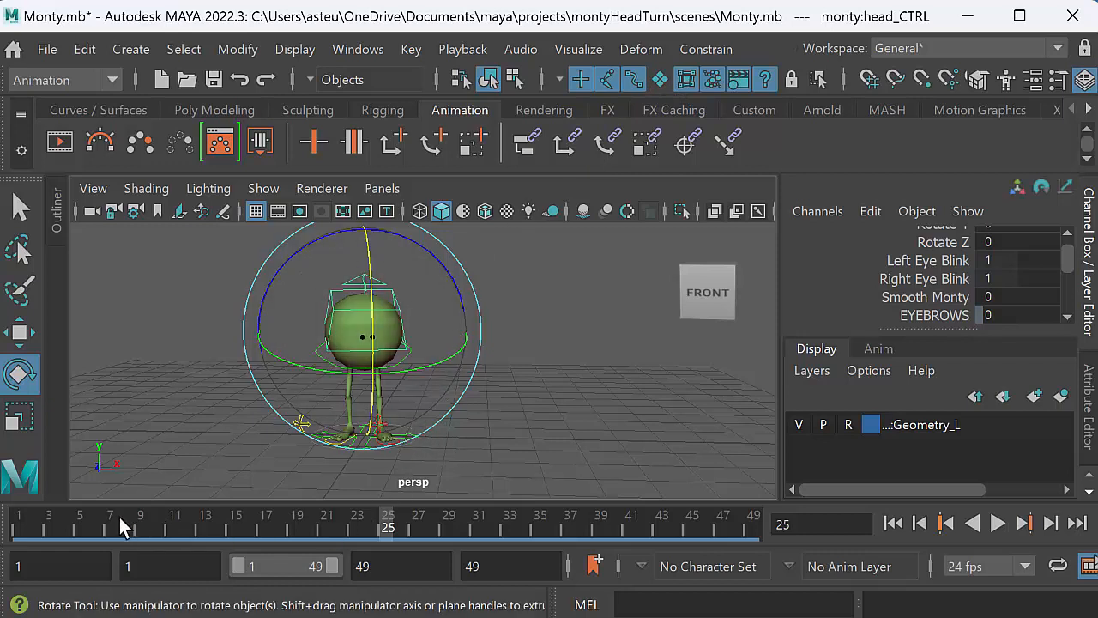
{"action": "left_click", "coordinate": [997, 522]}
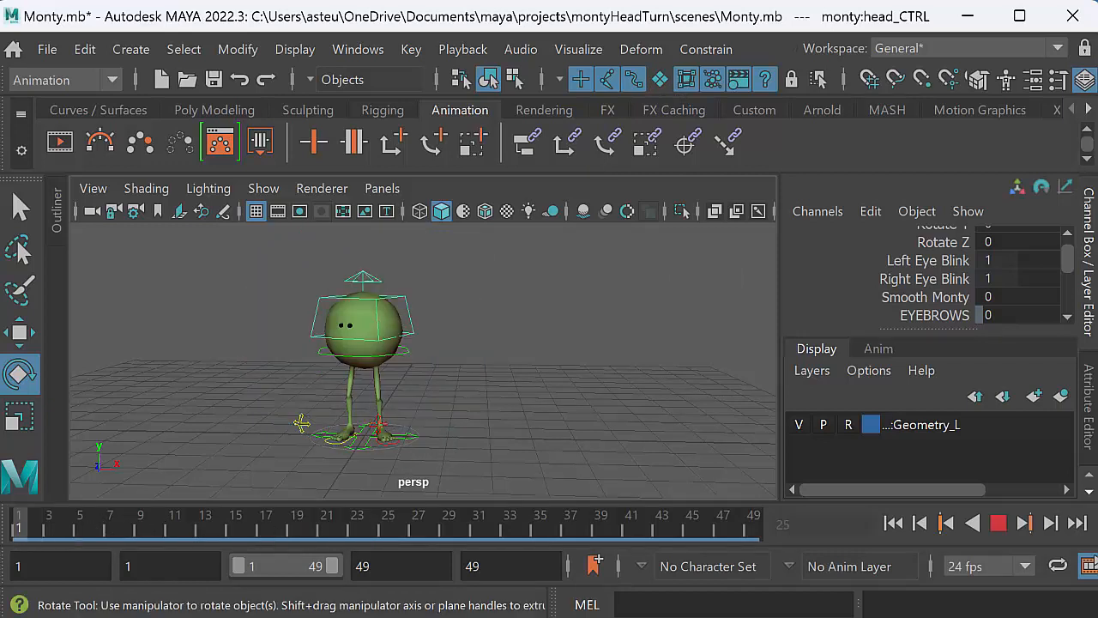
{"action": "left_click", "coordinate": [998, 522]}
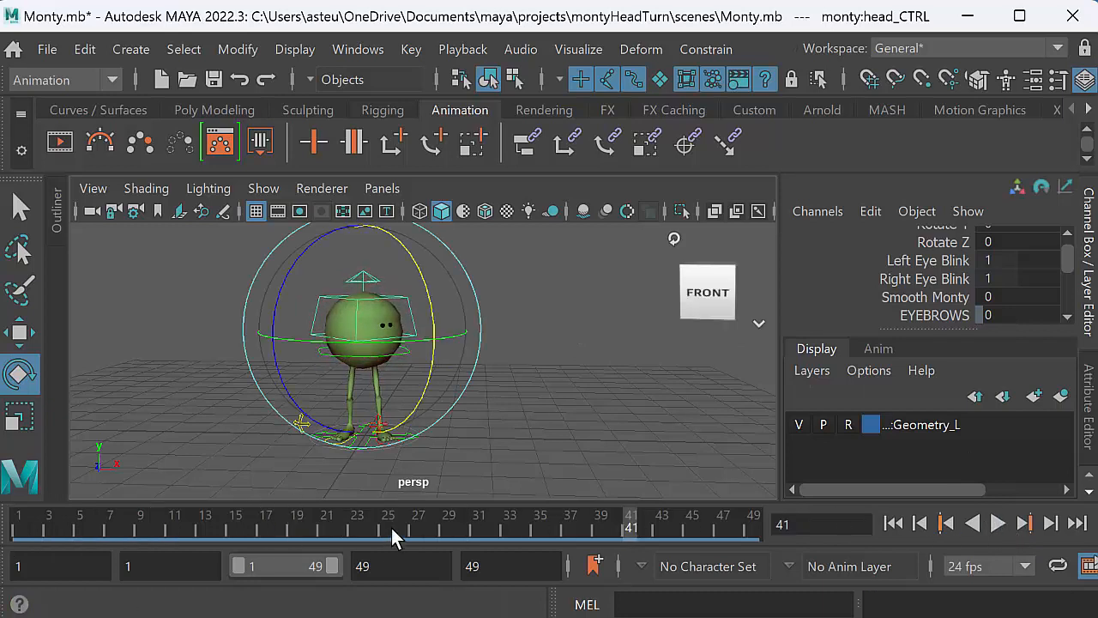
{"action": "left_click", "coordinate": [388, 523]}
{"action": "type", "text": "0"}
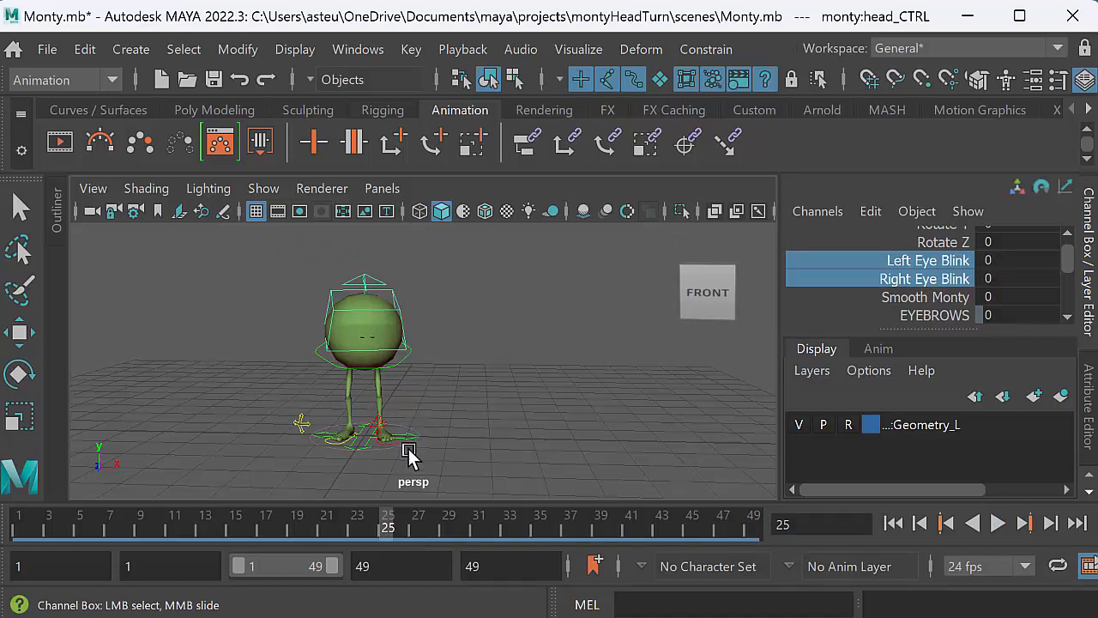
{"action": "mouse_move", "coordinate": [69, 524]}
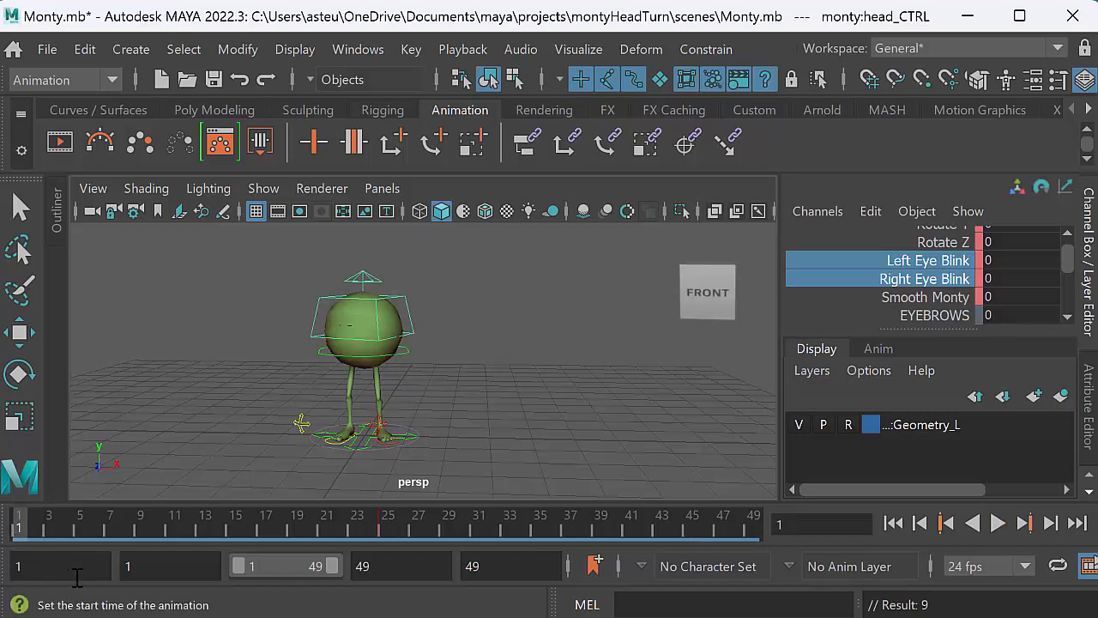
{"action": "left_click", "coordinate": [753, 523]}
{"action": "type", "text": "1"}
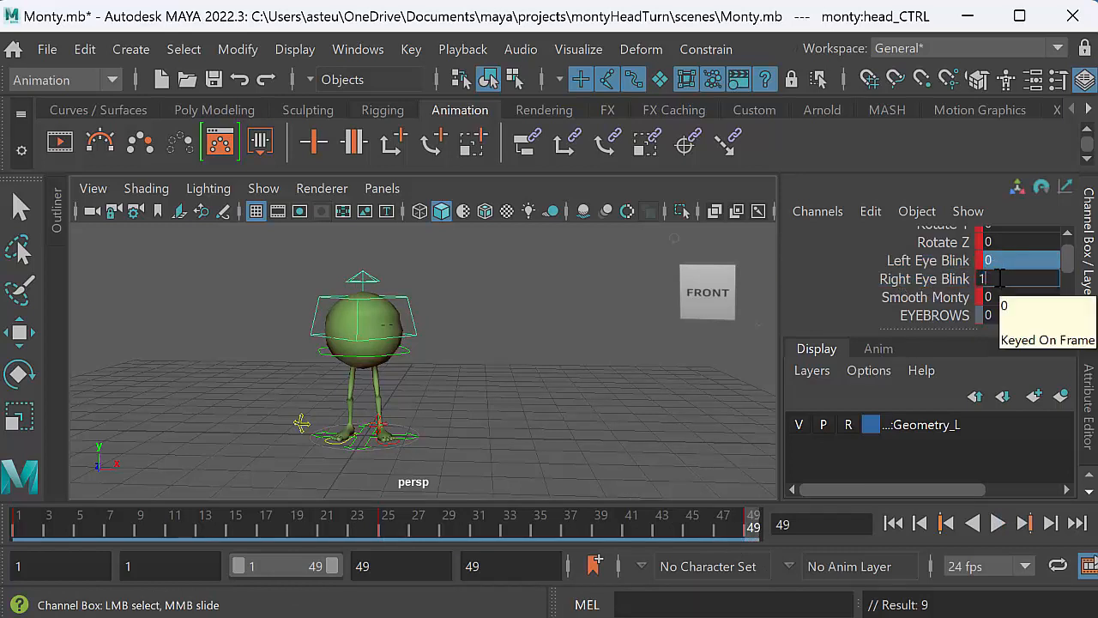
{"action": "left_click", "coordinate": [1021, 278]}
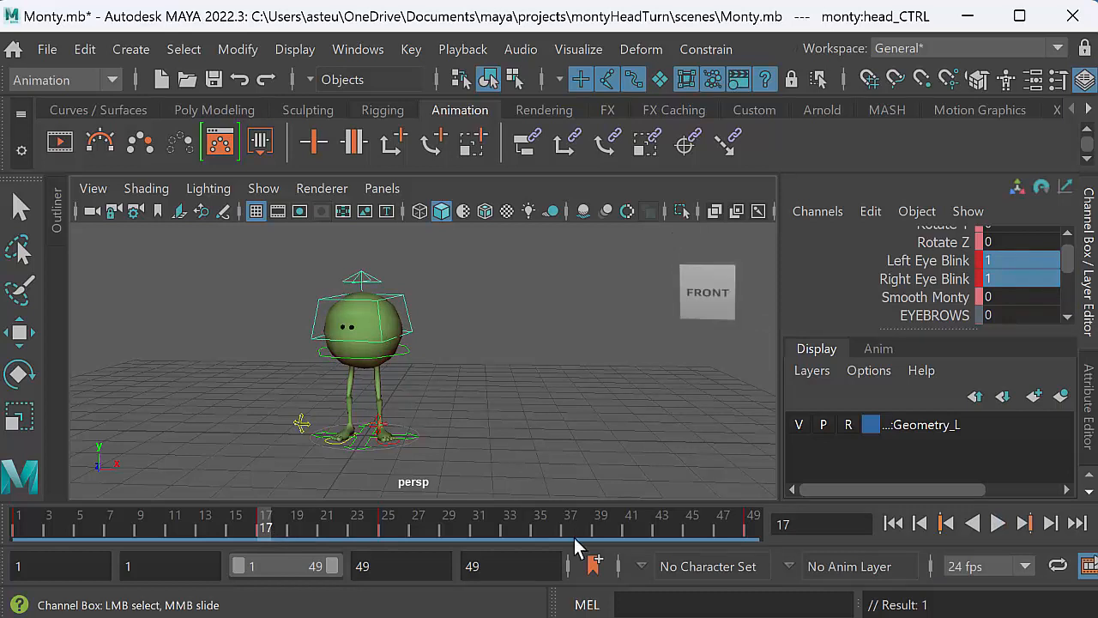
{"action": "left_click_drag", "start_coordinate": [266, 525], "coordinate": [509, 525]}
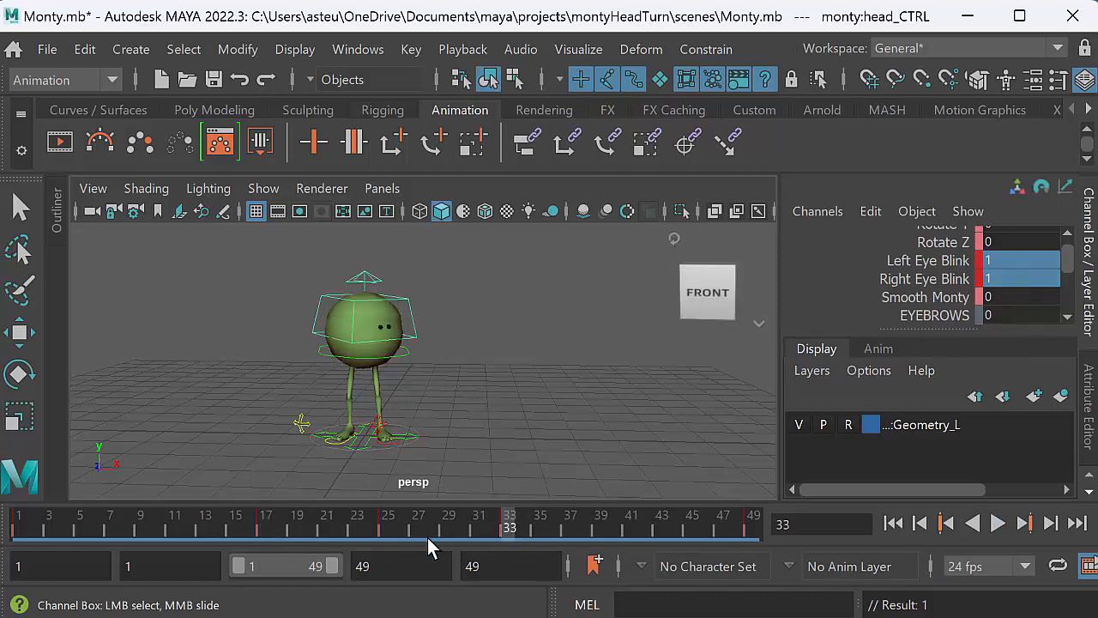
{"action": "left_click", "coordinate": [997, 521]}
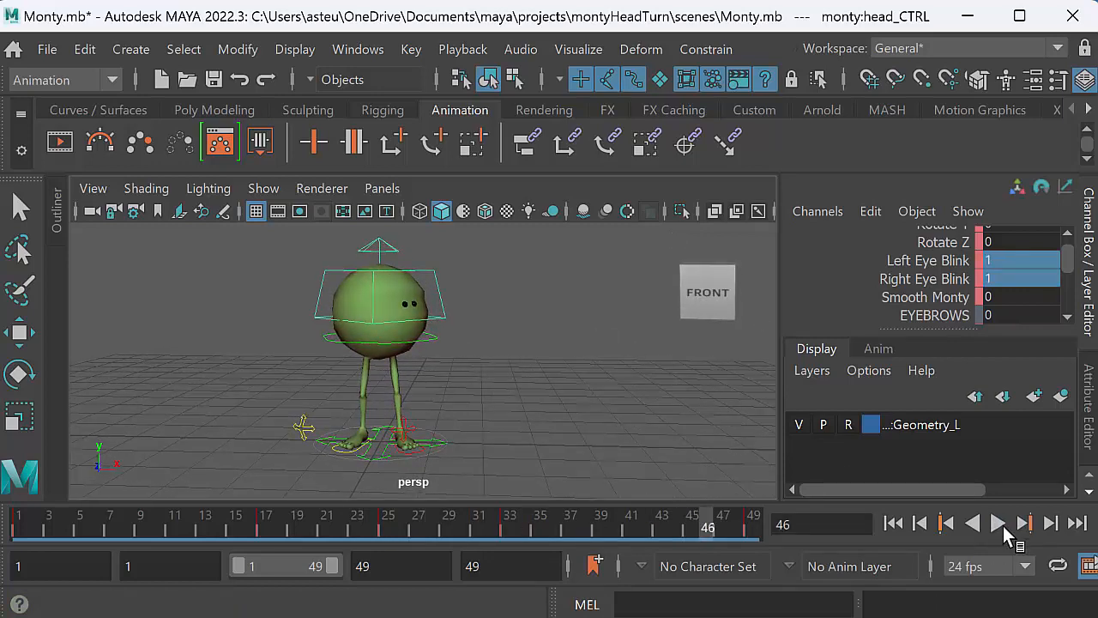
- Play the head turn with the keyed eye blink in the viewport
{"action": "left_click", "coordinate": [997, 522]}
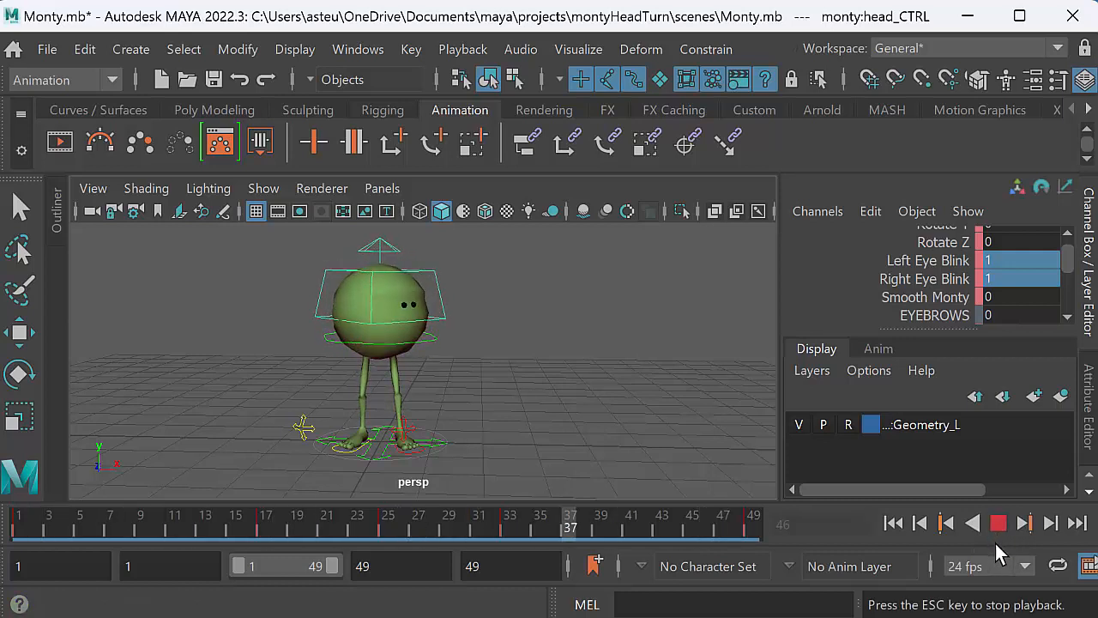
{"action": "mouse_move", "coordinate": [995, 564]}
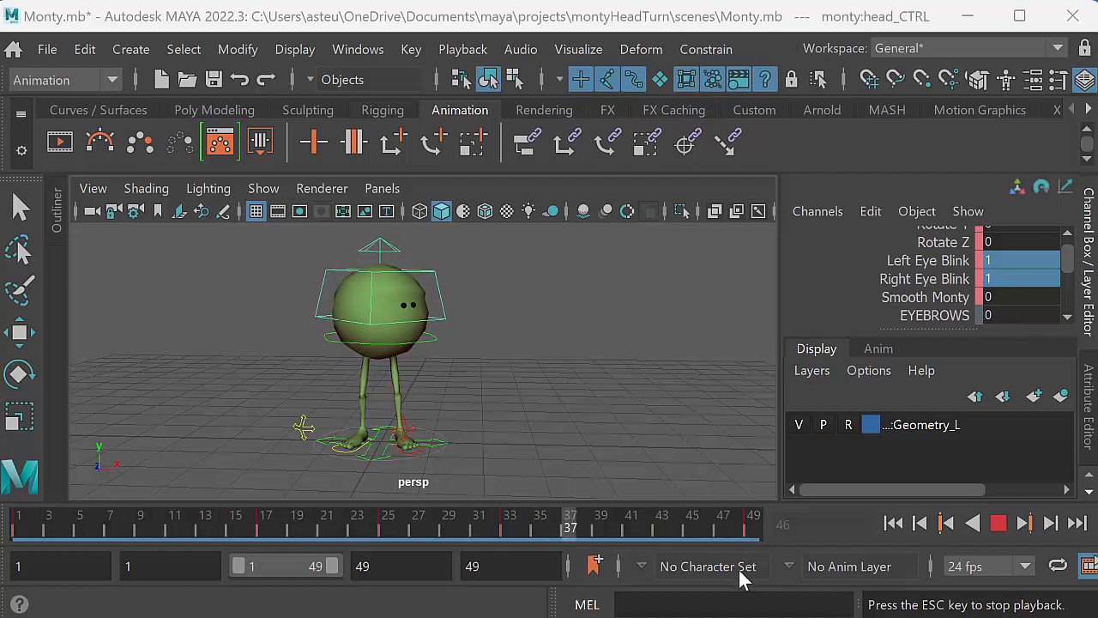
{"action": "mouse_move", "coordinate": [740, 573]}
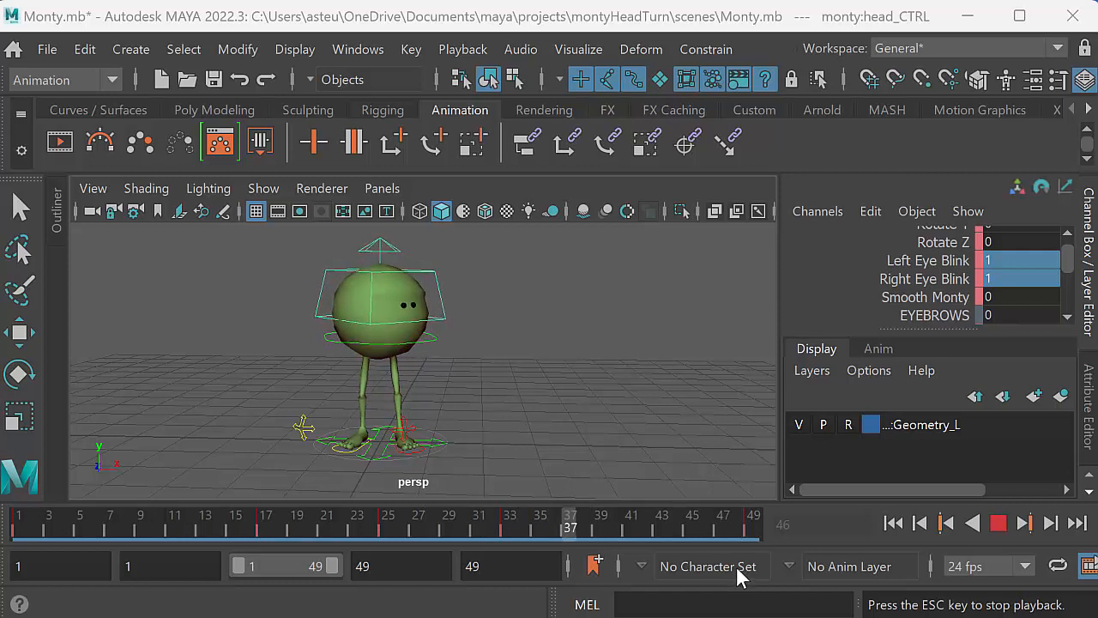
{"action": "mouse_move", "coordinate": [738, 573]}
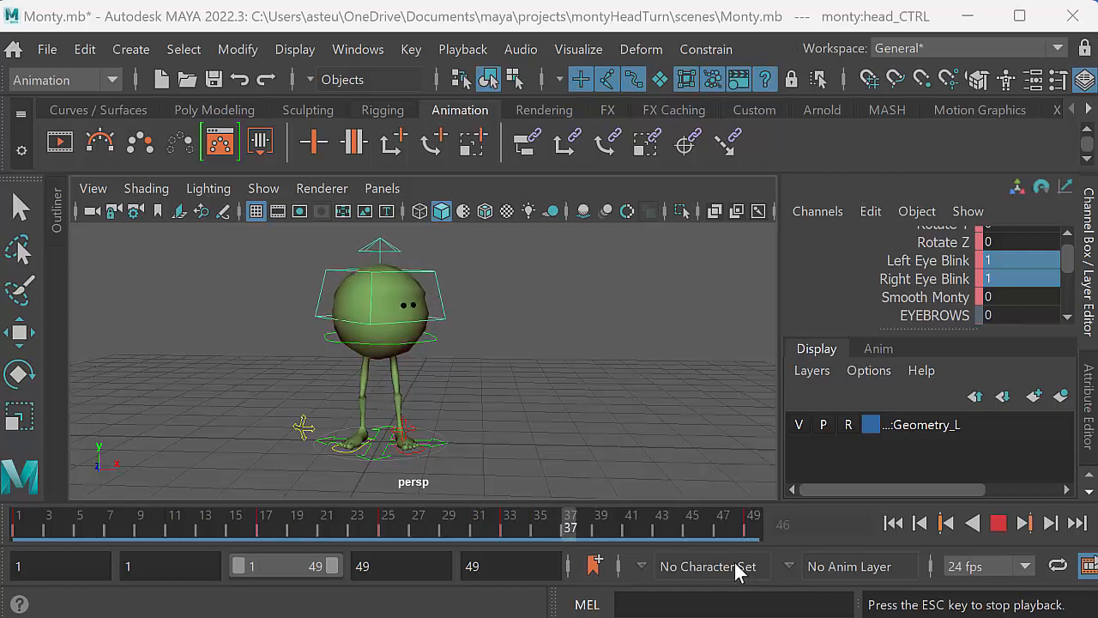